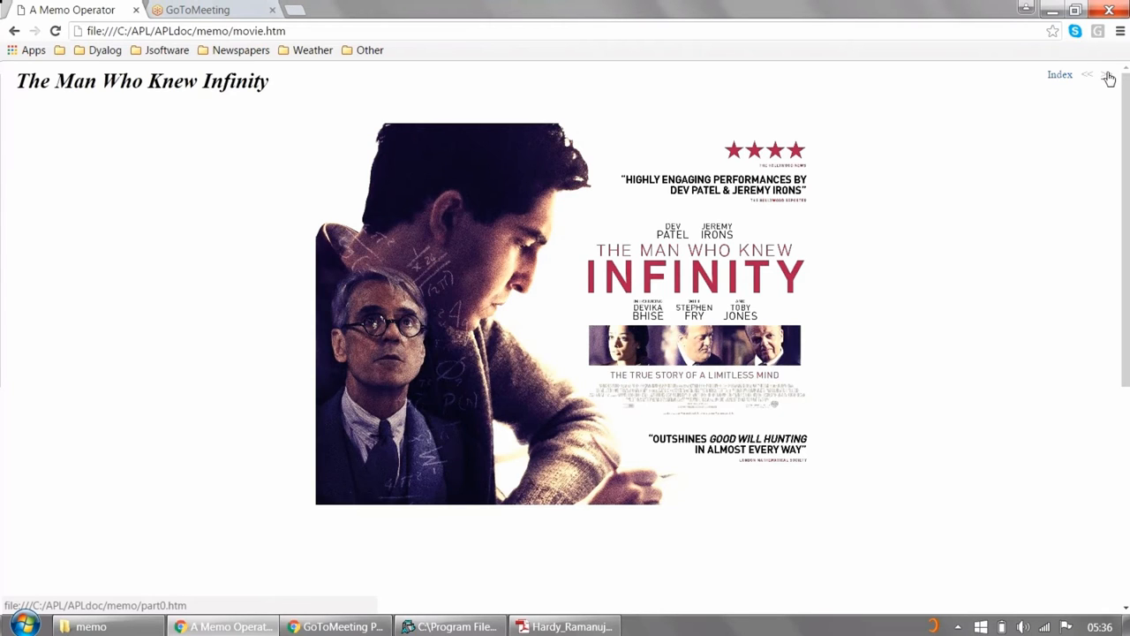
Advance from the movie poster slide to the Partition Function slide with PartitionsP[200]
left_click(1106, 74)
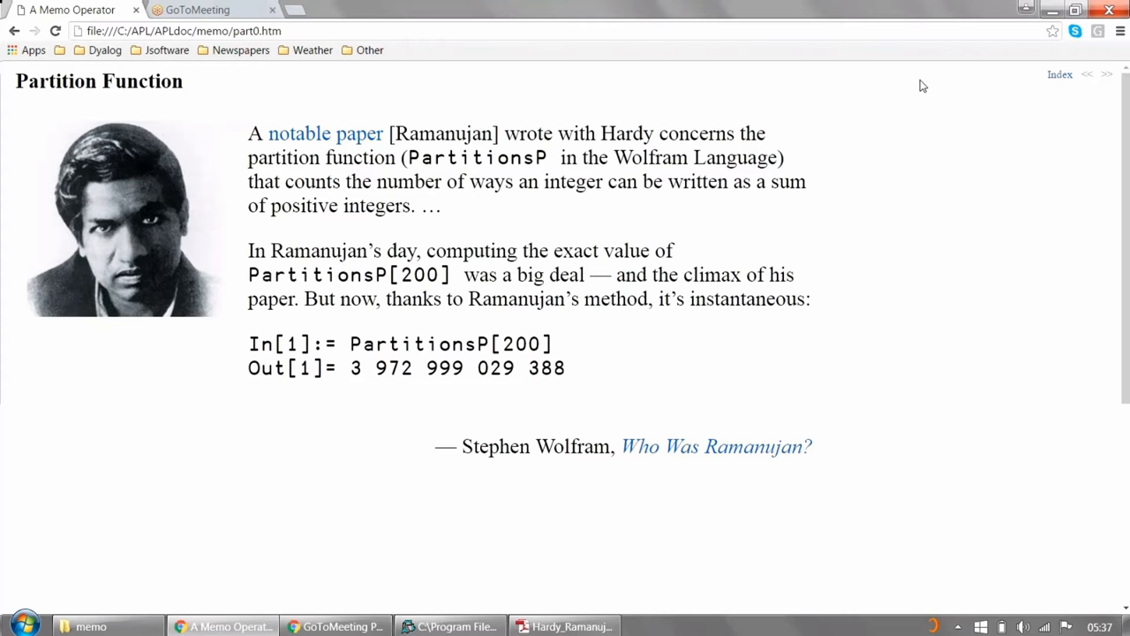
mouse_move(450, 626)
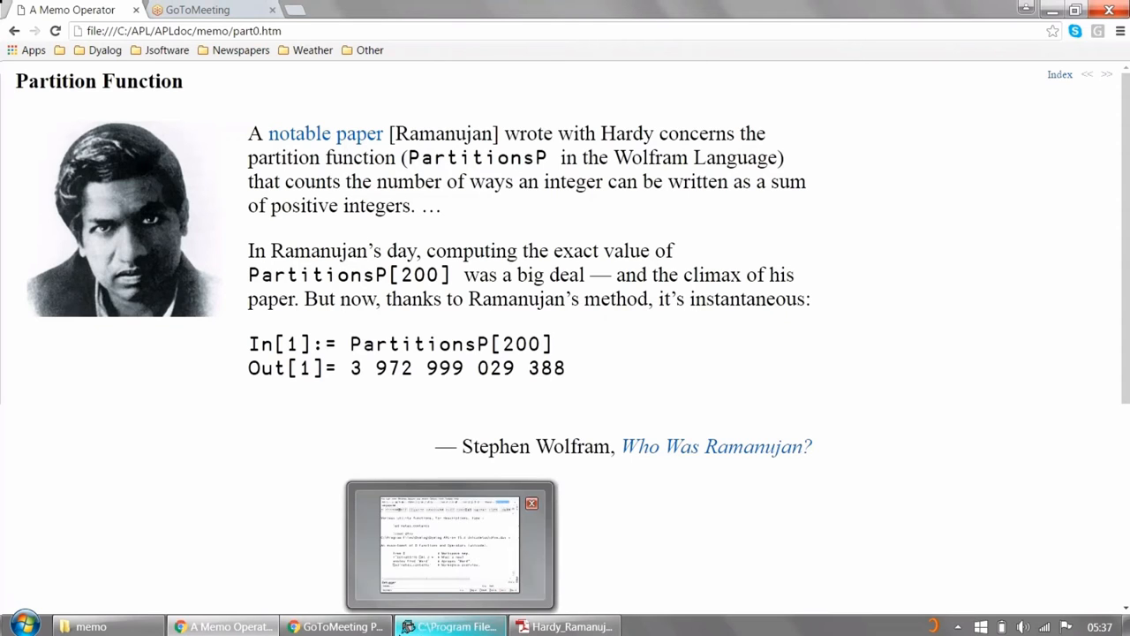
mouse_move(565, 626)
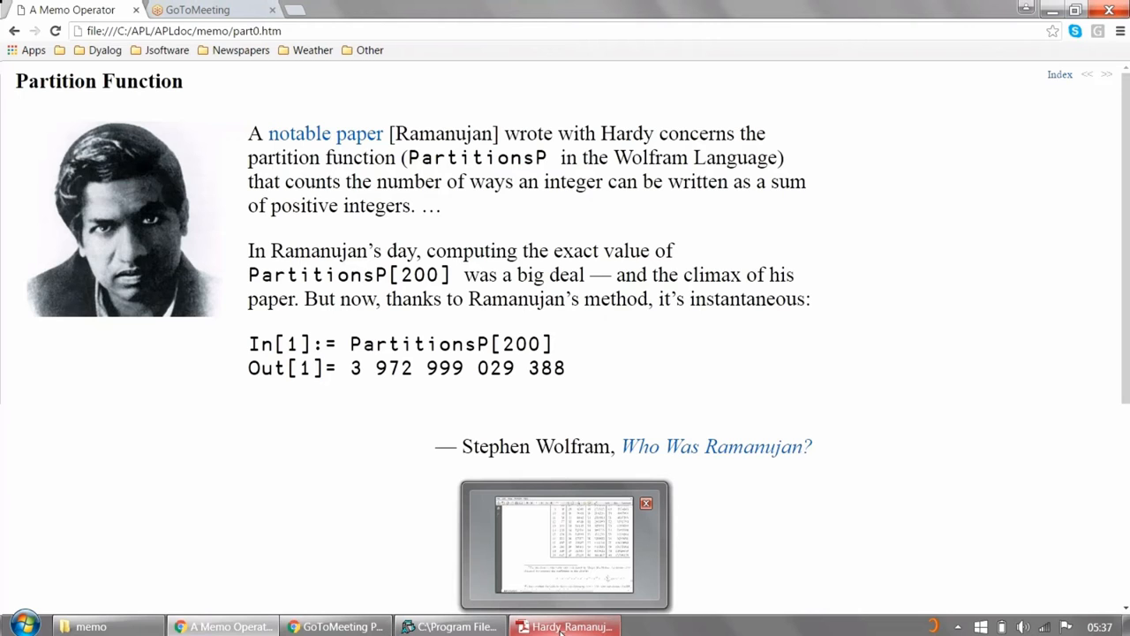
Show the Hardy–Ramanujan 1918 partition table maximized in Adobe Reader, then return to Chrome
left_click(564, 626)
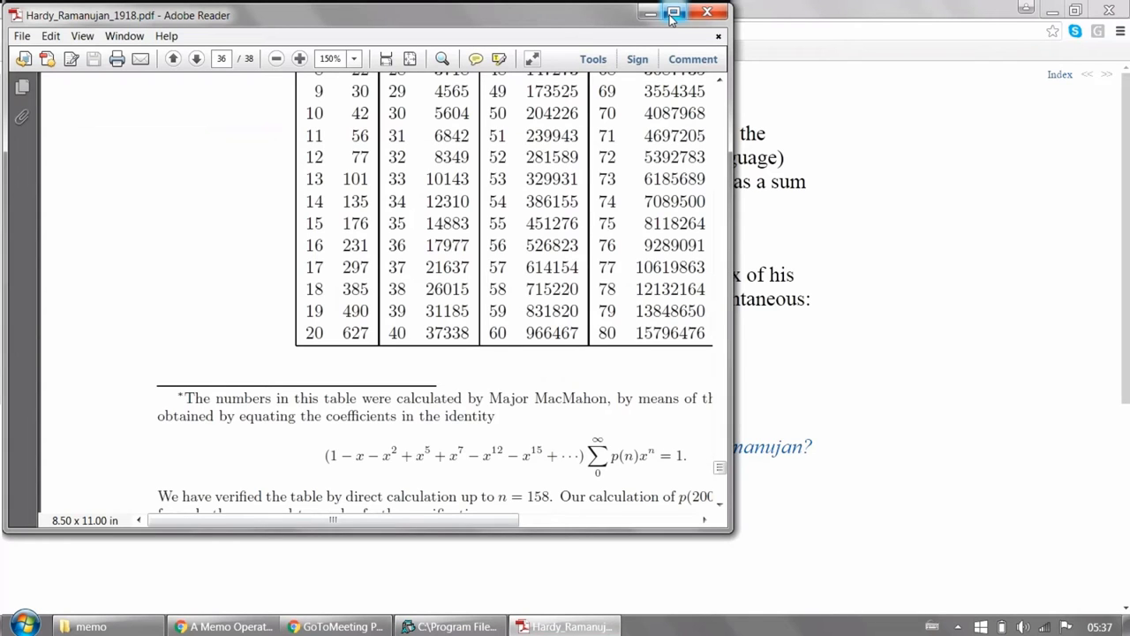
left_click(674, 12)
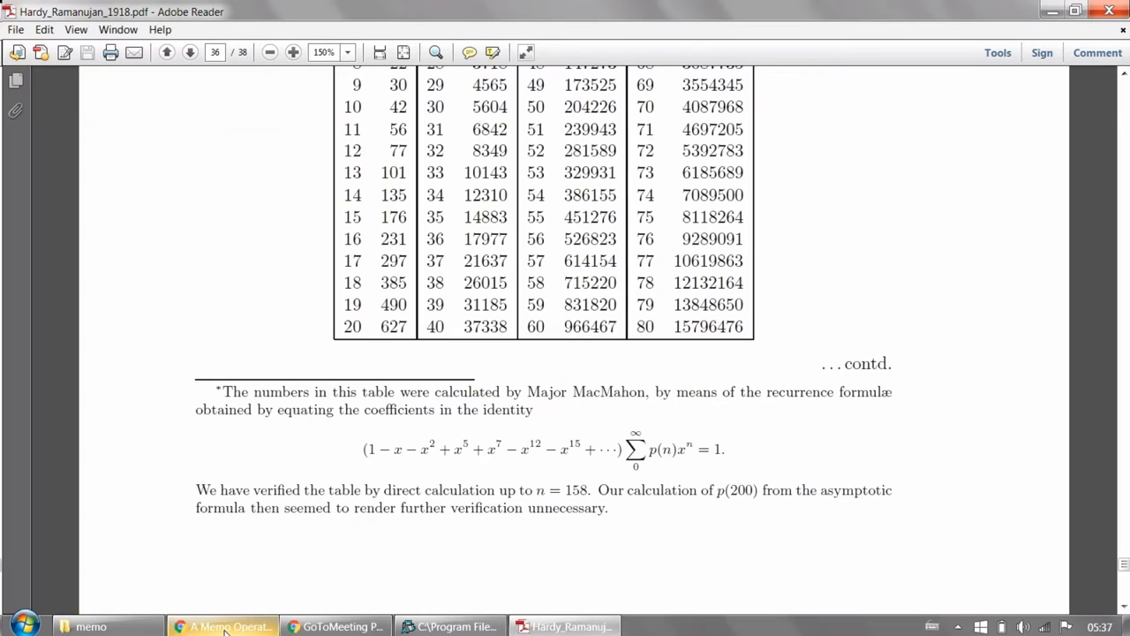
left_click(225, 626)
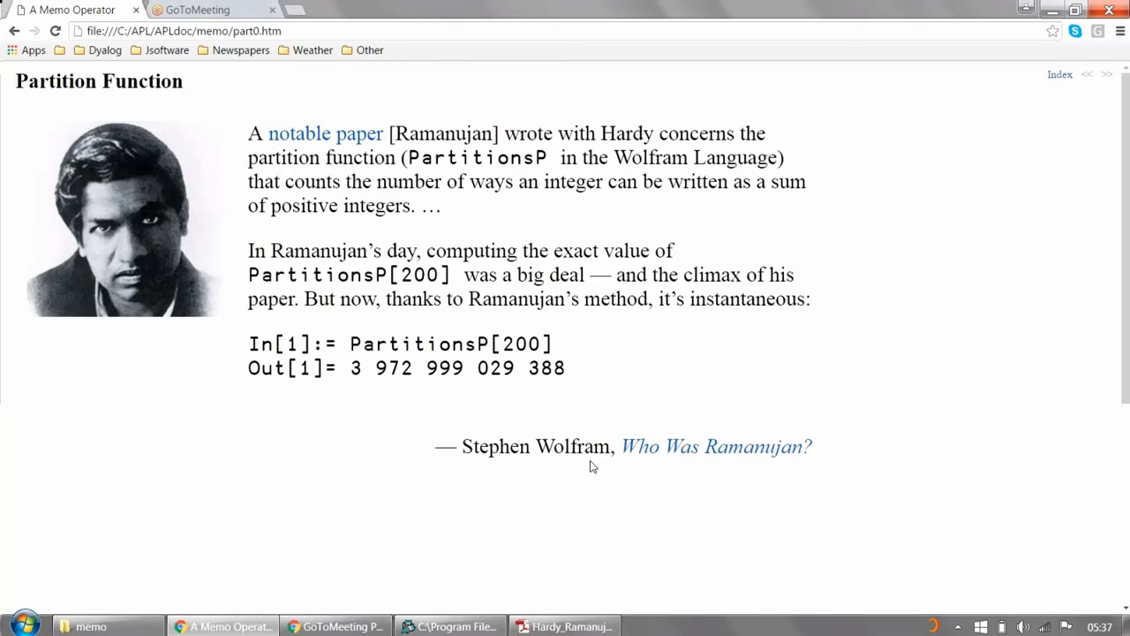
mouse_move(326, 377)
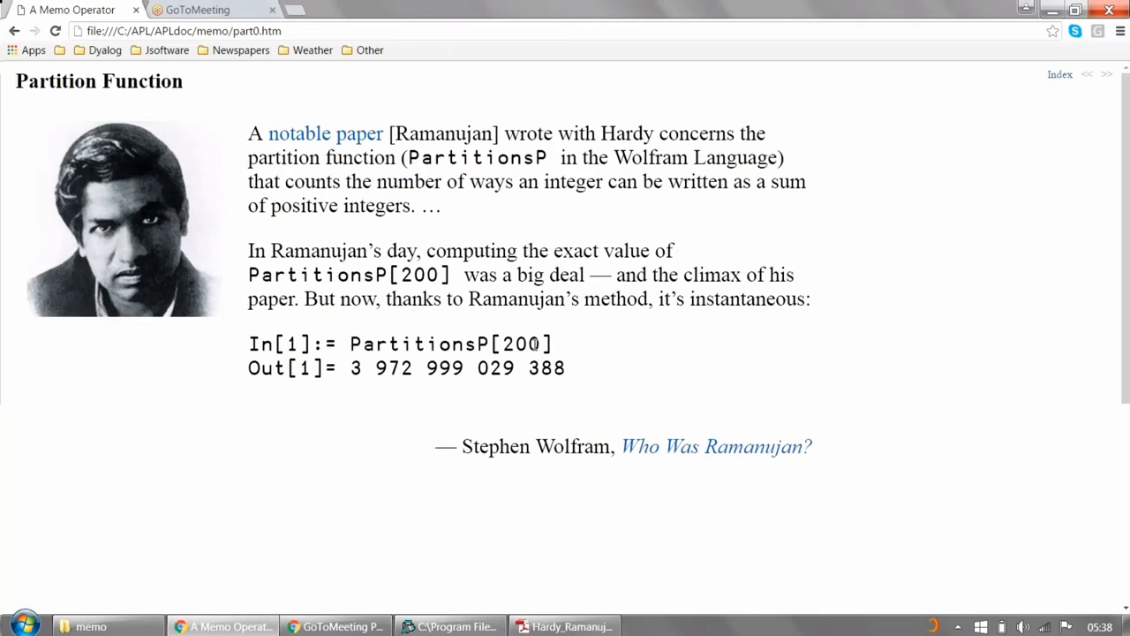
mouse_move(456, 395)
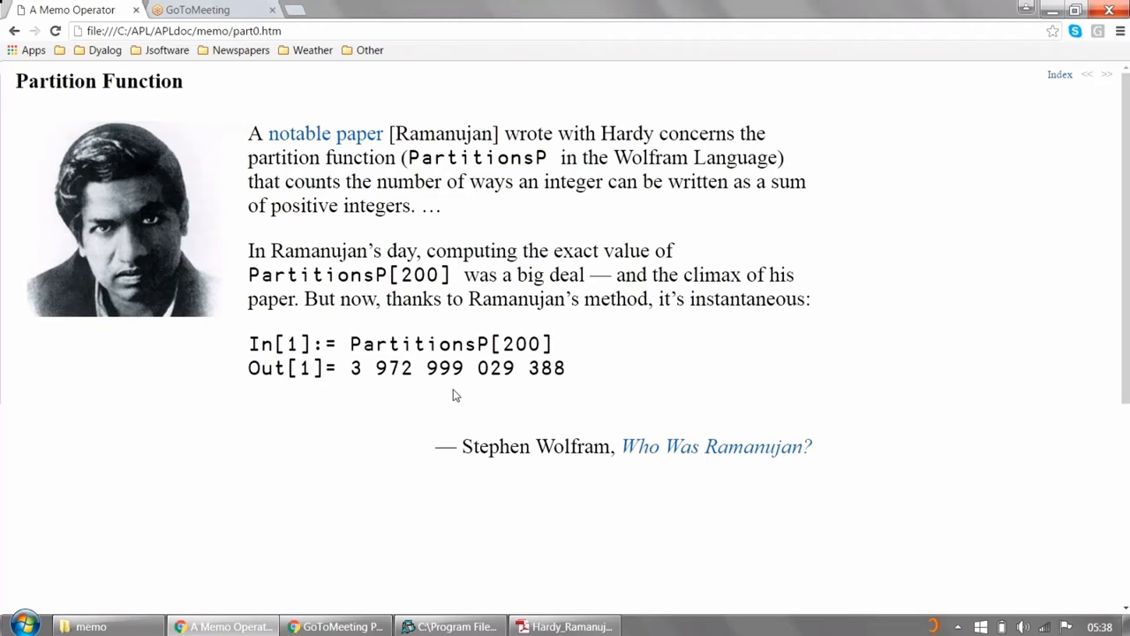
mouse_move(466, 281)
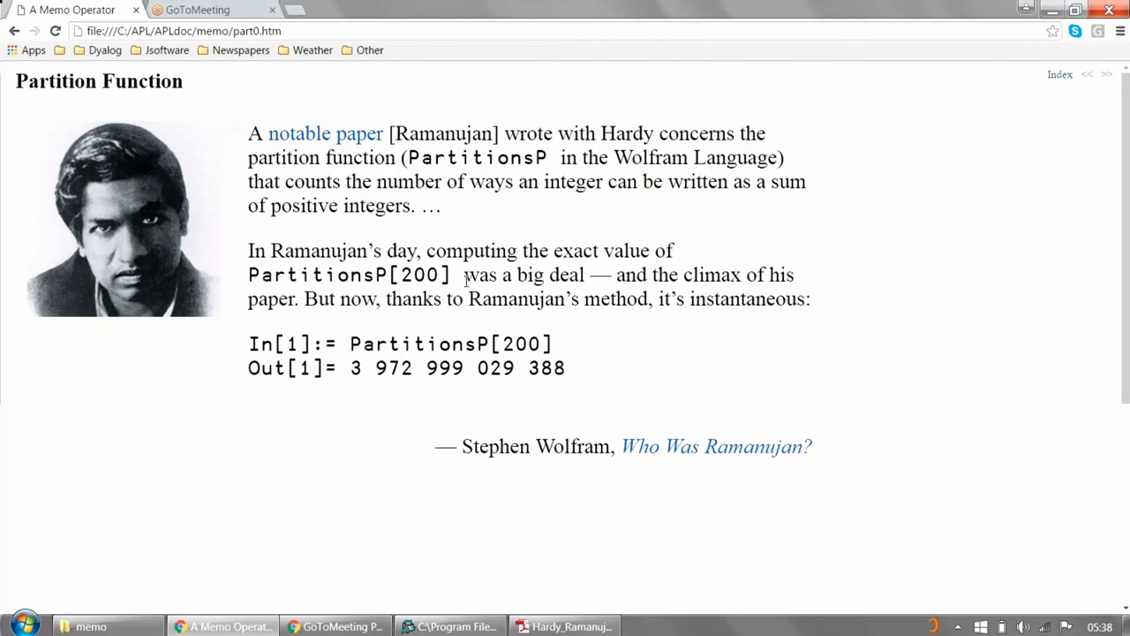
mouse_move(395, 196)
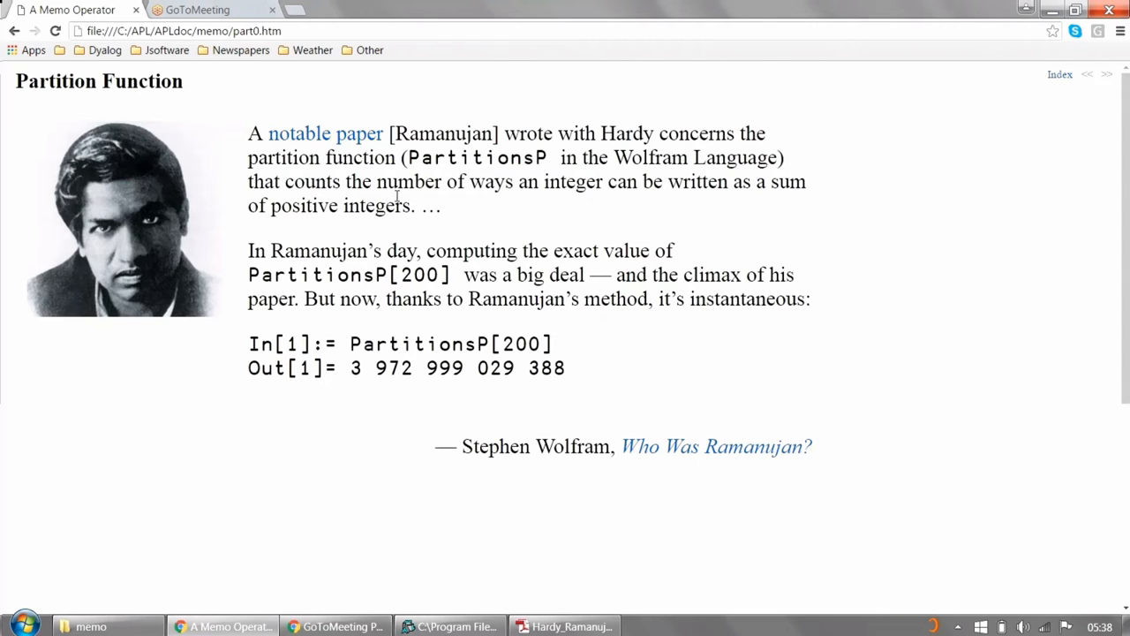
mouse_move(1116, 81)
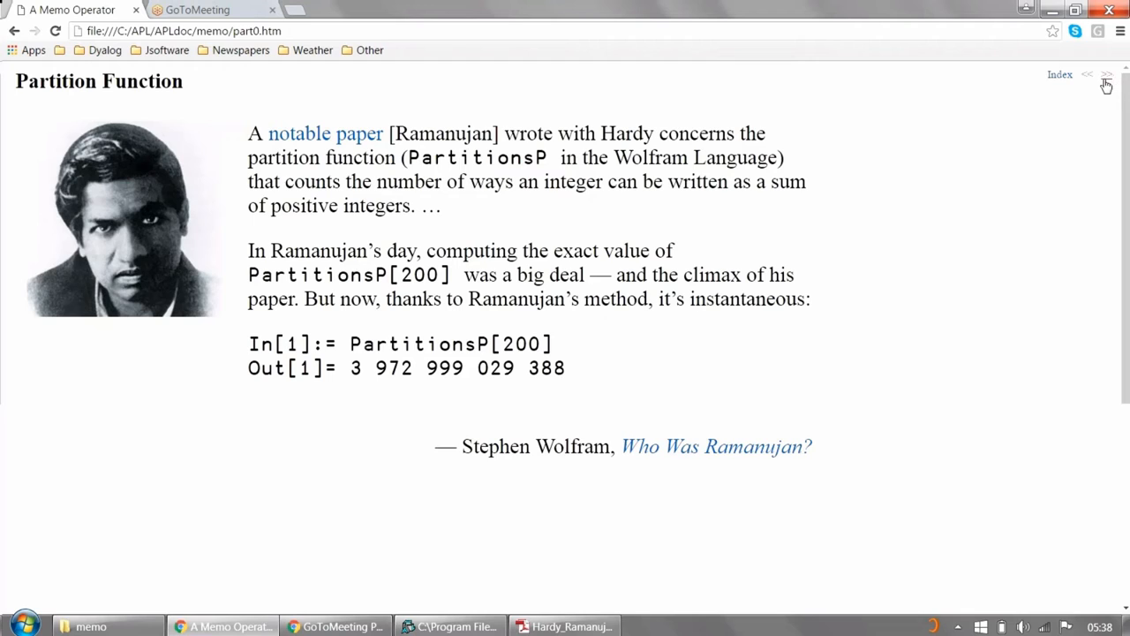
mouse_move(1106, 74)
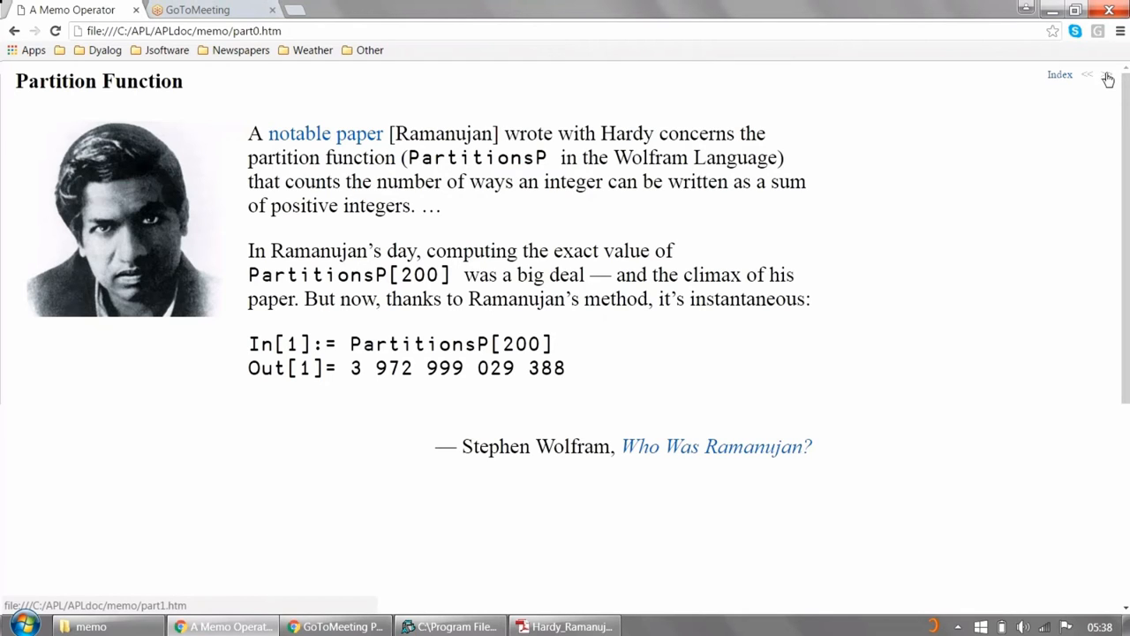
Go to part1.htm, the slide showing boxed partitions of 0 through 6
left_click(1107, 75)
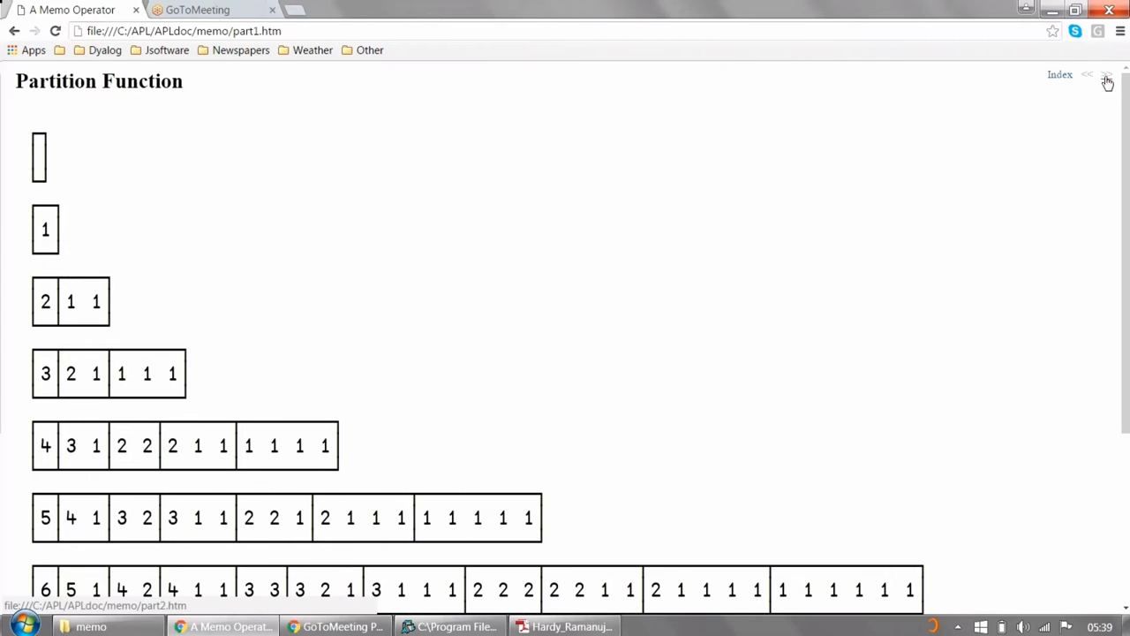
Open part2.htm, Euler's pentagonal number theorem slide where pn 30 gives 5604
left_click(1106, 74)
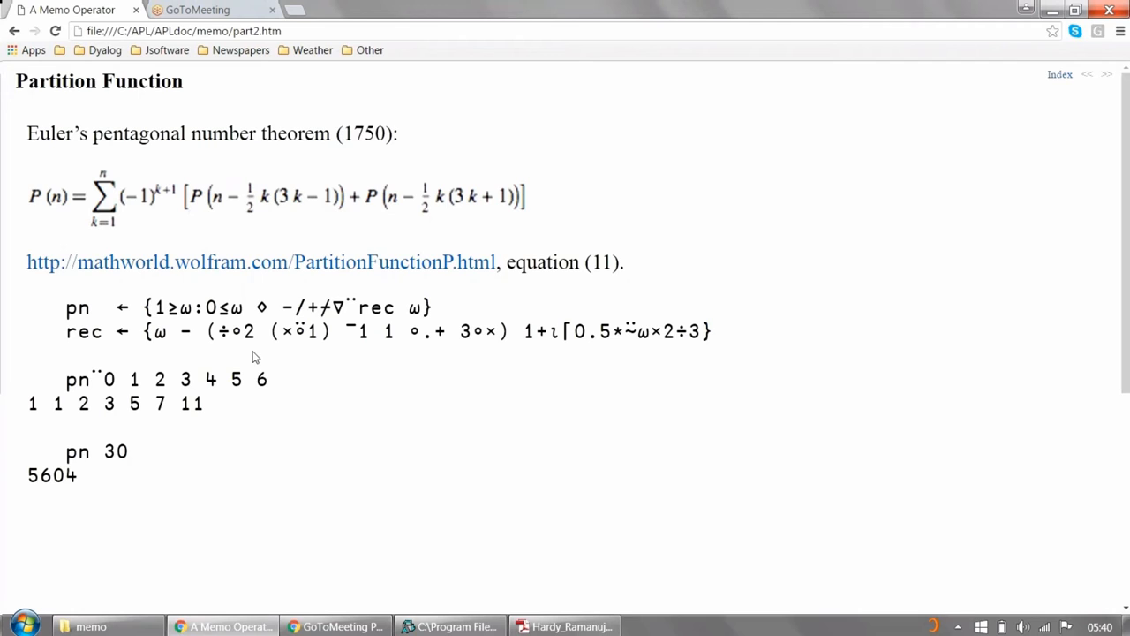
mouse_move(146, 318)
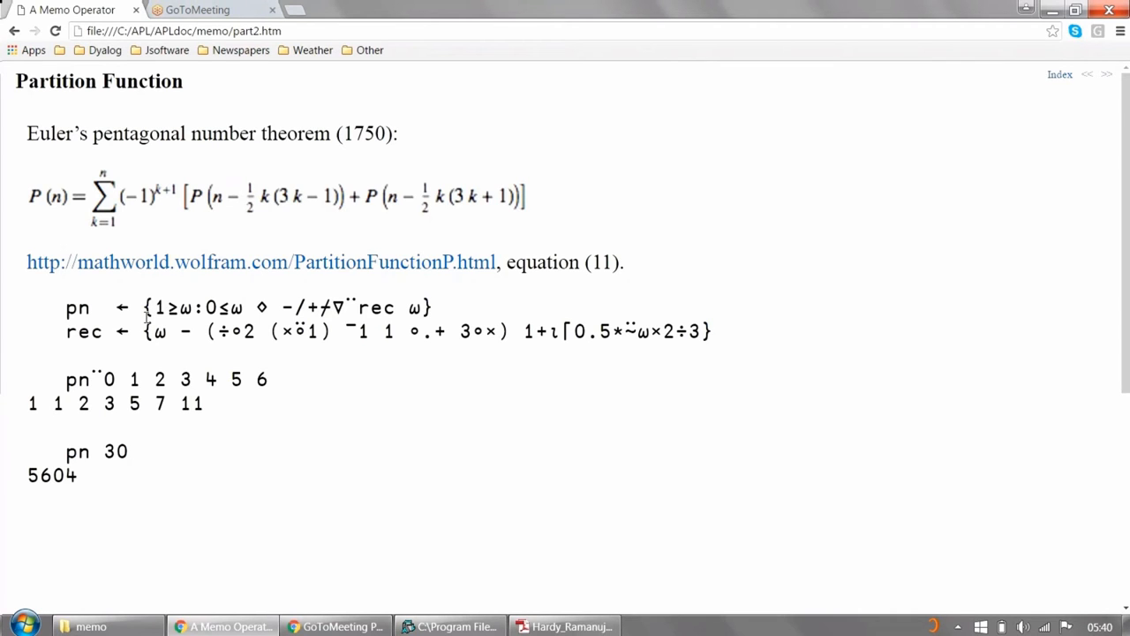
mouse_move(503, 363)
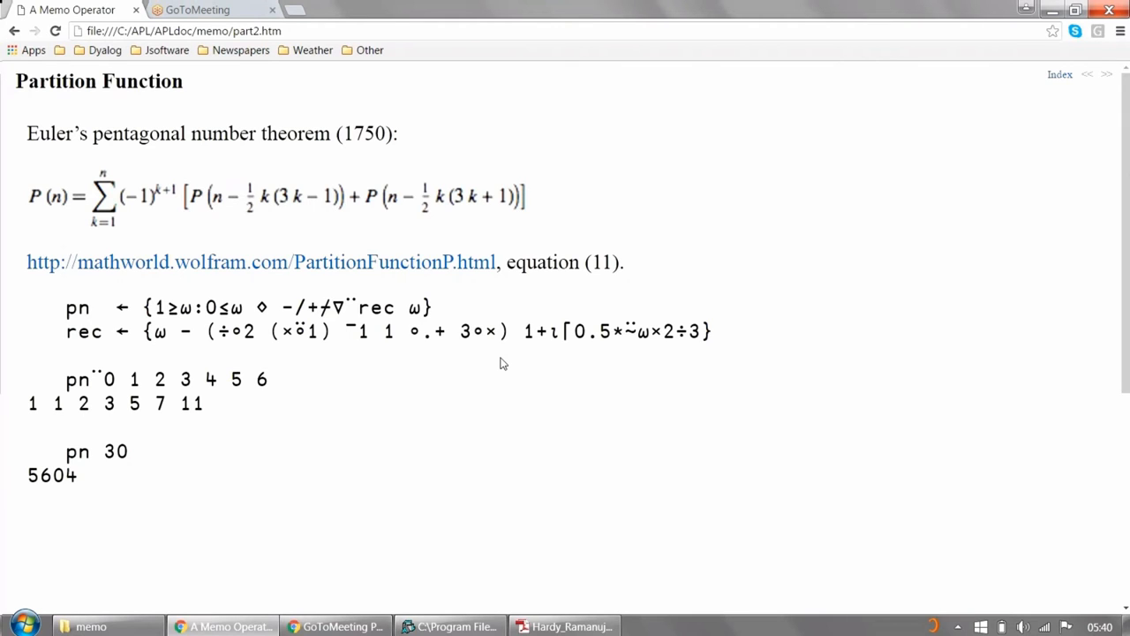
mouse_move(137, 303)
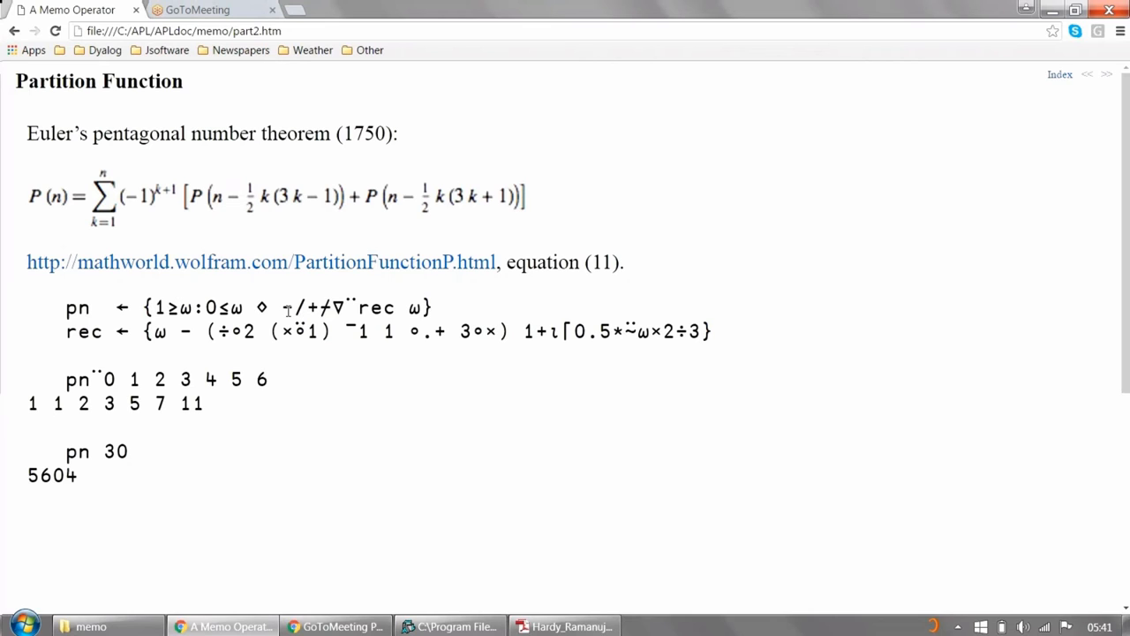
left_click_drag(292, 307, 422, 307)
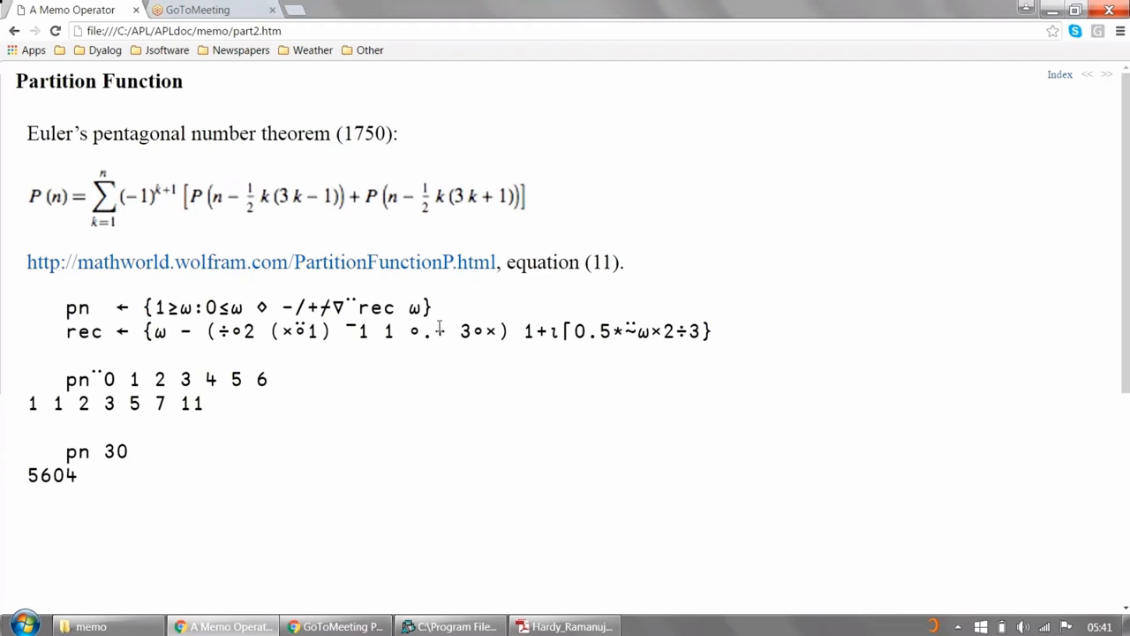
mouse_move(329, 203)
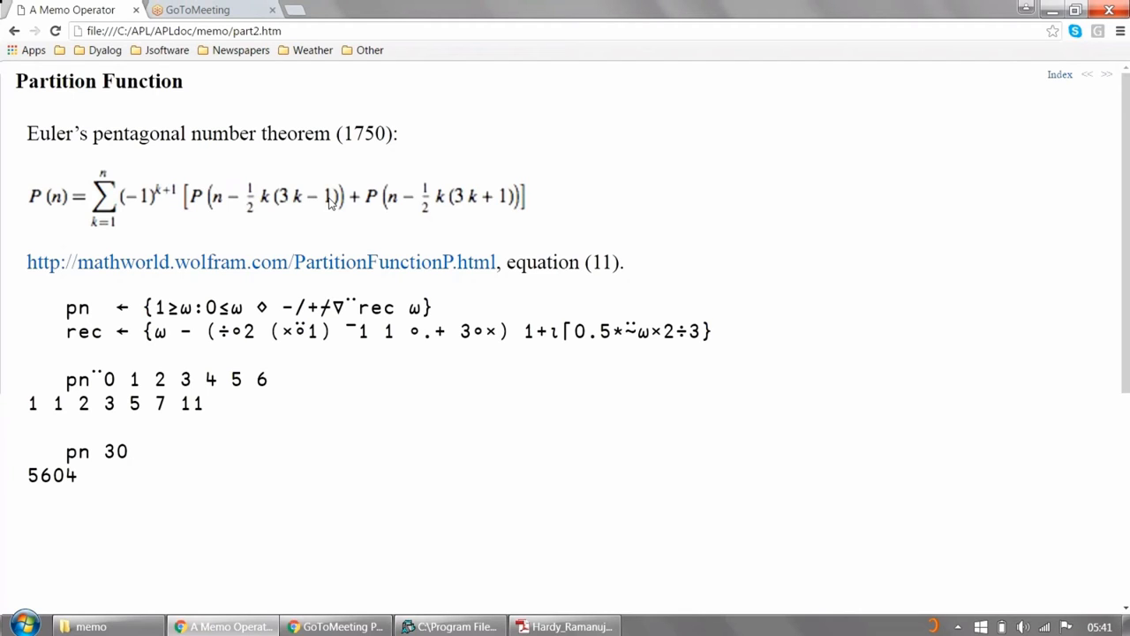
mouse_move(203, 460)
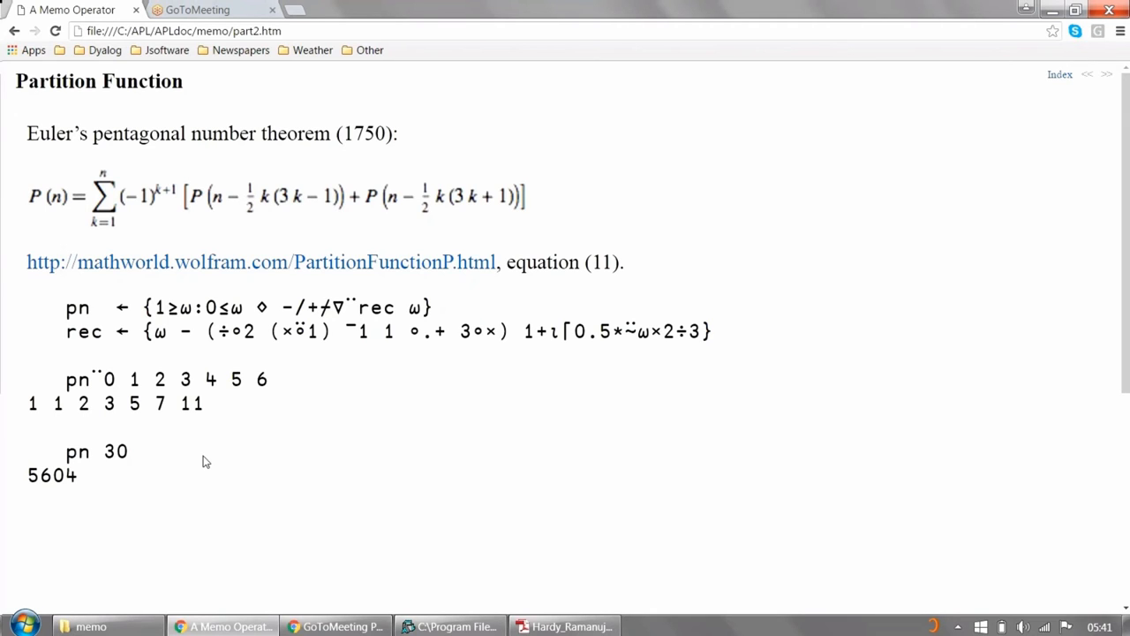
mouse_move(366, 399)
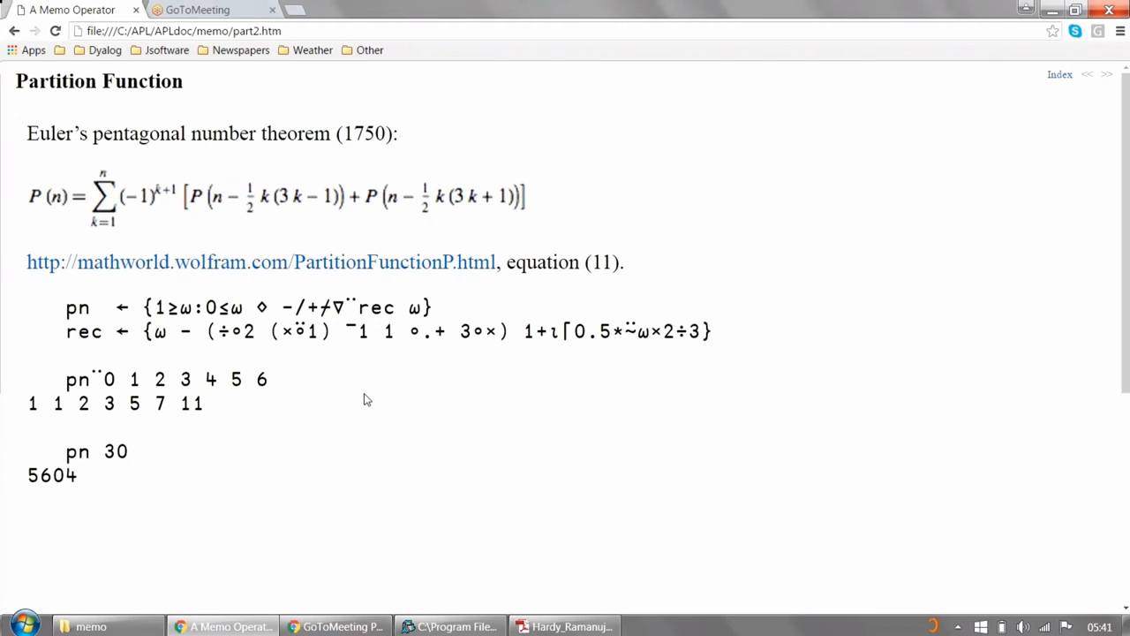
mouse_move(218, 415)
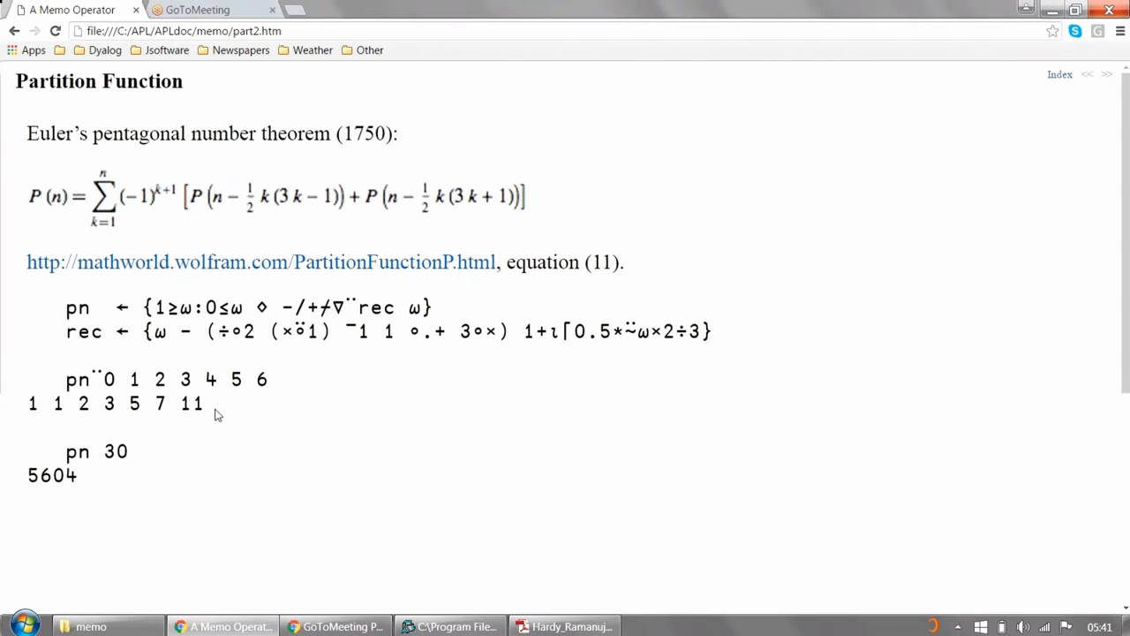
mouse_move(130, 462)
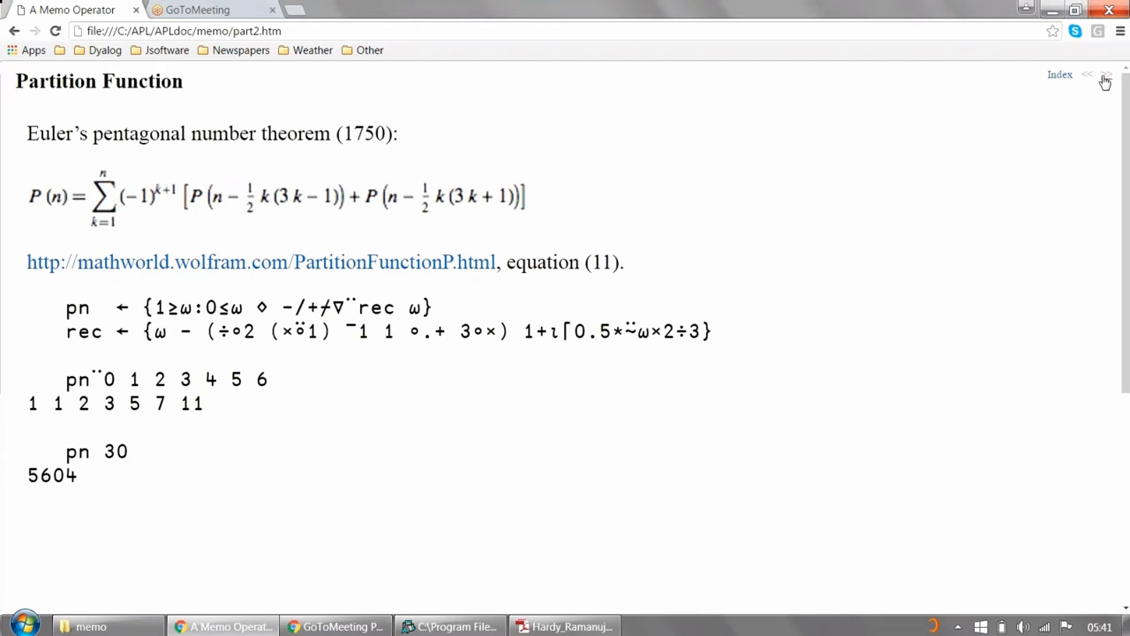
mouse_move(1088, 74)
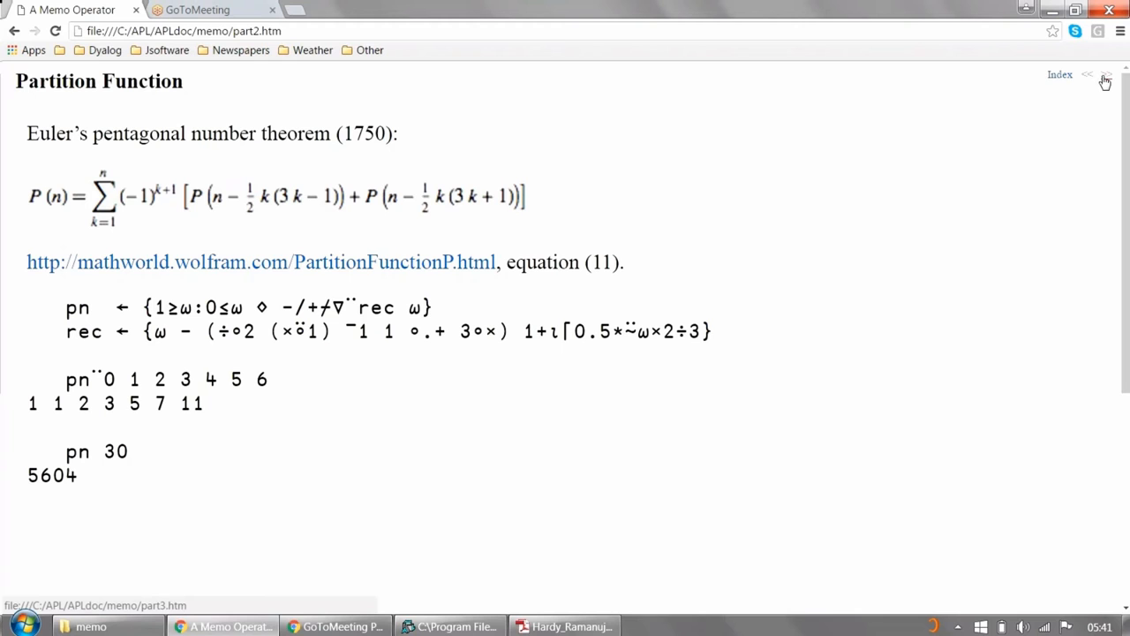
mouse_move(451, 626)
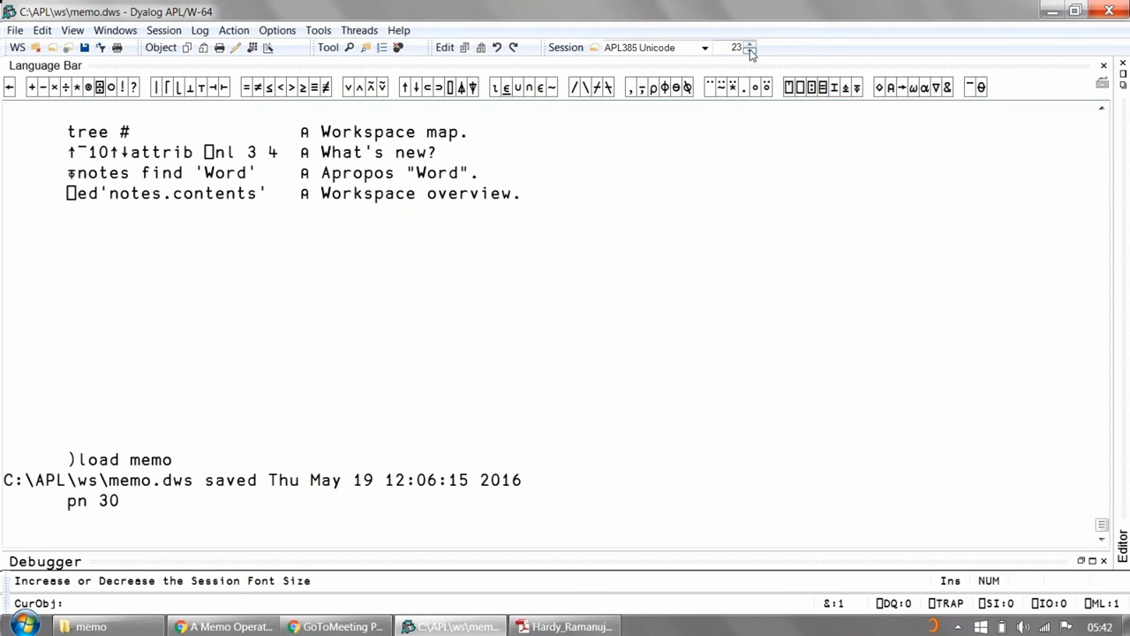
mouse_move(750, 48)
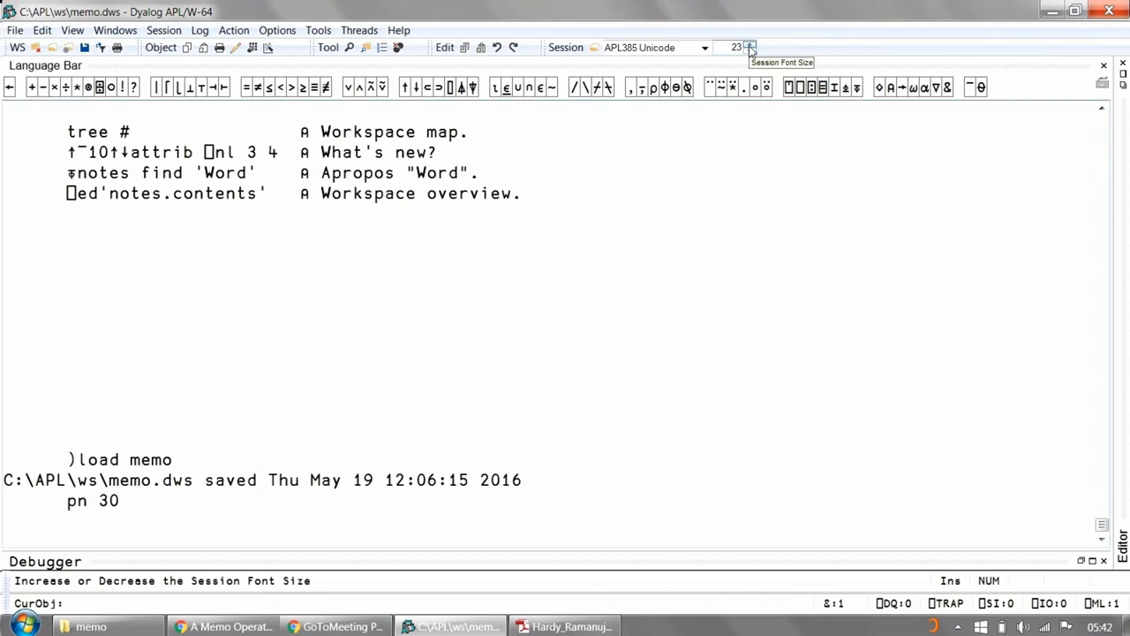
mouse_move(791, 129)
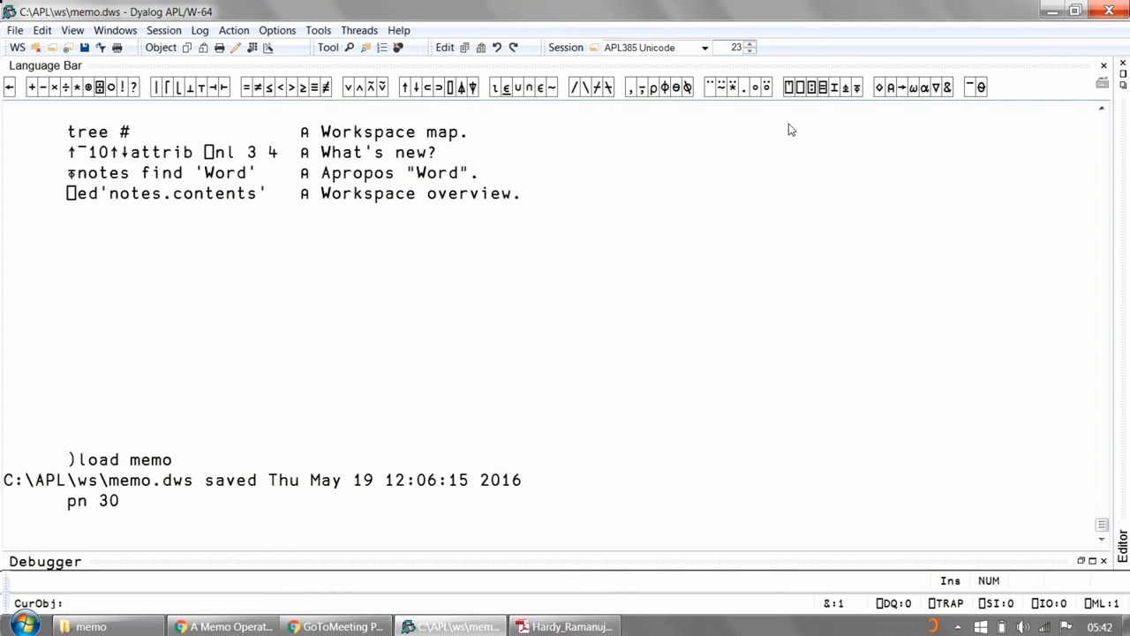
Load the memo workspace, evaluate pn 30 to get 5604, and return to the slides
key("Return")
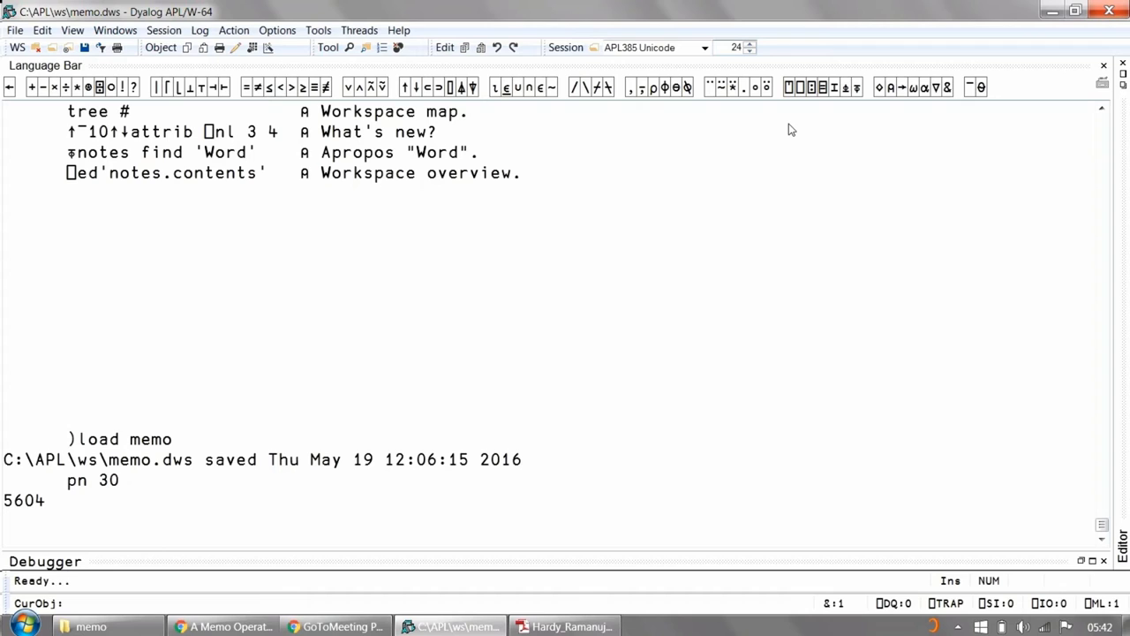
left_click(22, 111)
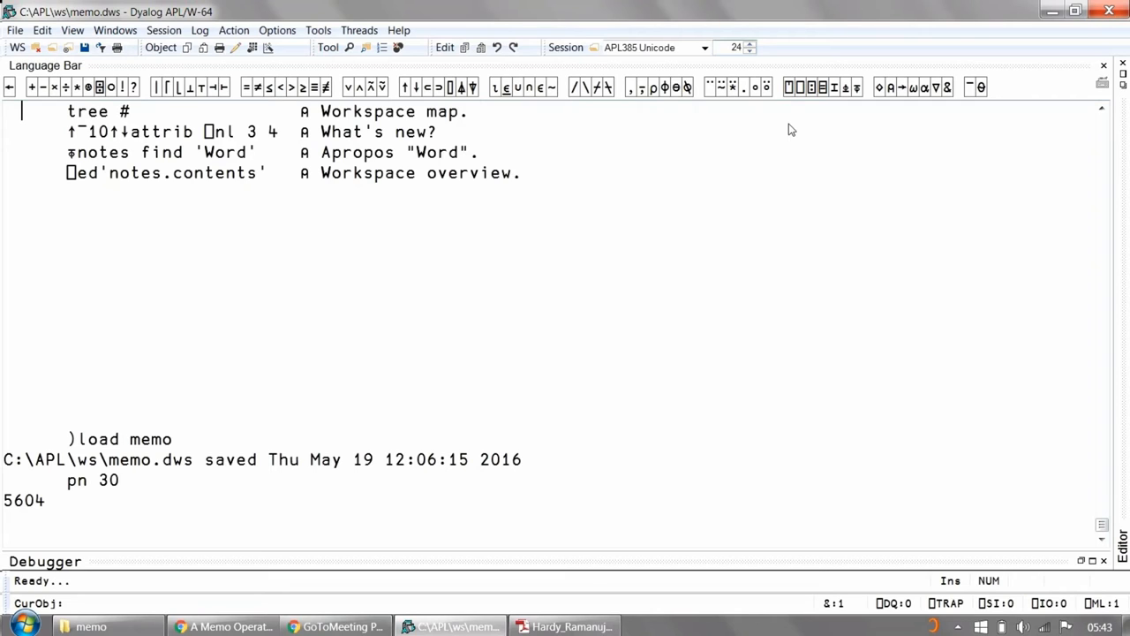
mouse_move(483, 400)
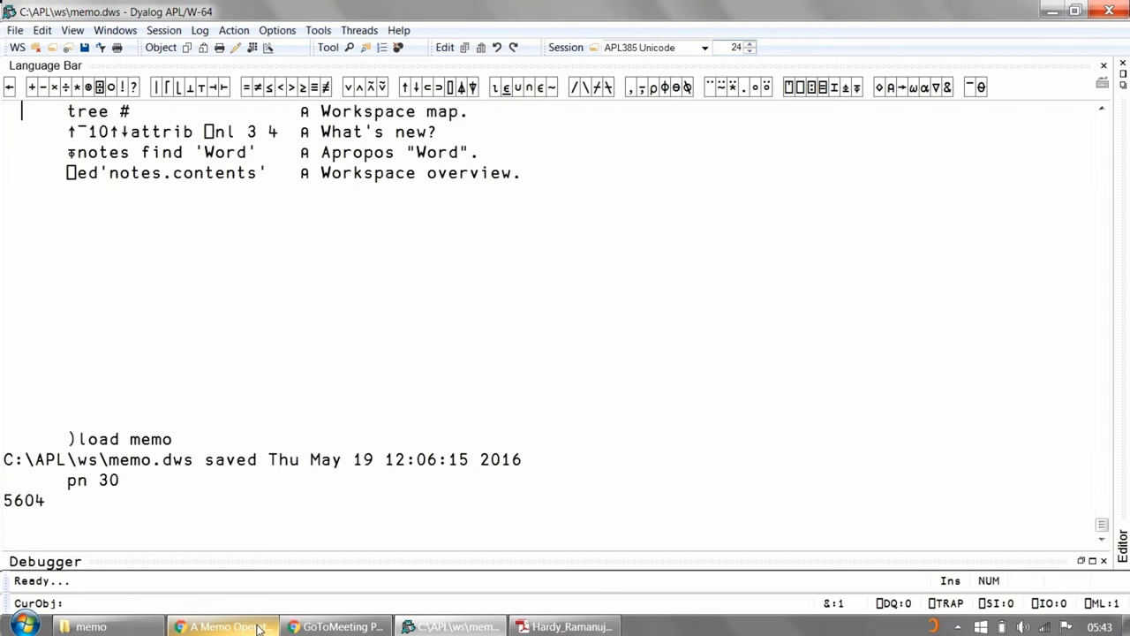
left_click(223, 625)
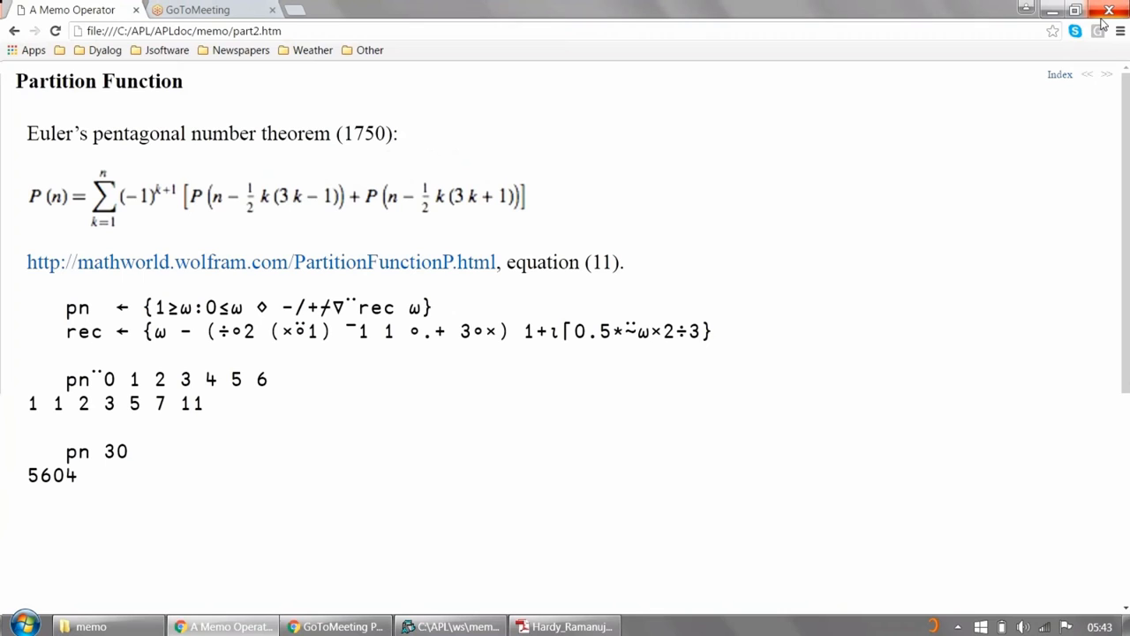
Open part3.htm and highlight the recursive -/+≠∇¨rec ω expression in pn's definition
left_click(1105, 74)
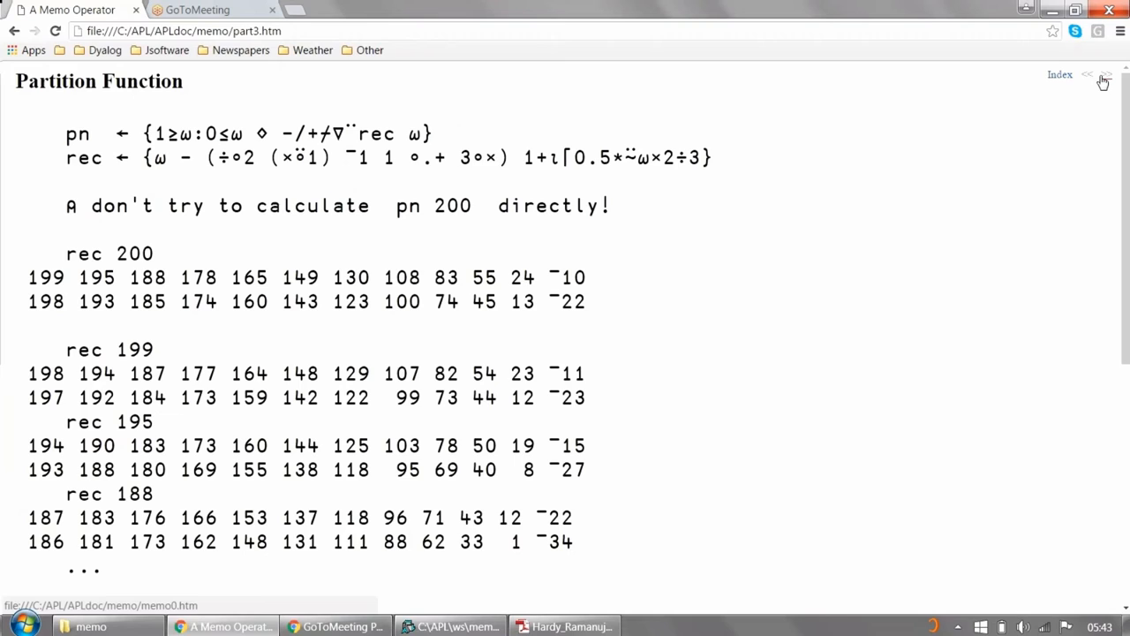
mouse_move(5, 170)
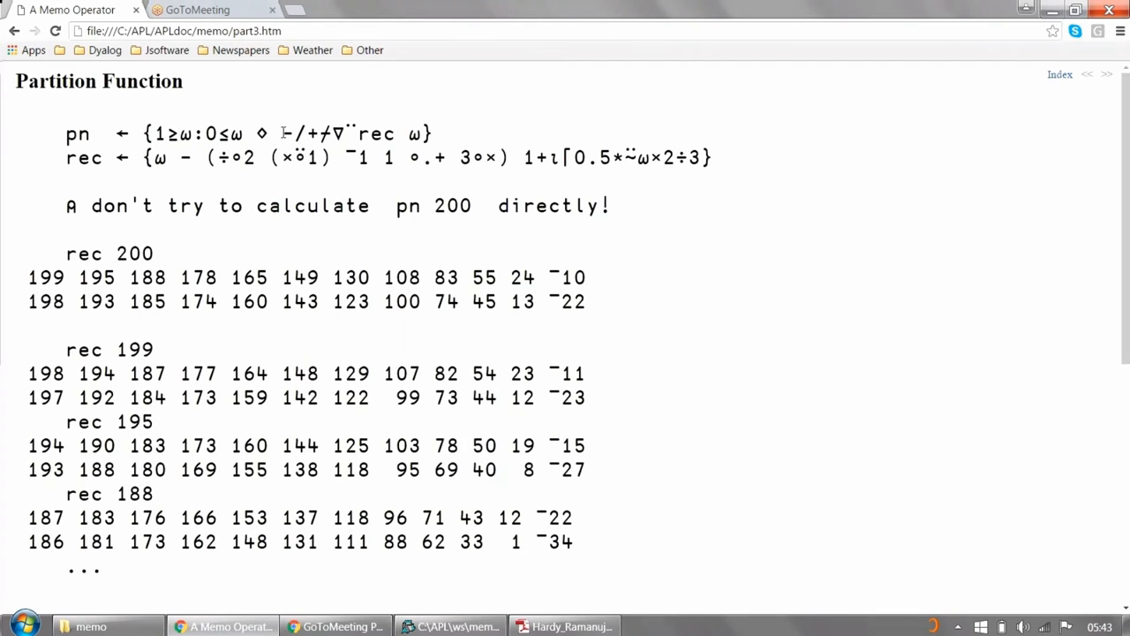
left_click_drag(280, 133, 422, 134)
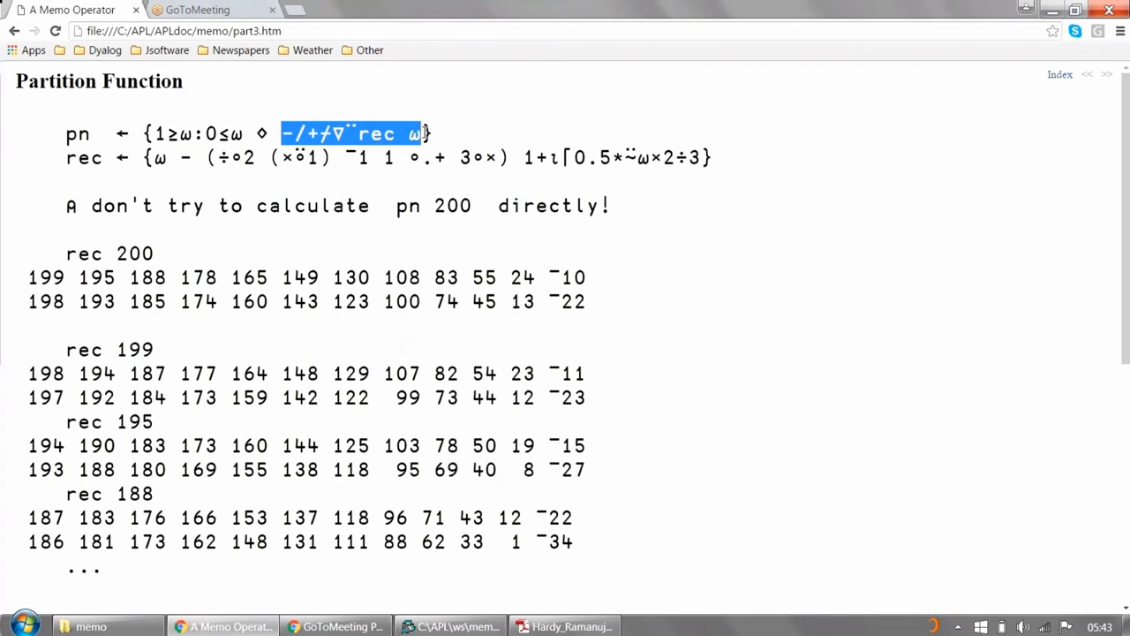
mouse_move(398, 150)
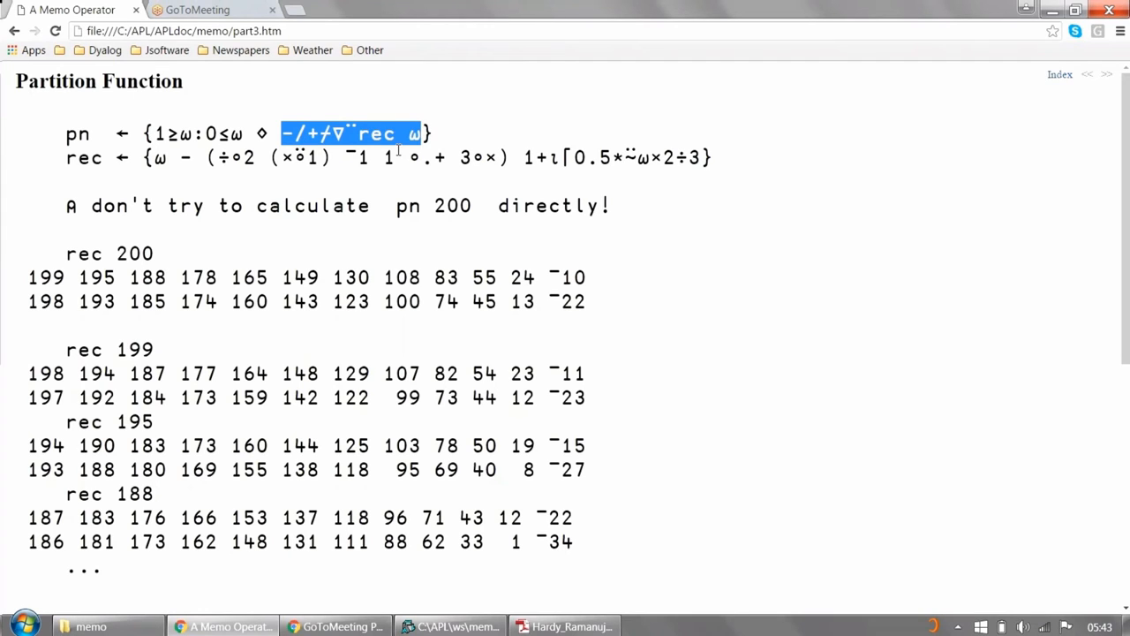
mouse_move(626, 313)
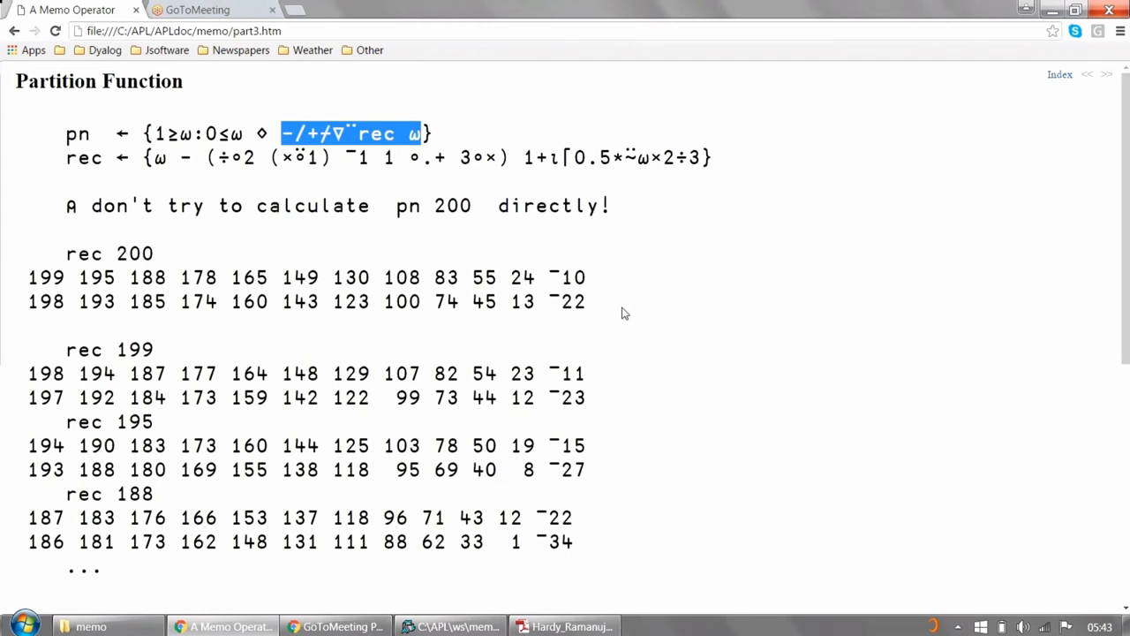
mouse_move(601, 314)
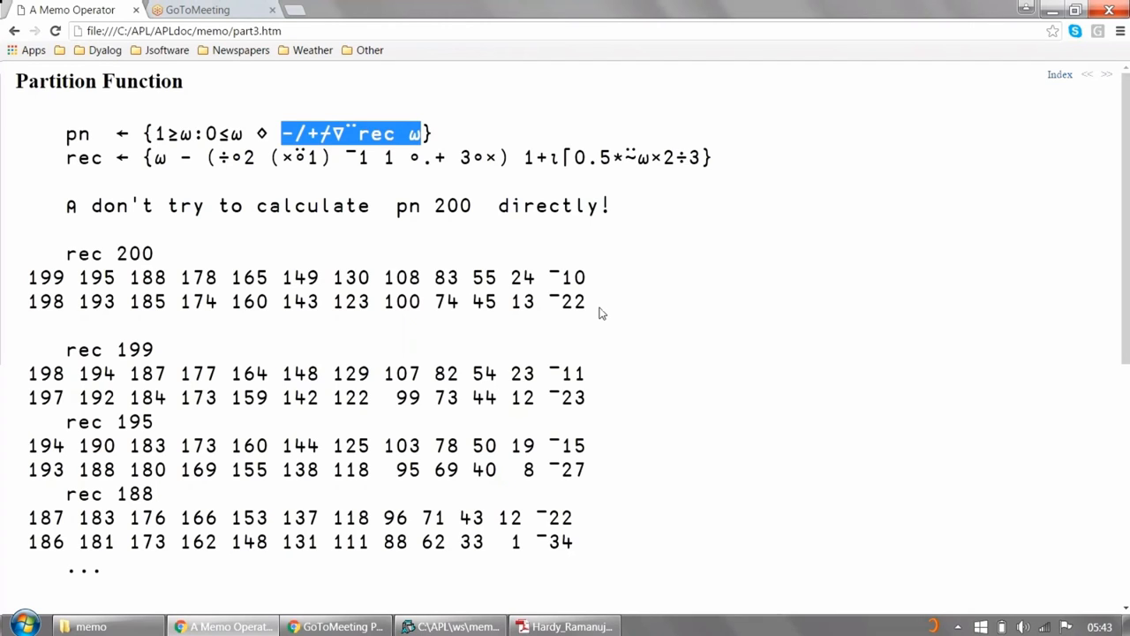
mouse_move(607, 294)
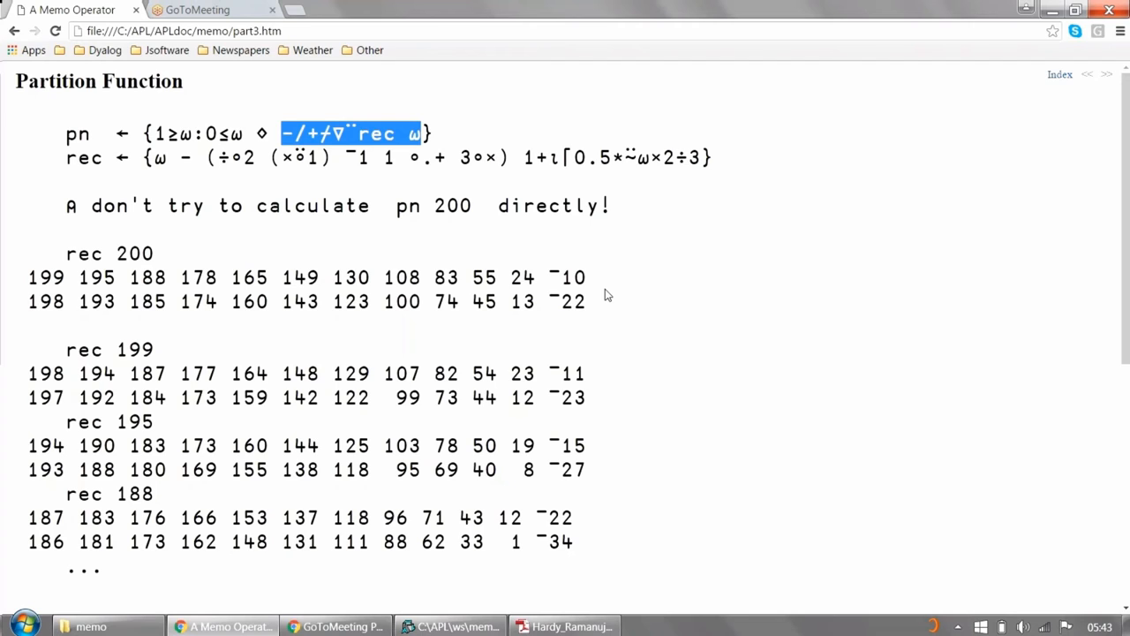
mouse_move(409, 305)
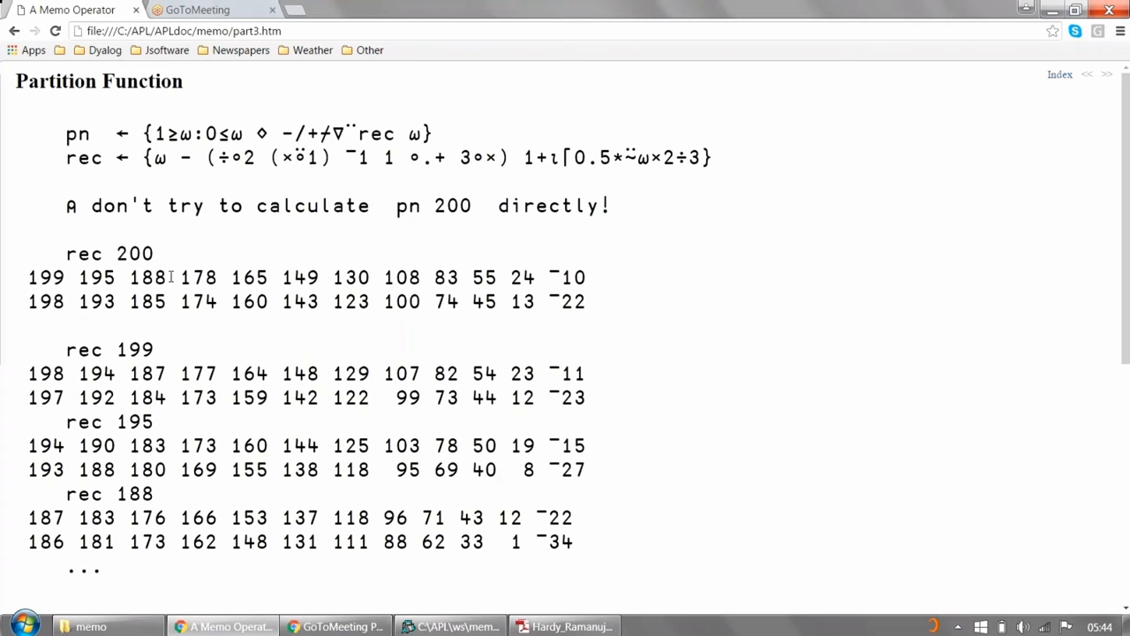
mouse_move(483, 269)
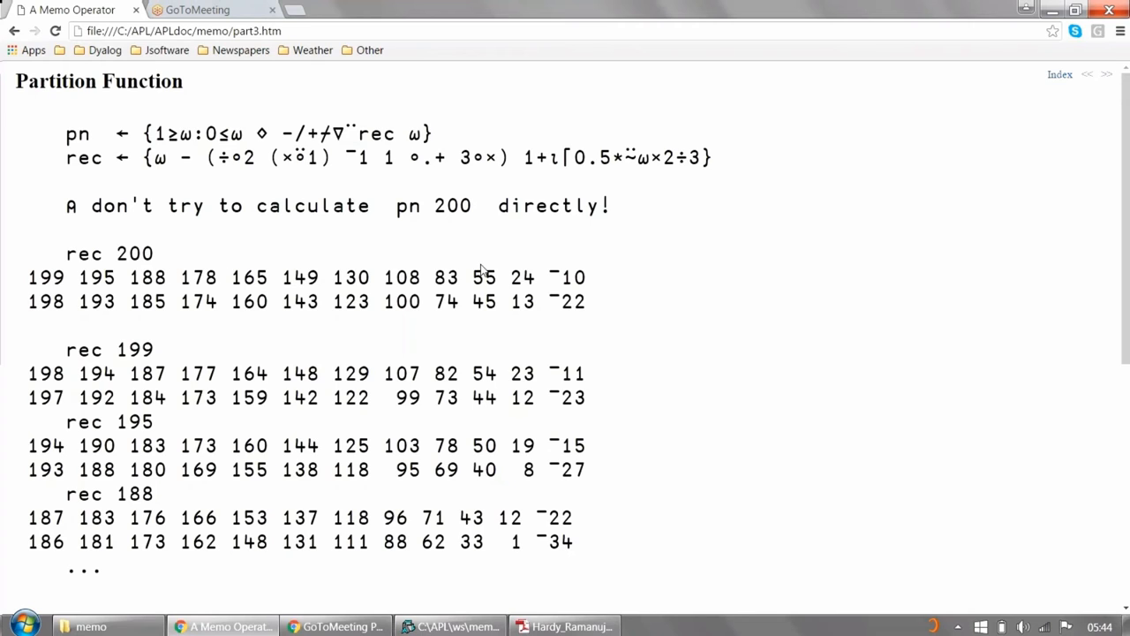
mouse_move(142, 372)
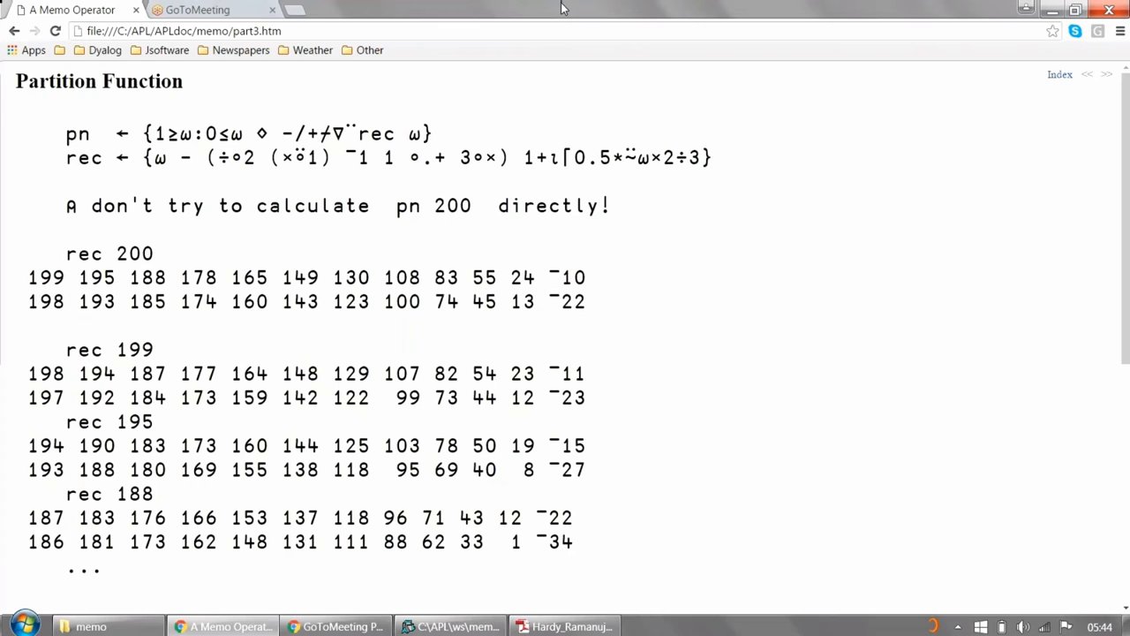
mouse_move(945, 94)
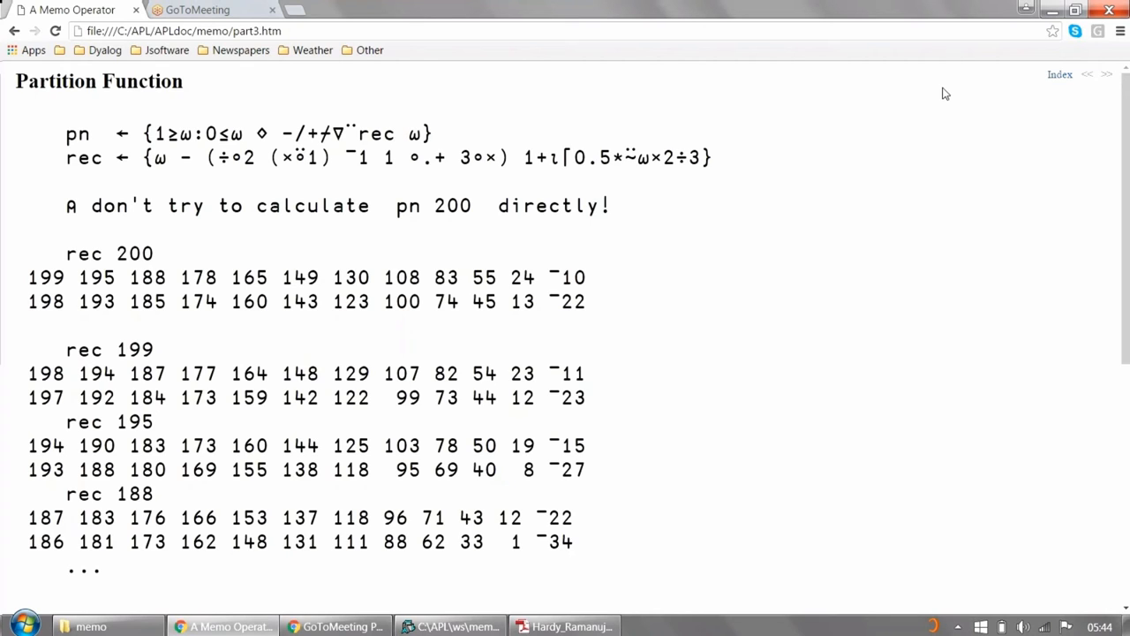
mouse_move(1088, 75)
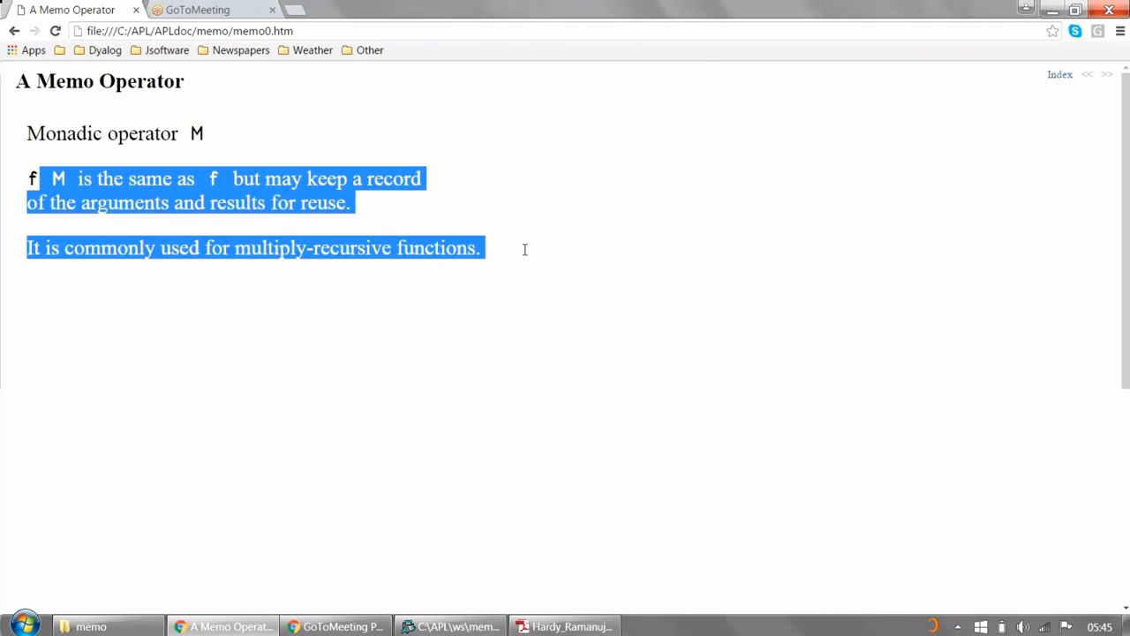
Clear the text highlight and go on to the slide defining memo operator M
left_click(4, 389)
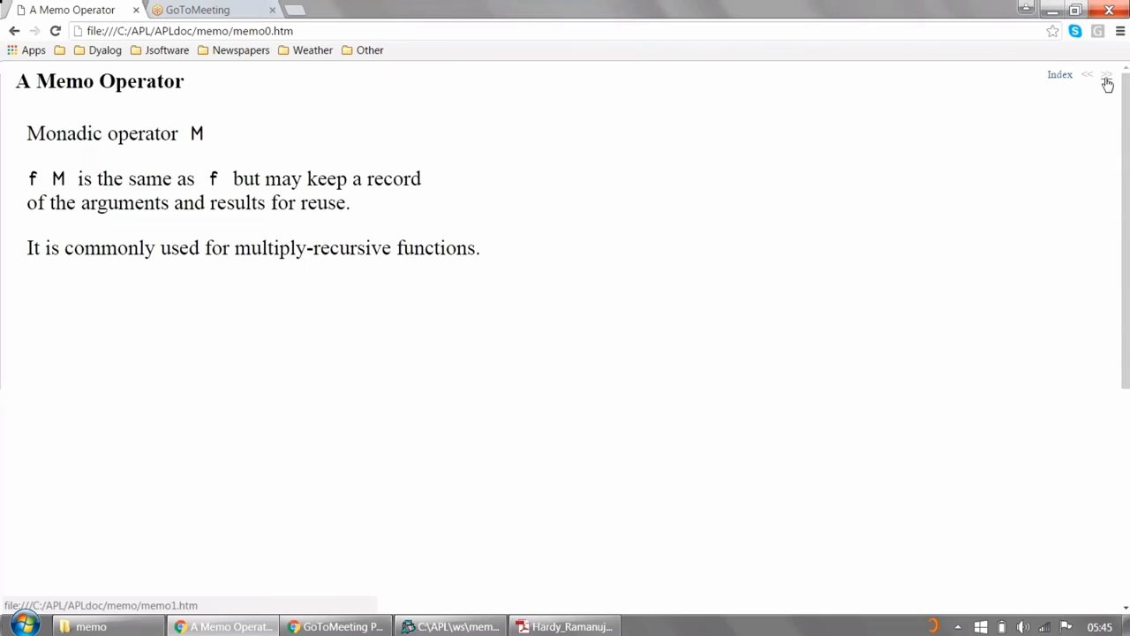
left_click(1106, 79)
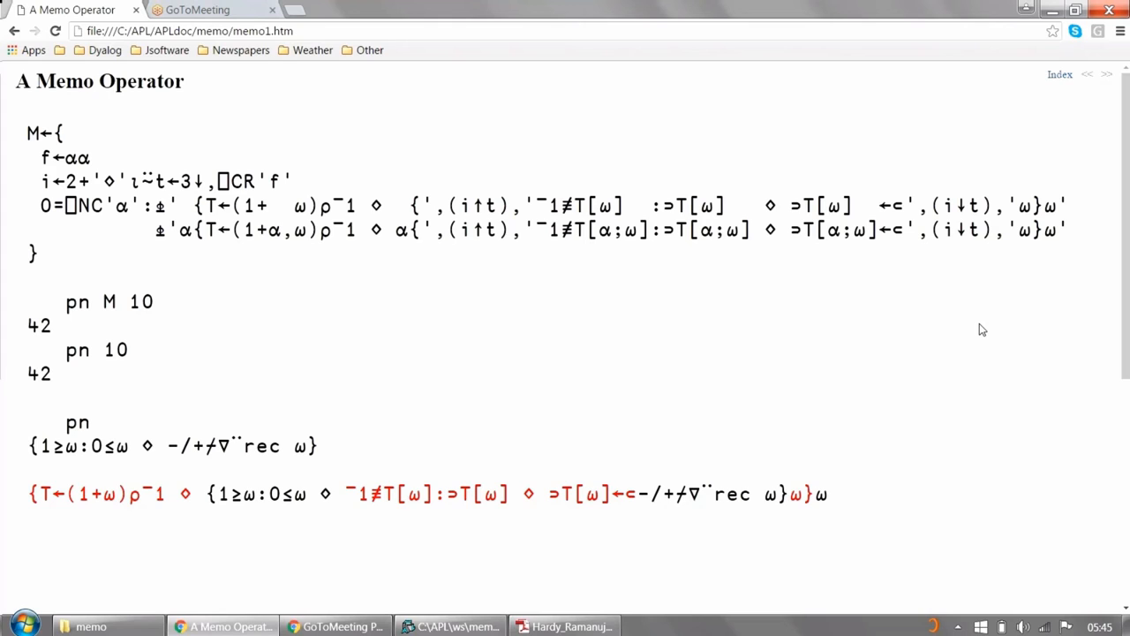
mouse_move(59, 156)
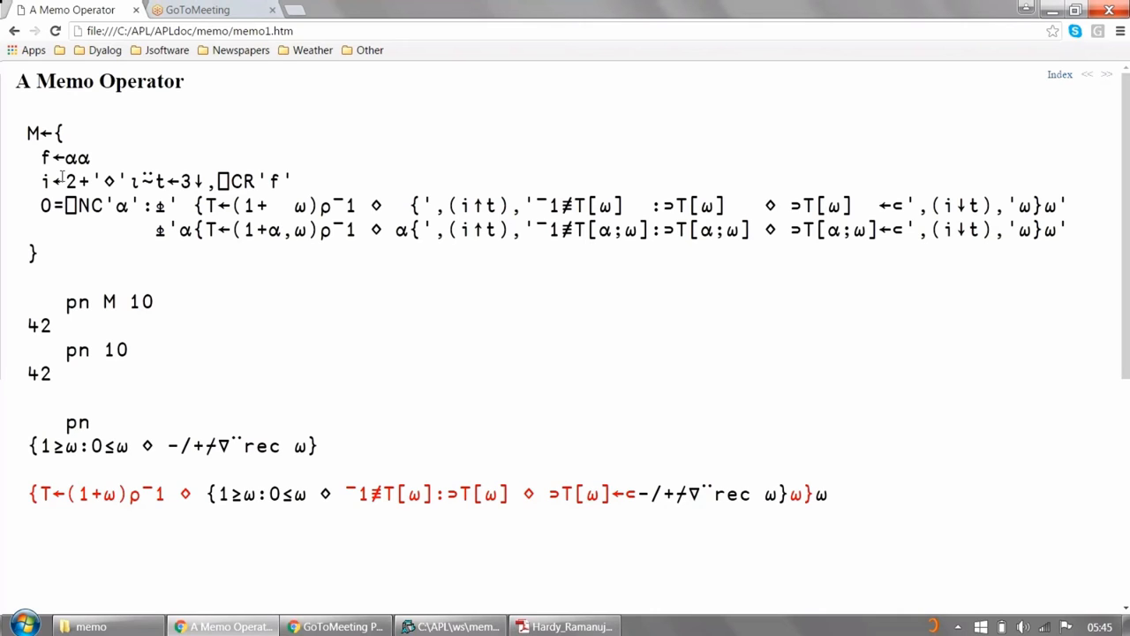
mouse_move(282, 328)
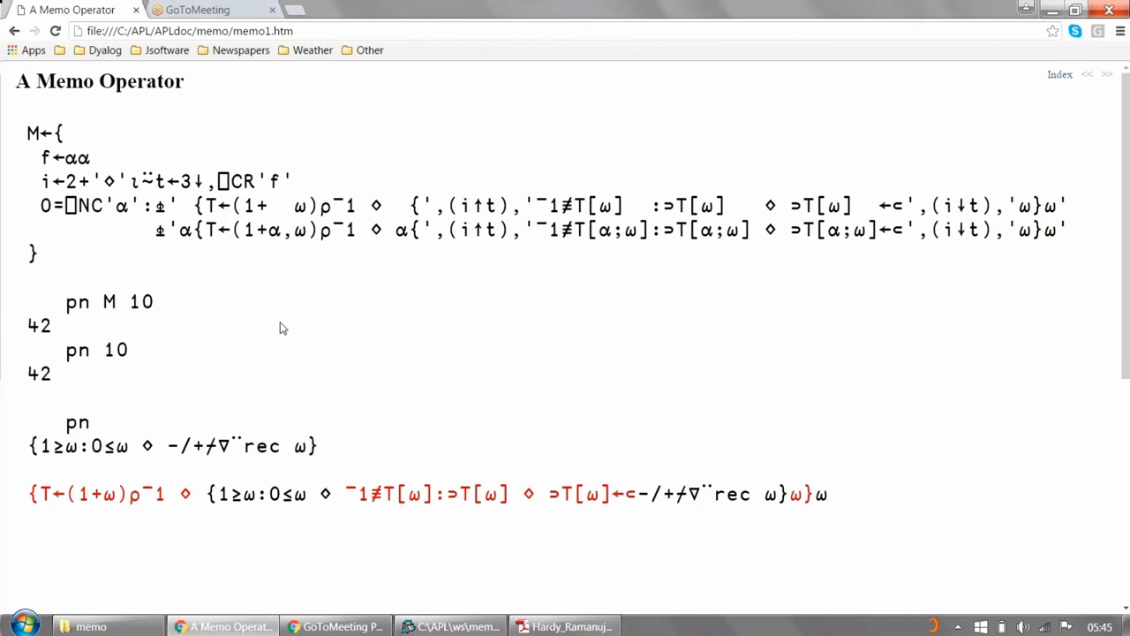
mouse_move(31, 303)
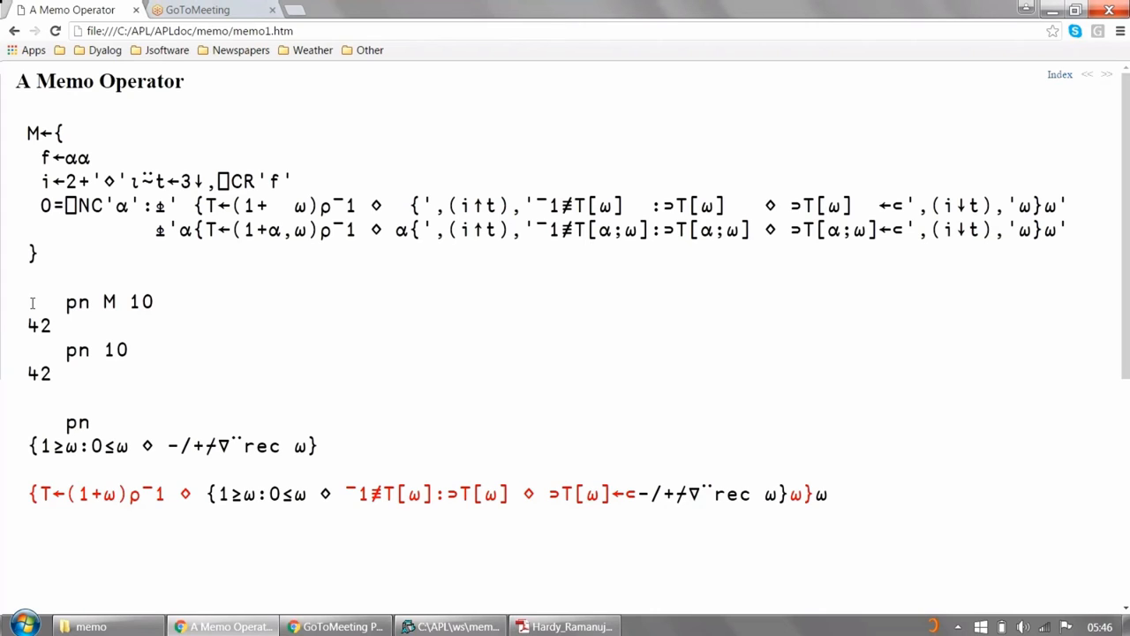
mouse_move(62, 342)
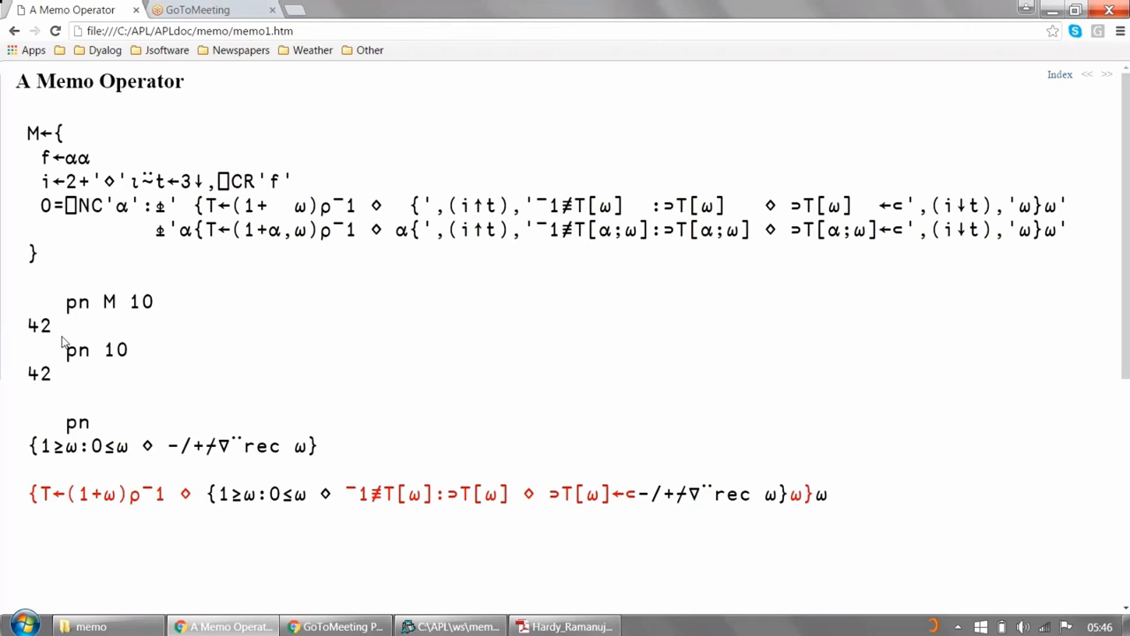
mouse_move(146, 387)
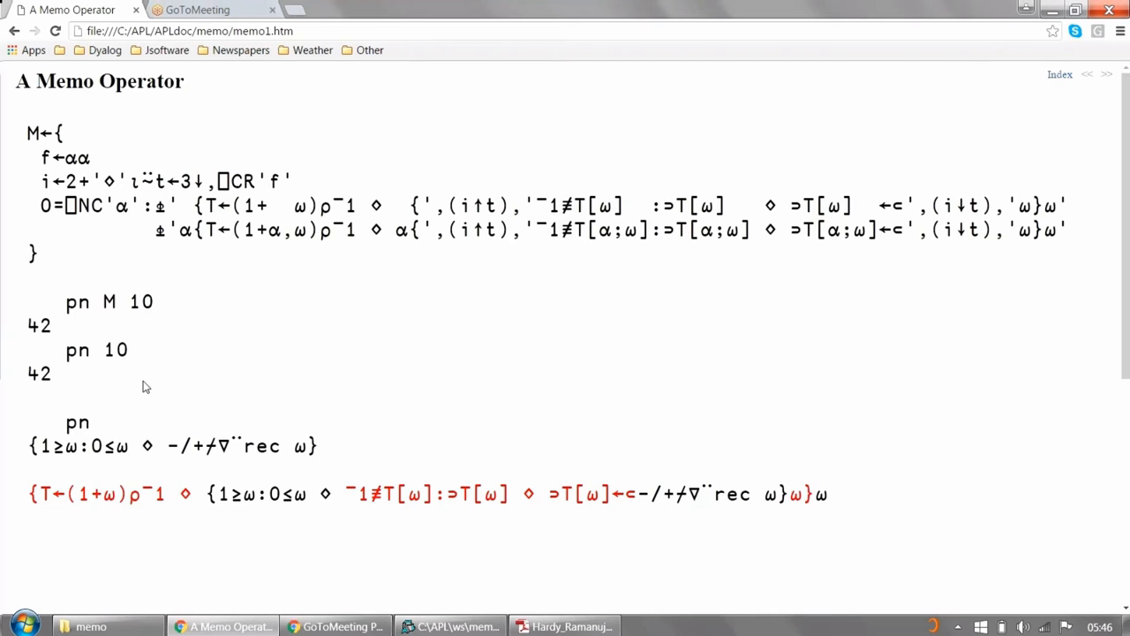
mouse_move(185, 450)
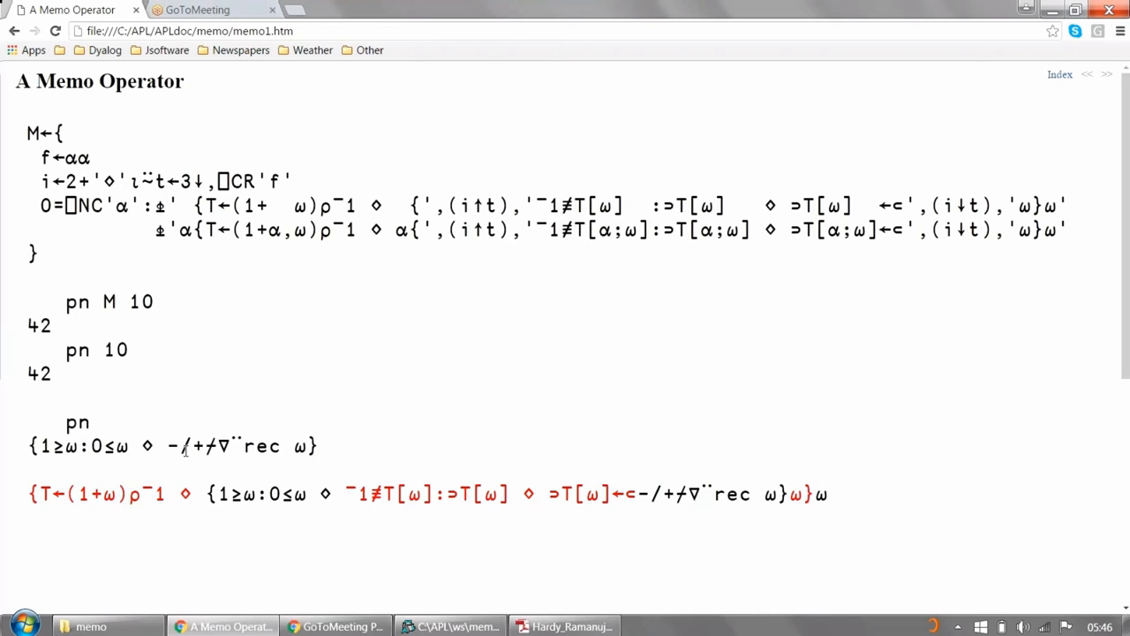
mouse_move(344, 458)
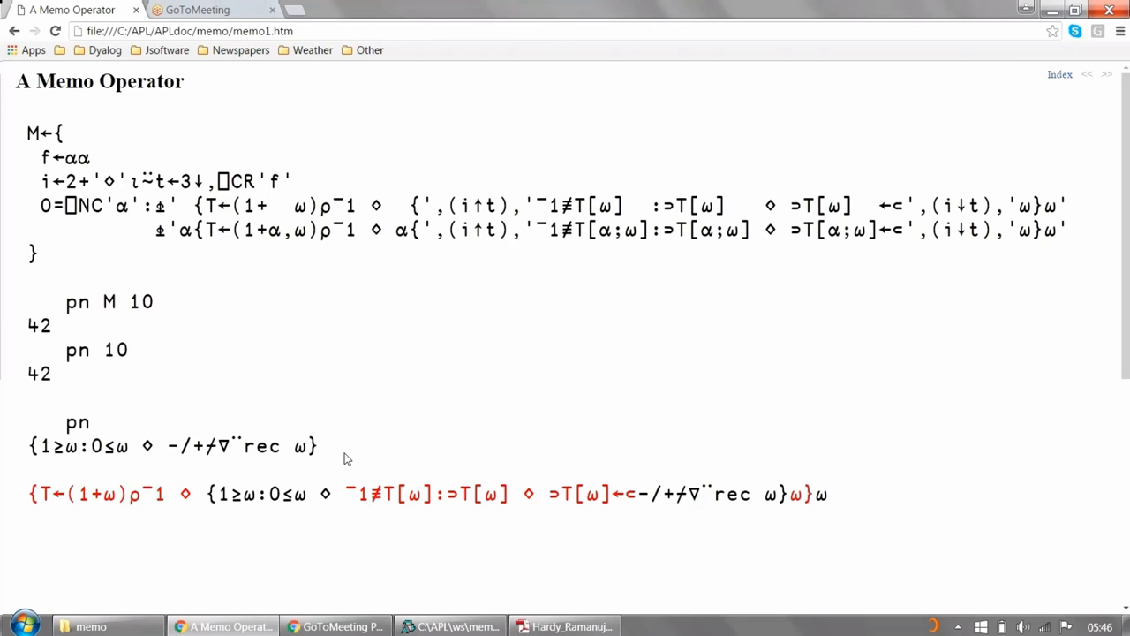
mouse_move(34, 505)
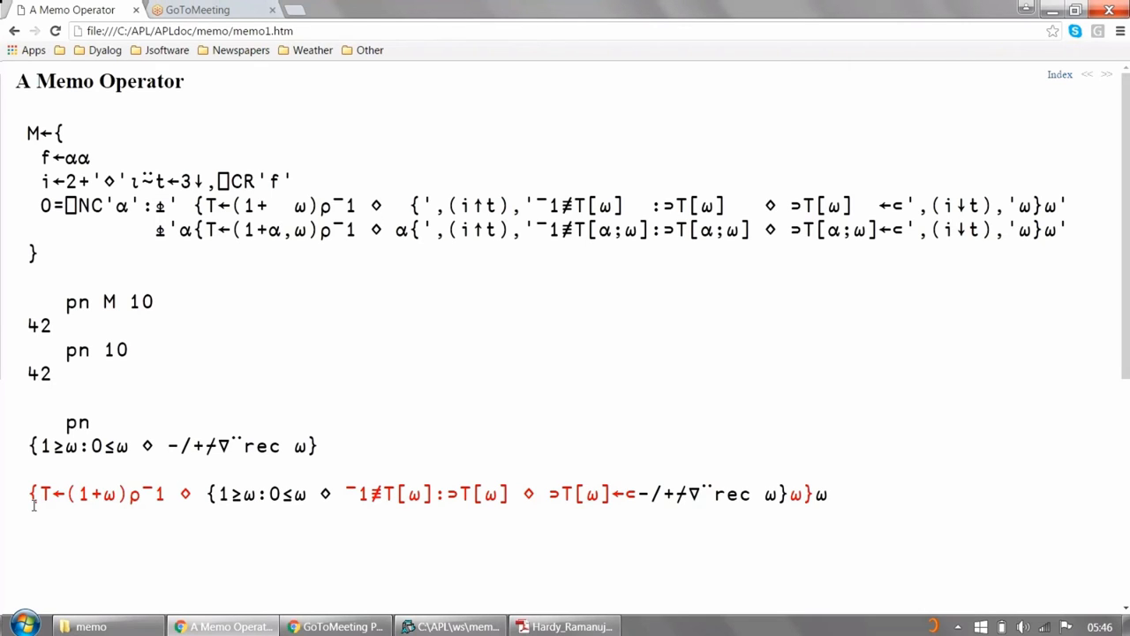
mouse_move(783, 485)
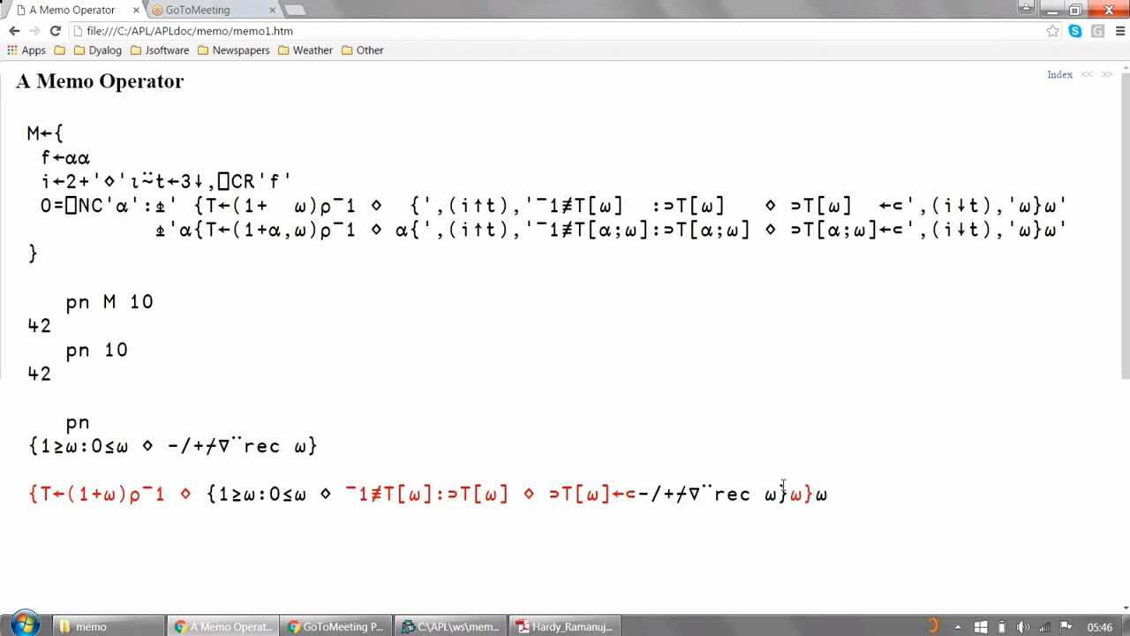
mouse_move(846, 505)
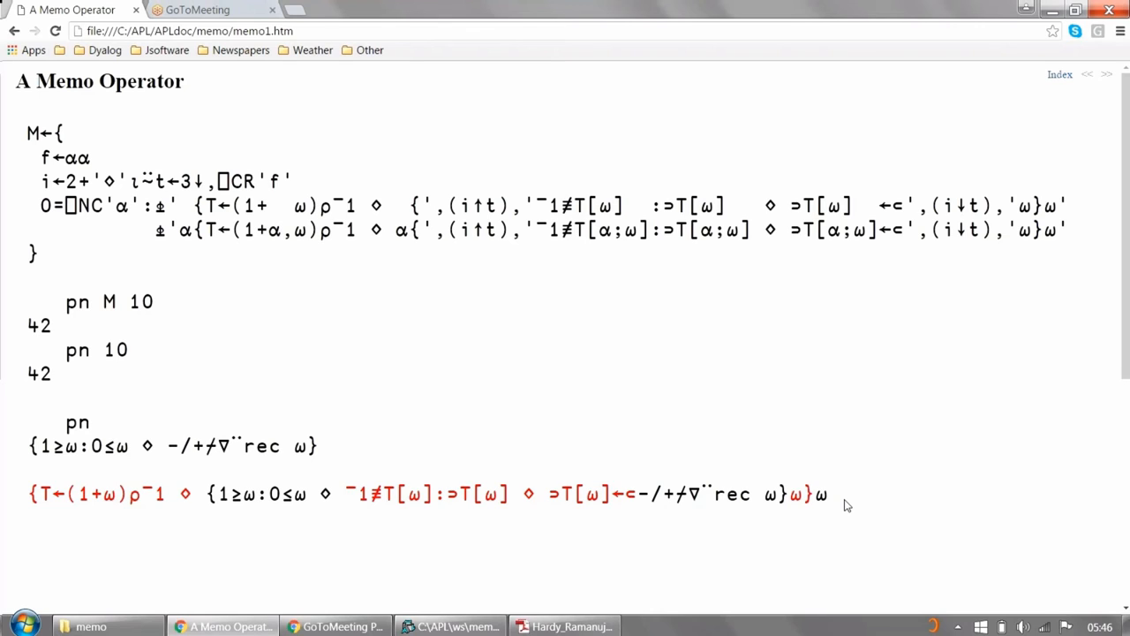
mouse_move(21, 455)
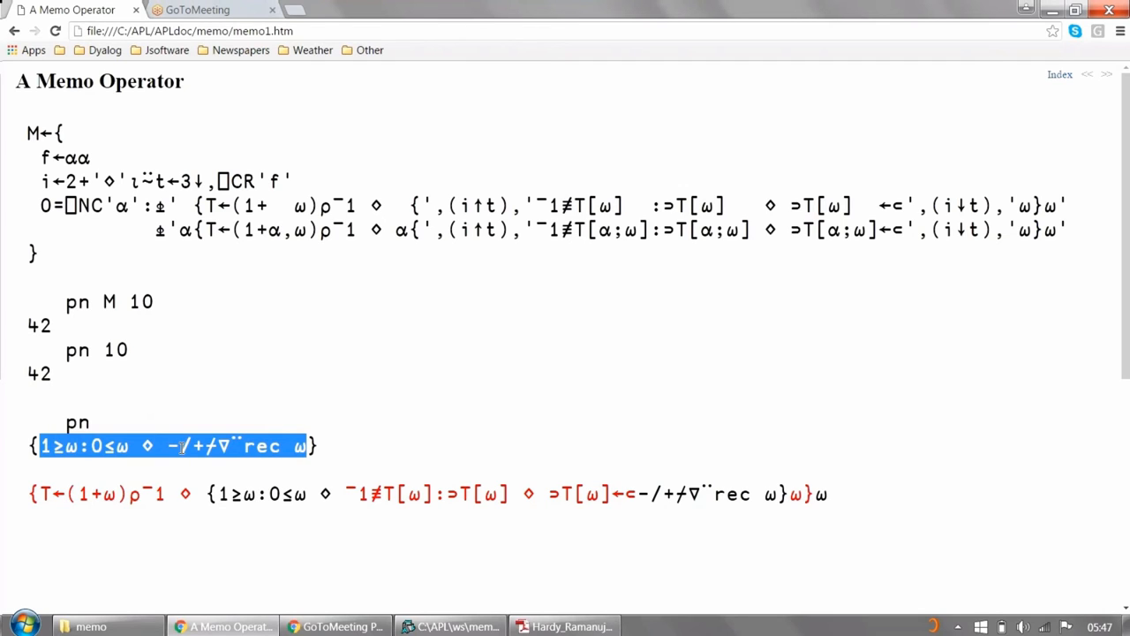
Highlight pn's base case and the table lookup, then open memo2.htm with pn M timings
left_click(133, 445)
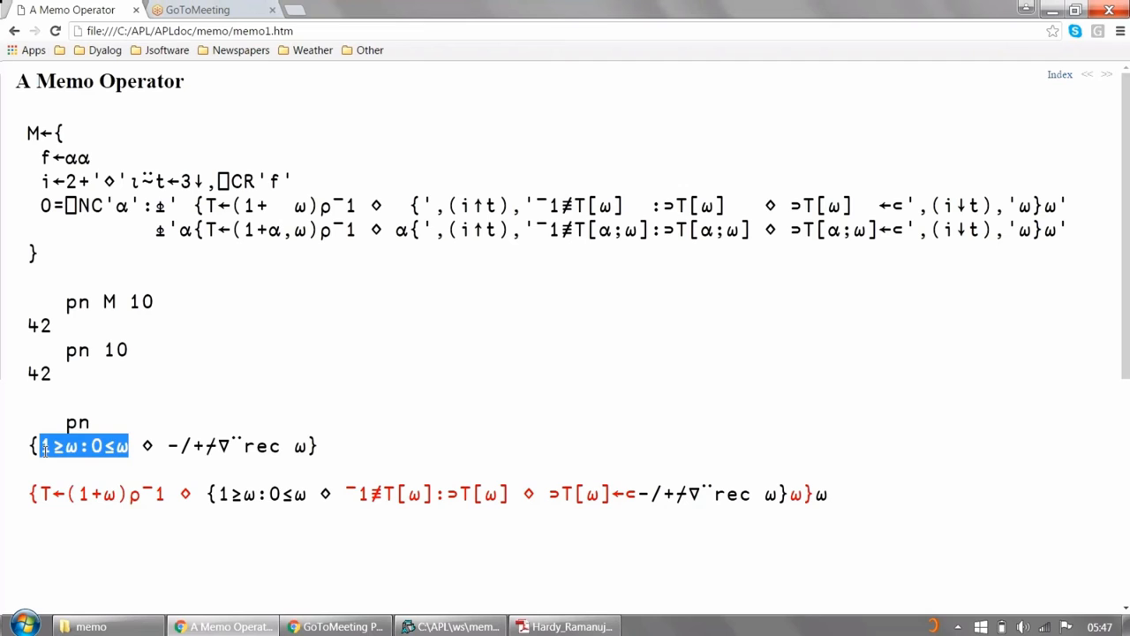
mouse_move(335, 625)
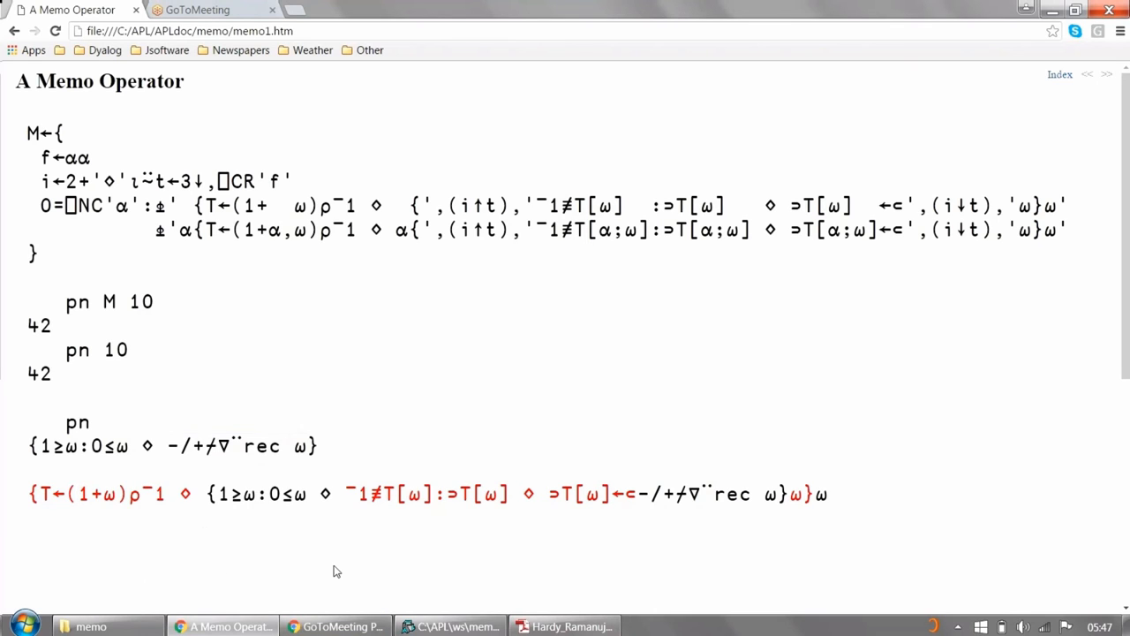
mouse_move(298, 533)
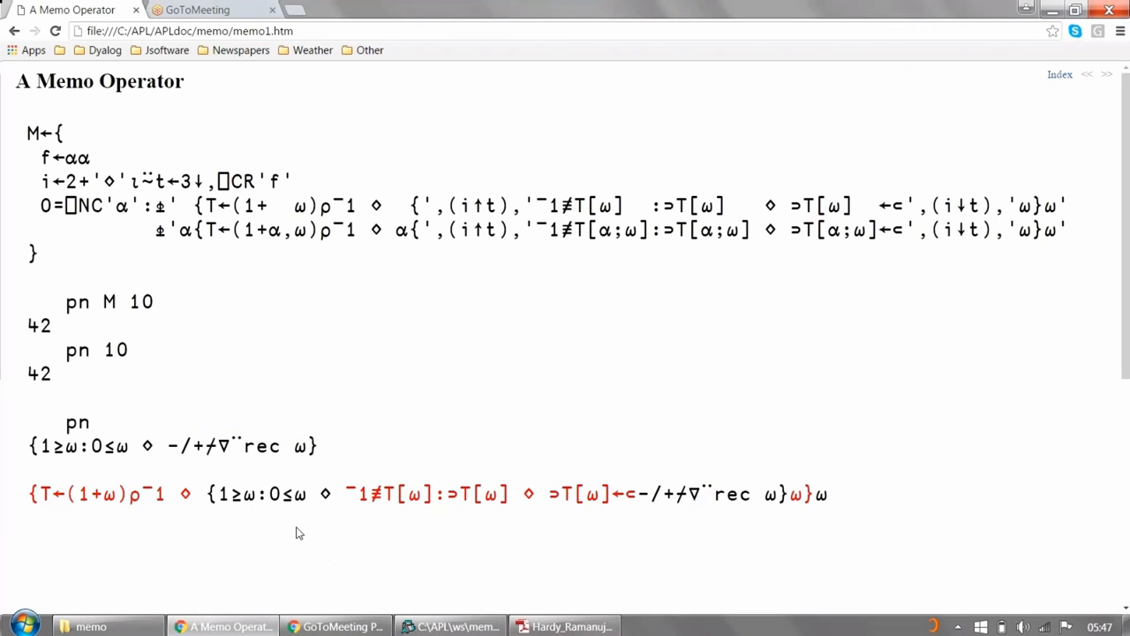
mouse_move(309, 536)
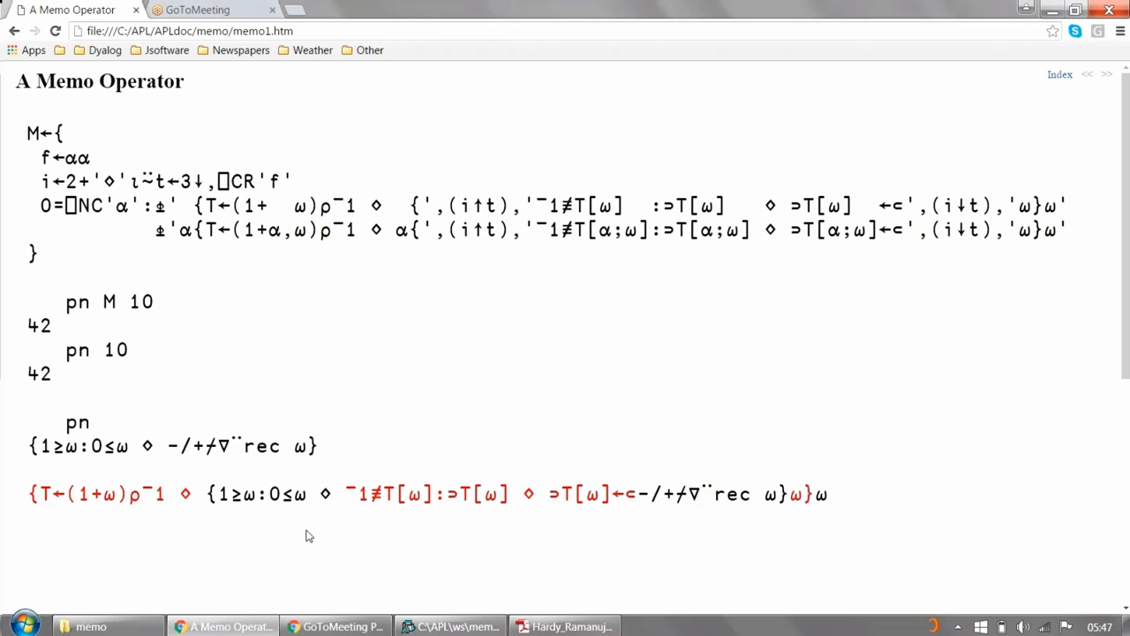
mouse_move(16, 515)
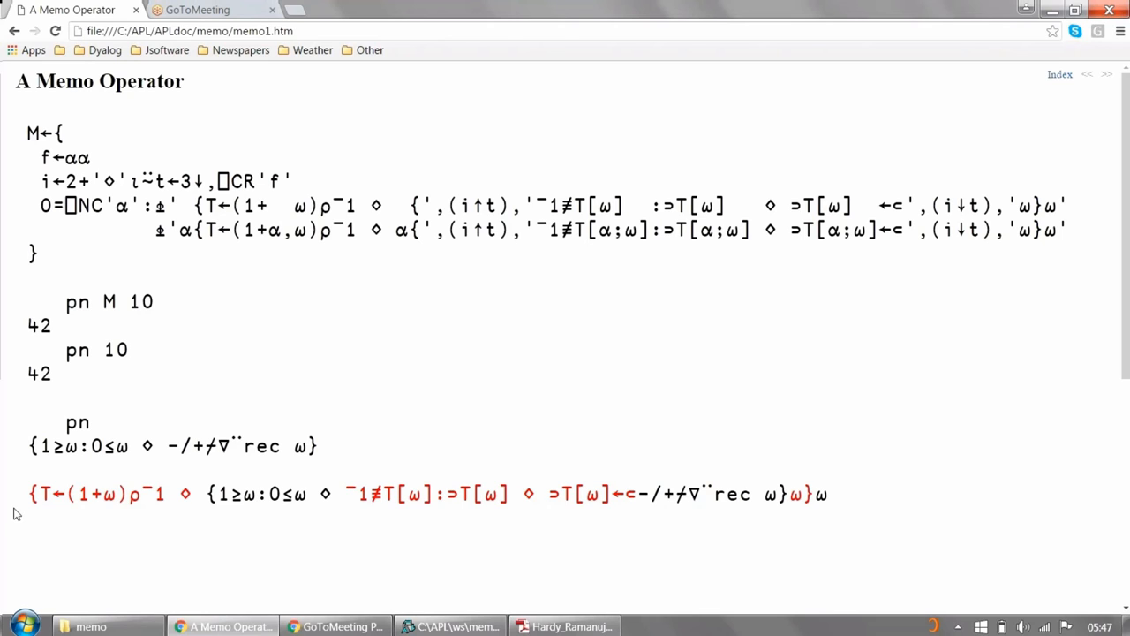
mouse_move(122, 479)
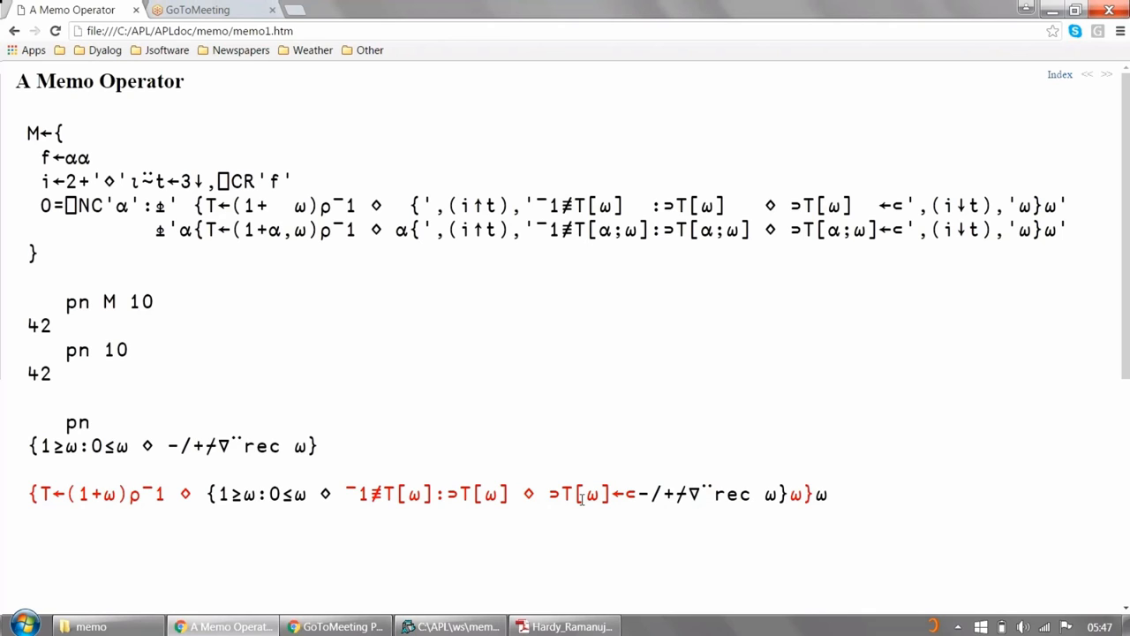
mouse_move(529, 496)
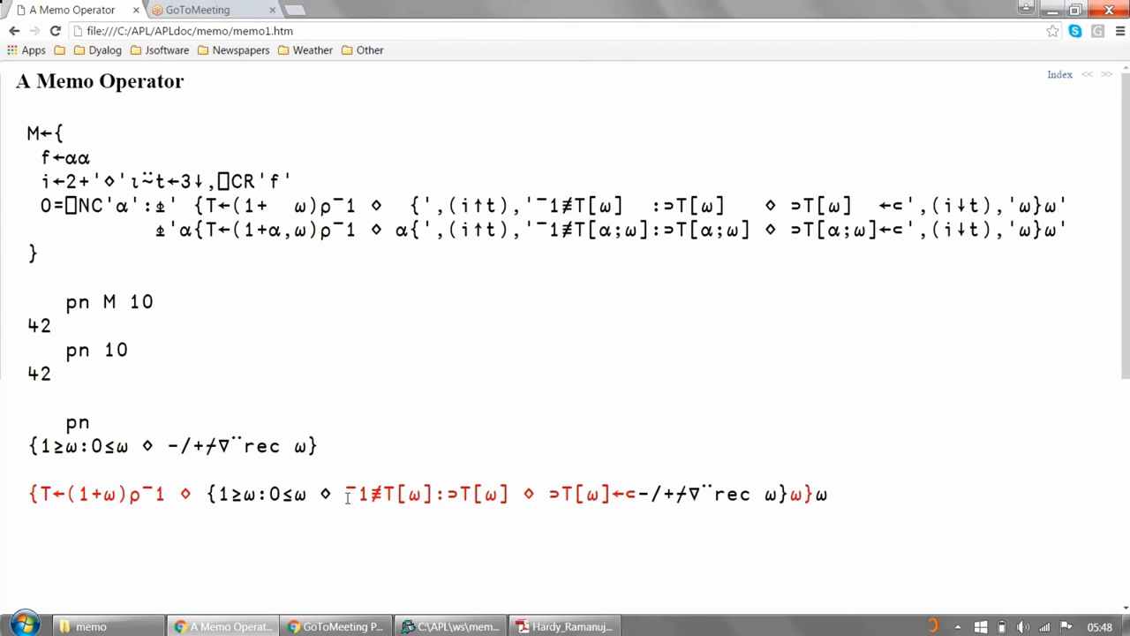
left_click_drag(347, 493, 510, 493)
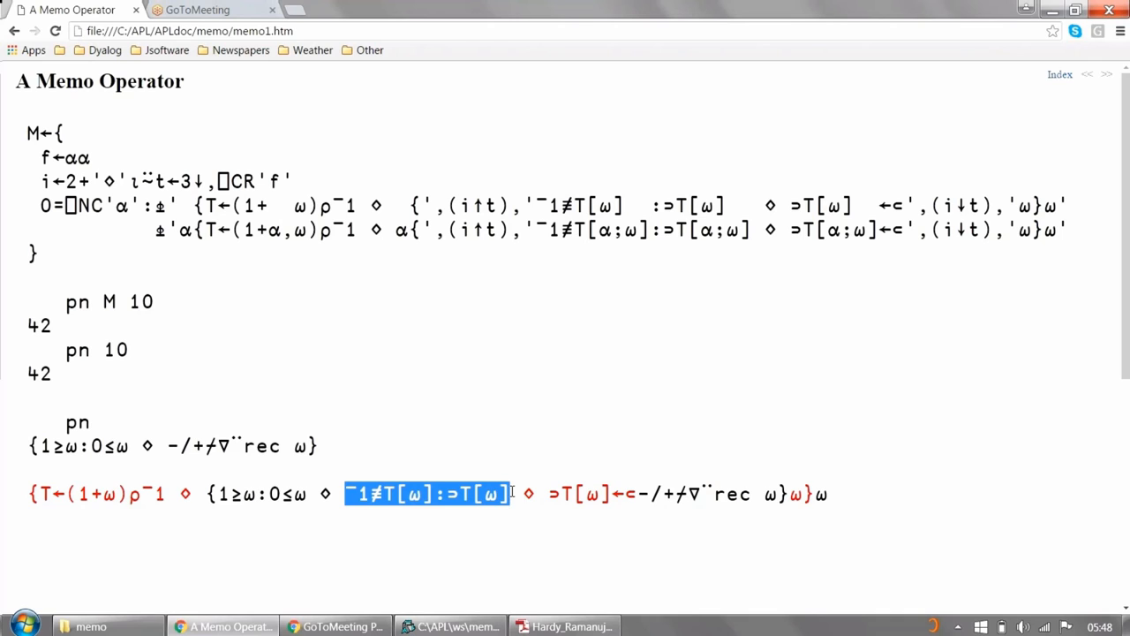
mouse_move(543, 494)
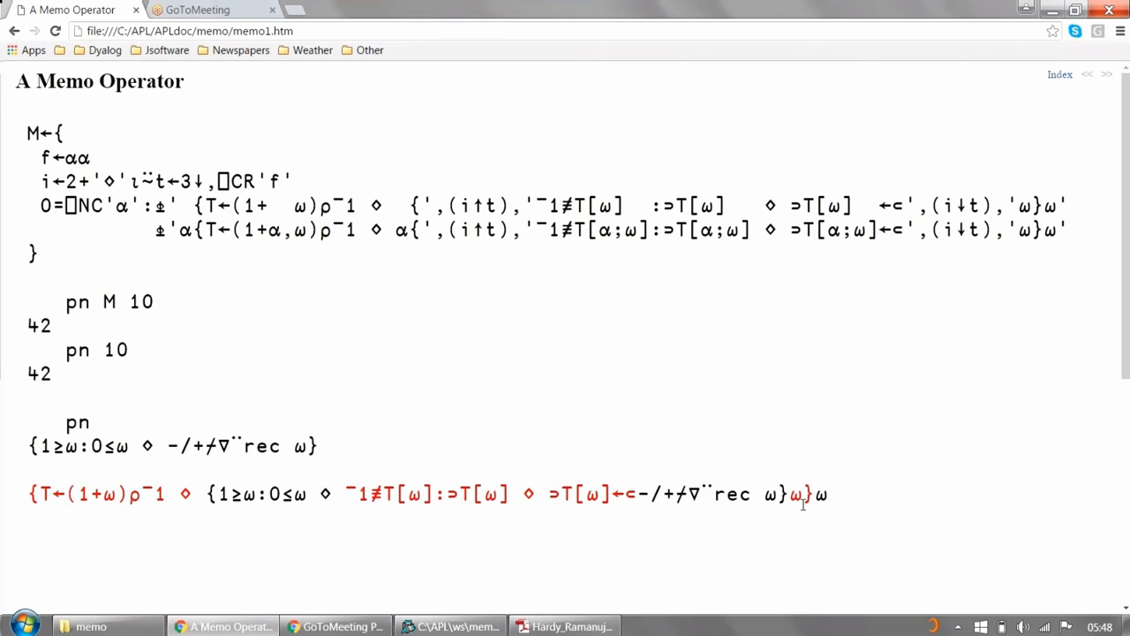
mouse_move(782, 488)
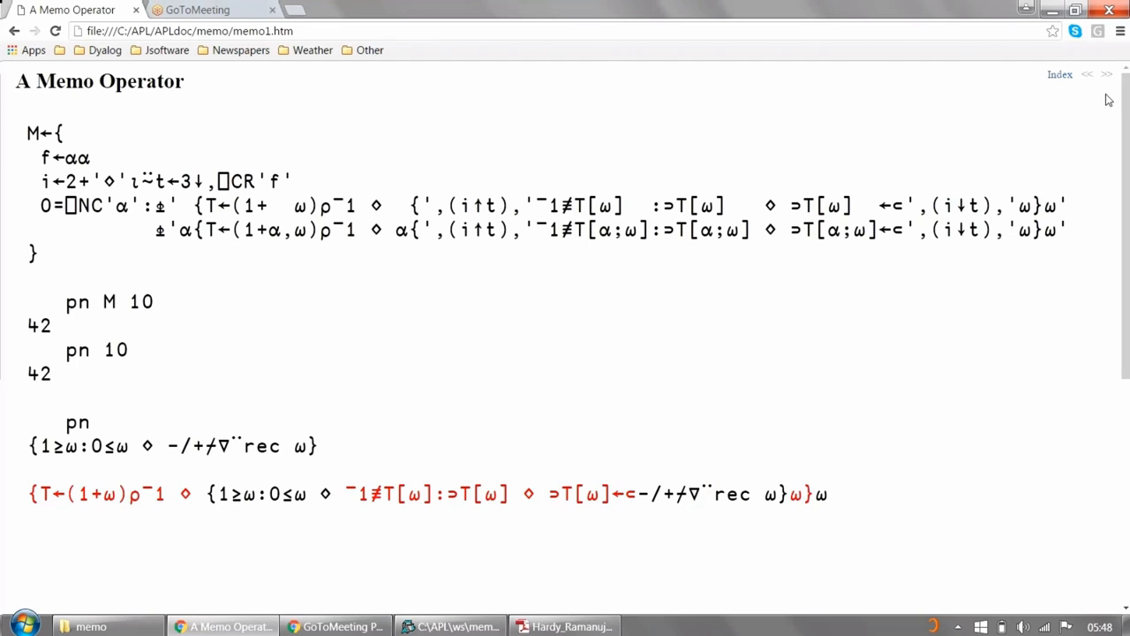
mouse_move(1107, 74)
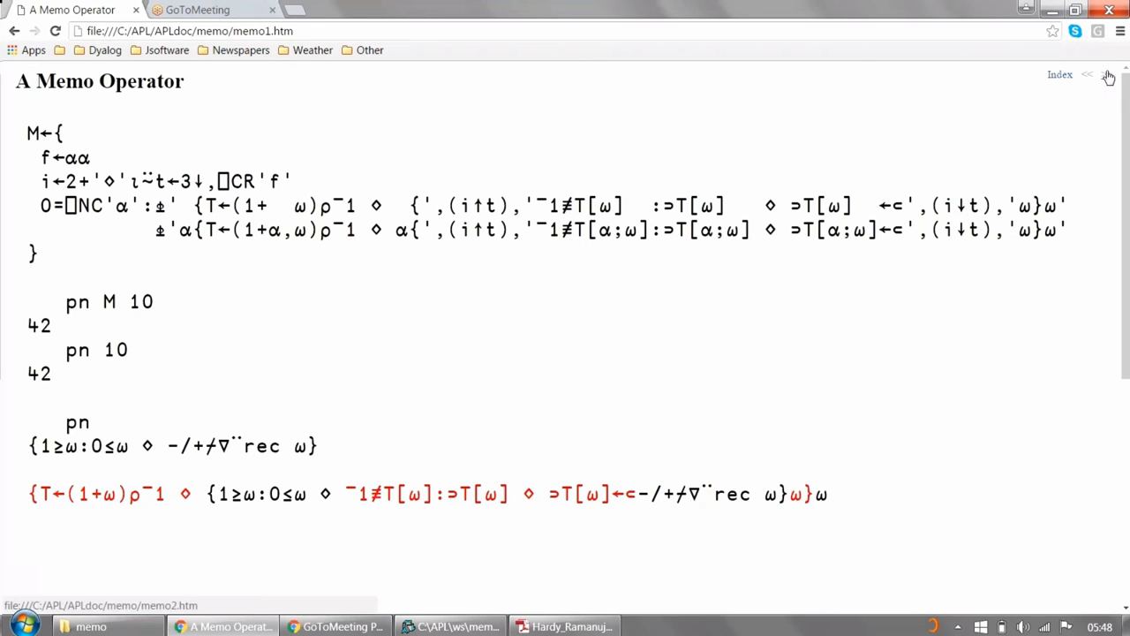
left_click(1107, 74)
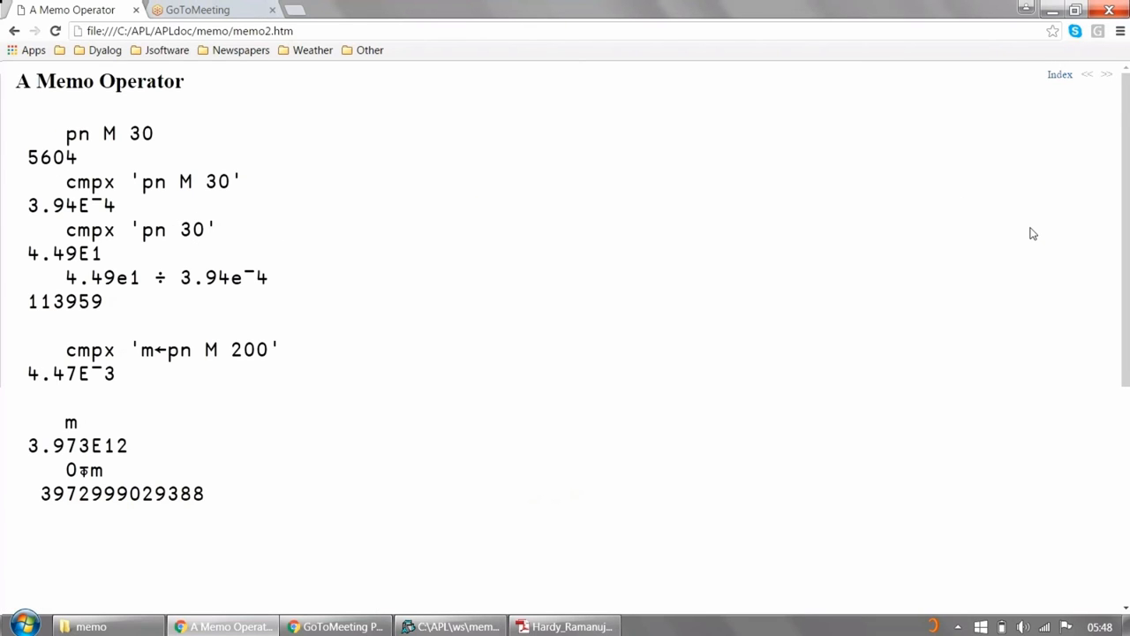
mouse_move(42, 411)
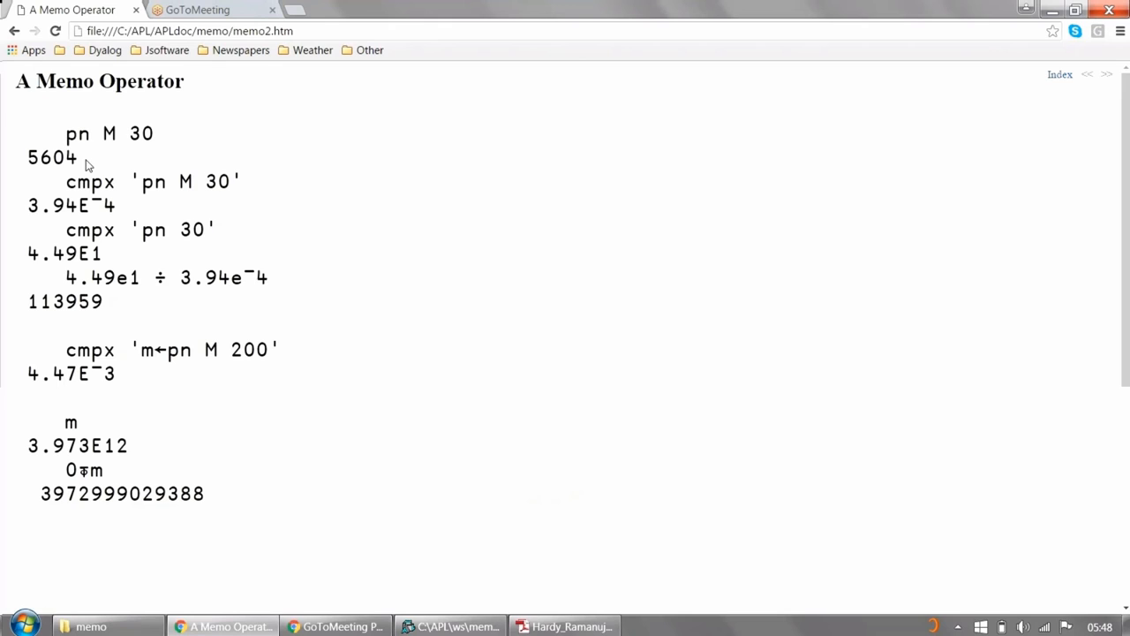
mouse_move(168, 212)
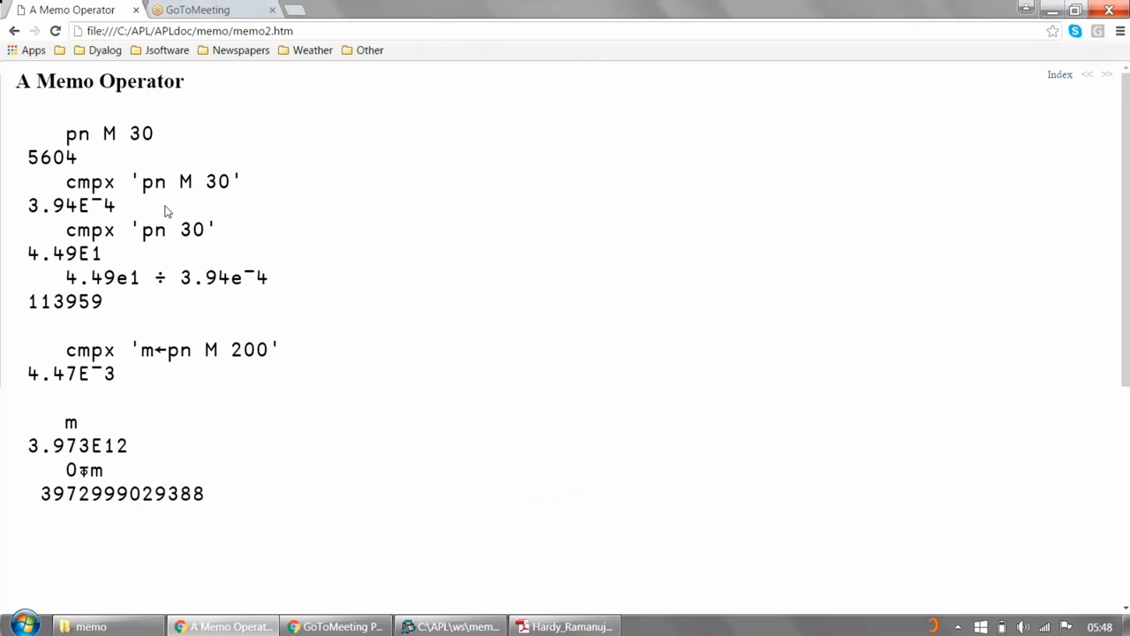
mouse_move(210, 188)
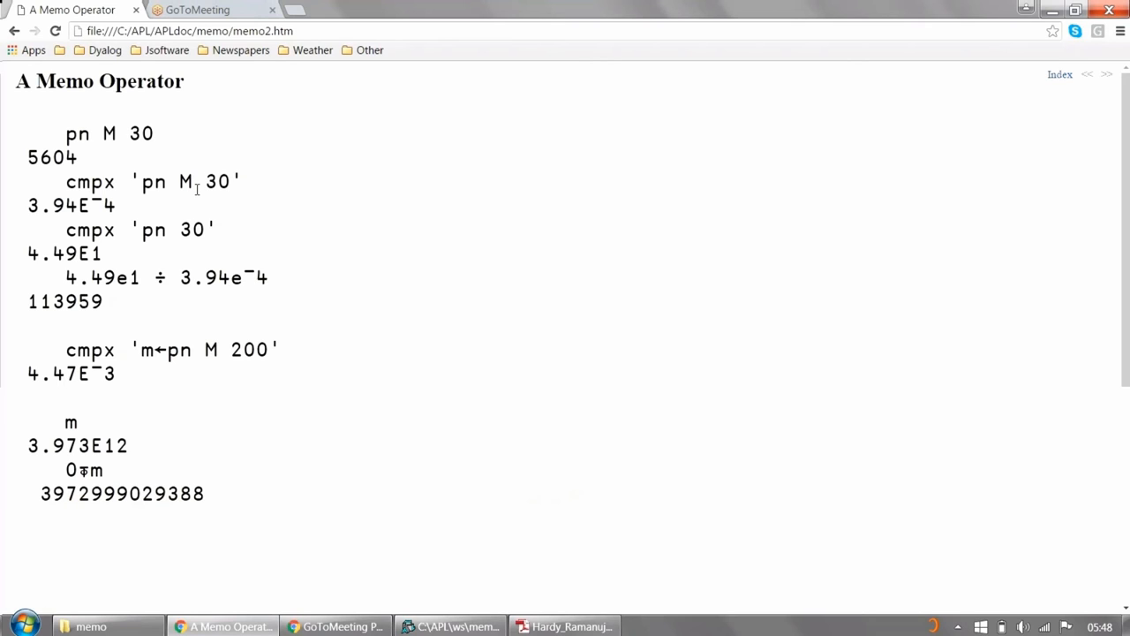
mouse_move(135, 323)
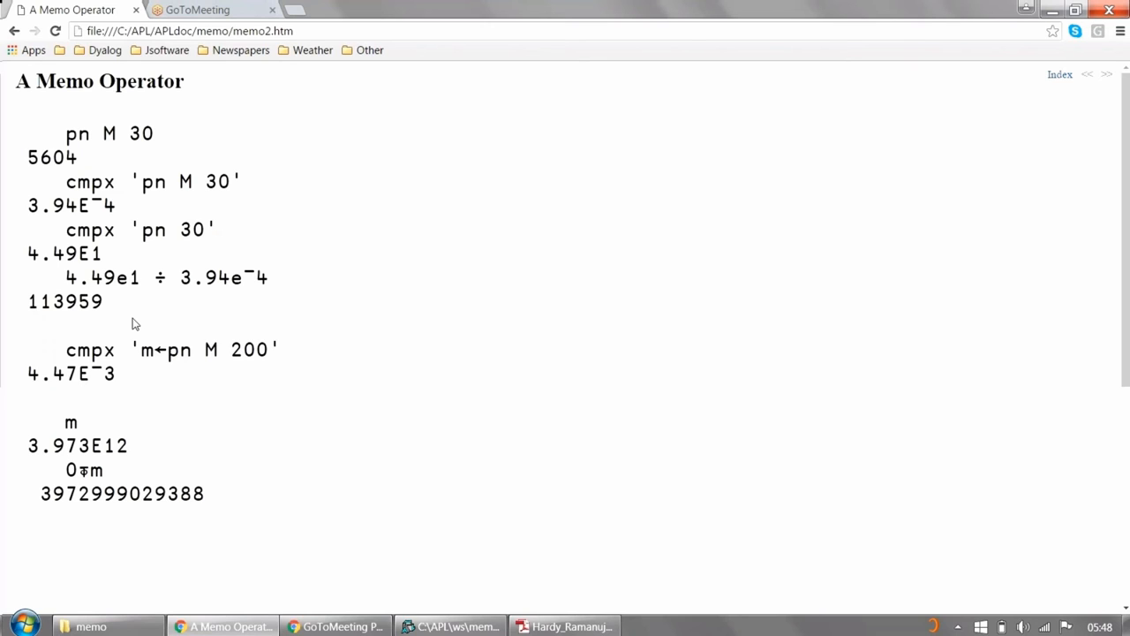
mouse_move(303, 387)
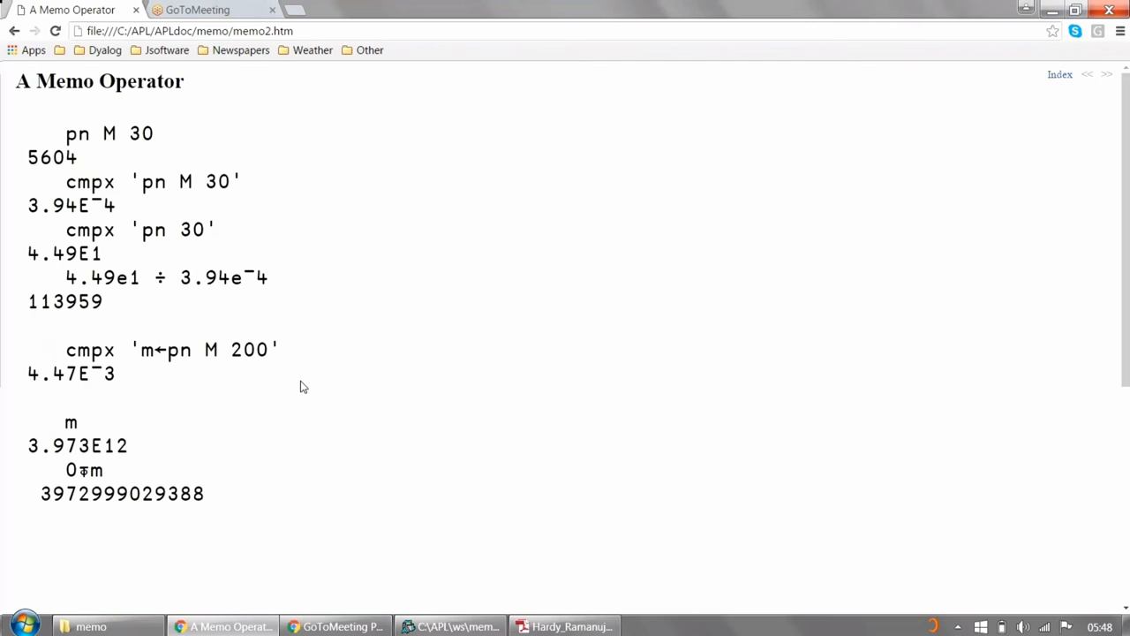
mouse_move(206, 342)
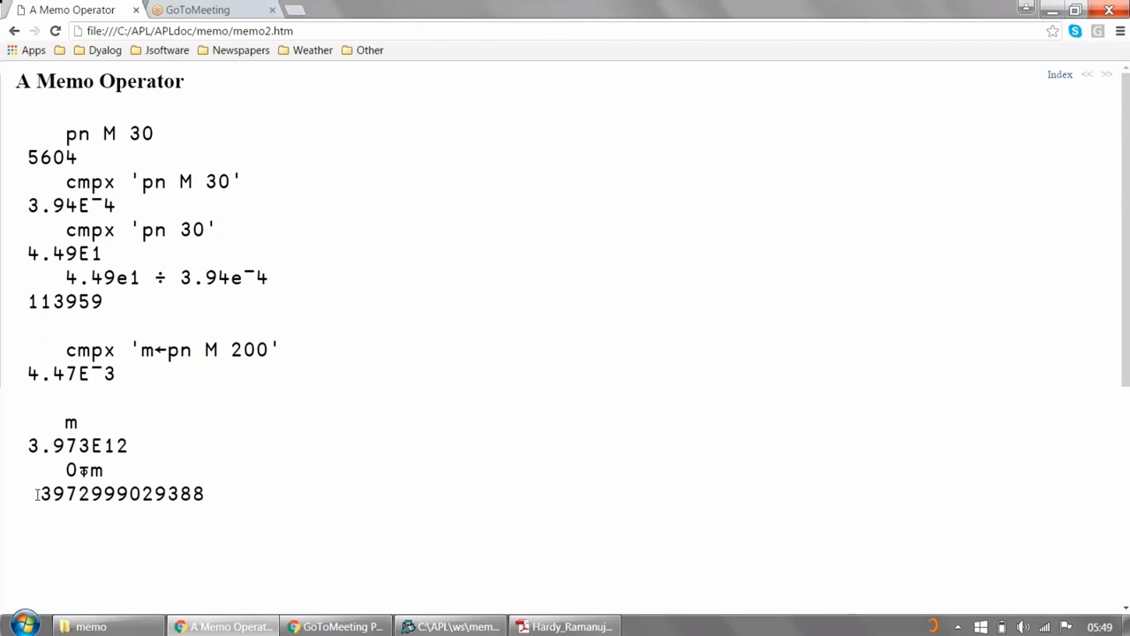
double_click(121, 494)
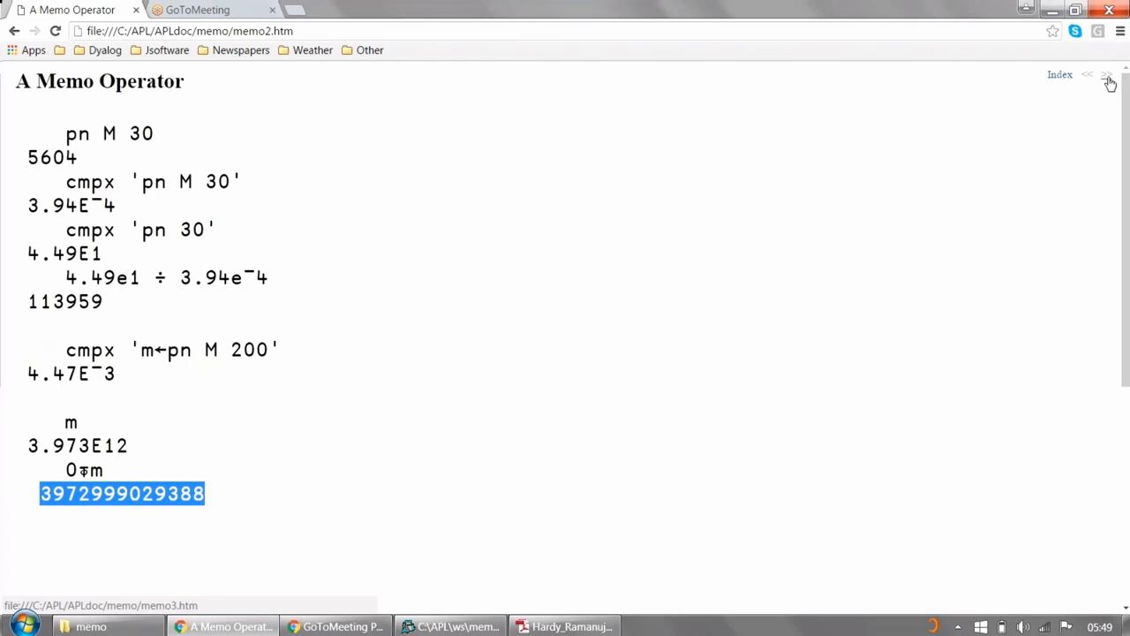
left_click(1107, 74)
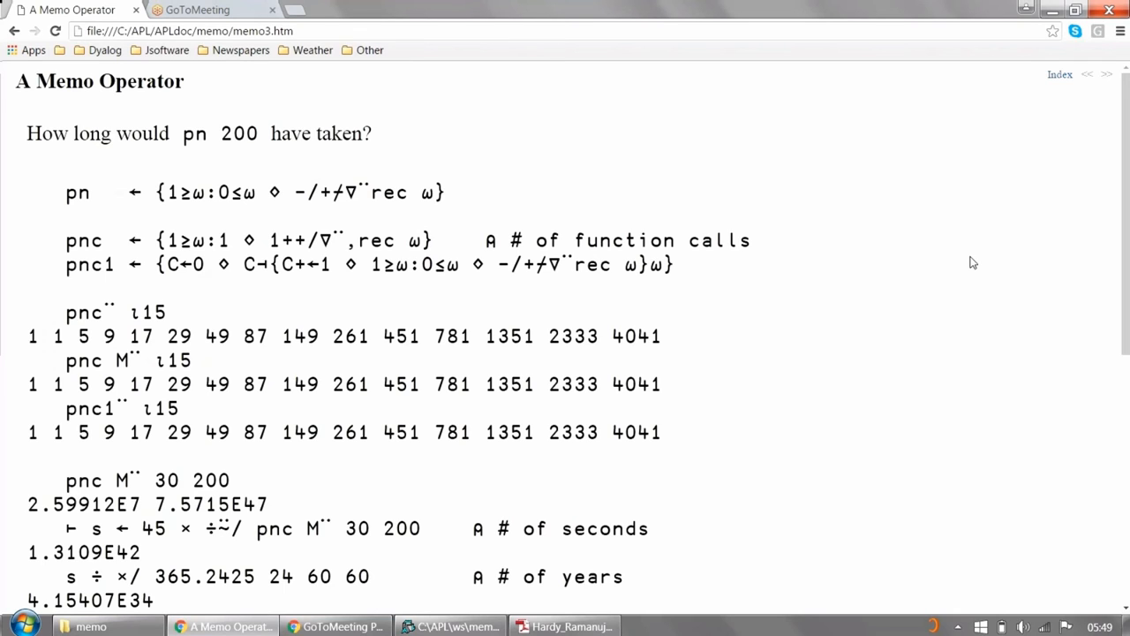
mouse_move(510, 216)
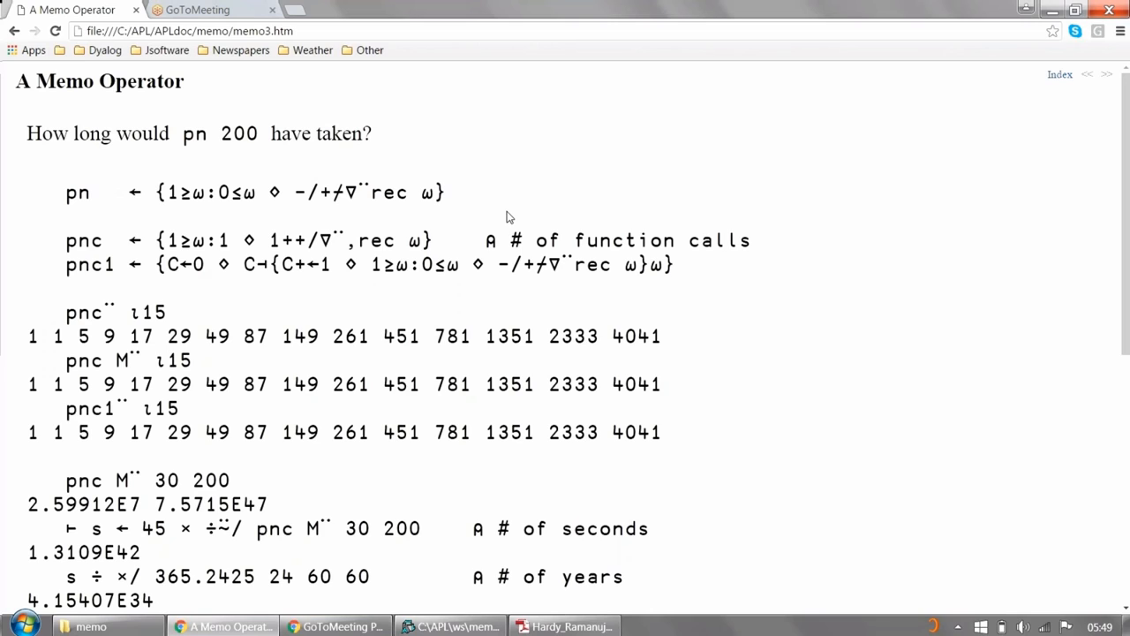
mouse_move(98, 261)
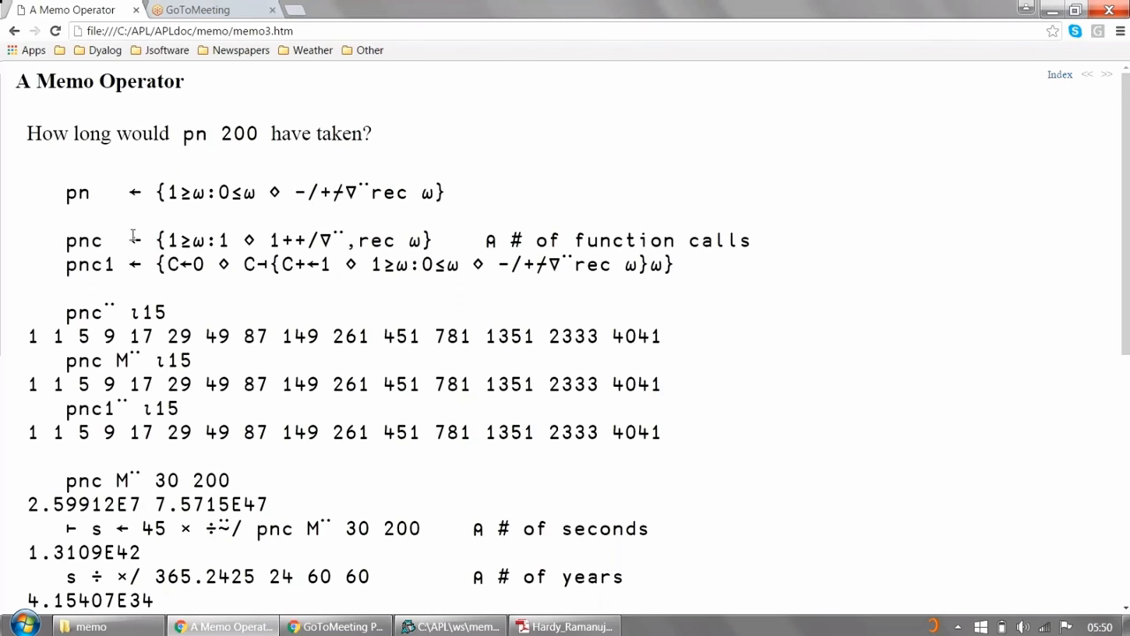
mouse_move(261, 306)
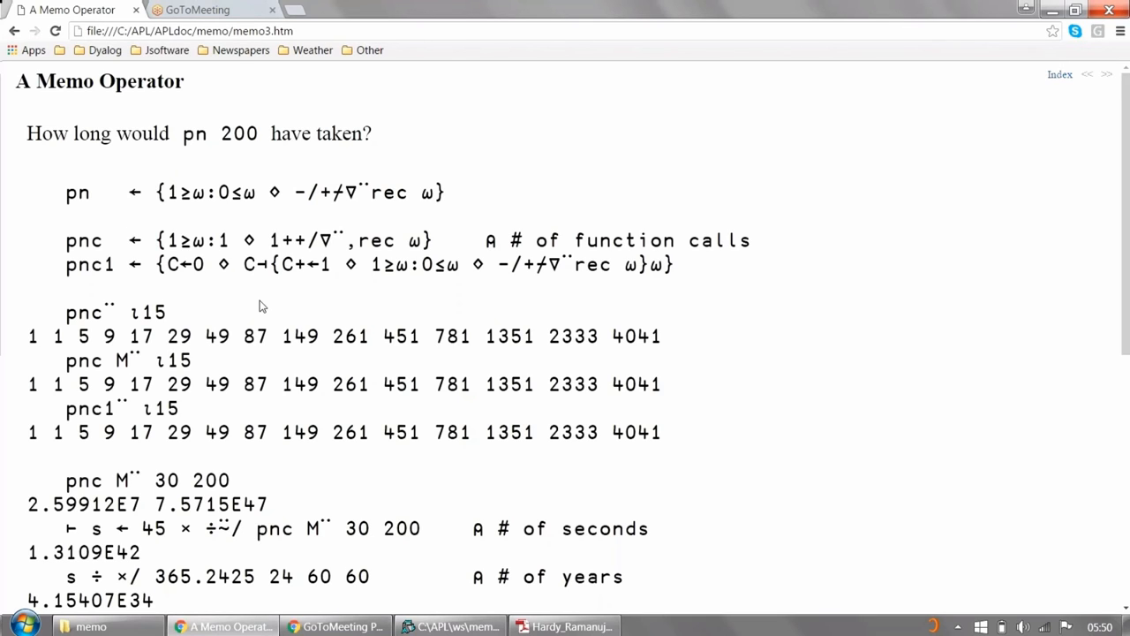
mouse_move(193, 230)
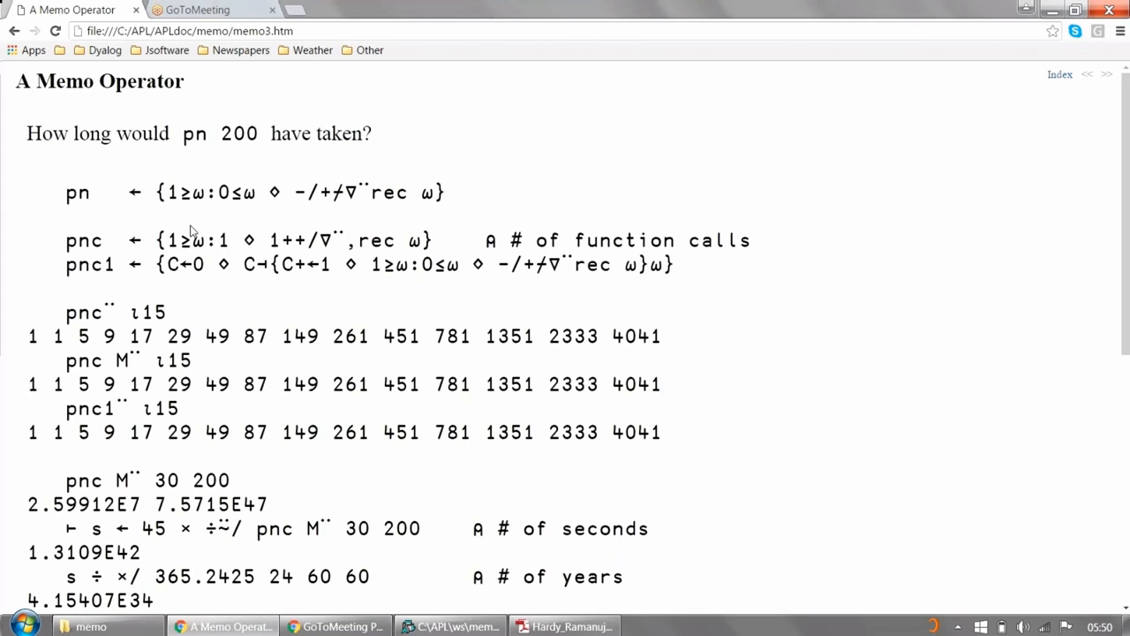
double_click(222, 240)
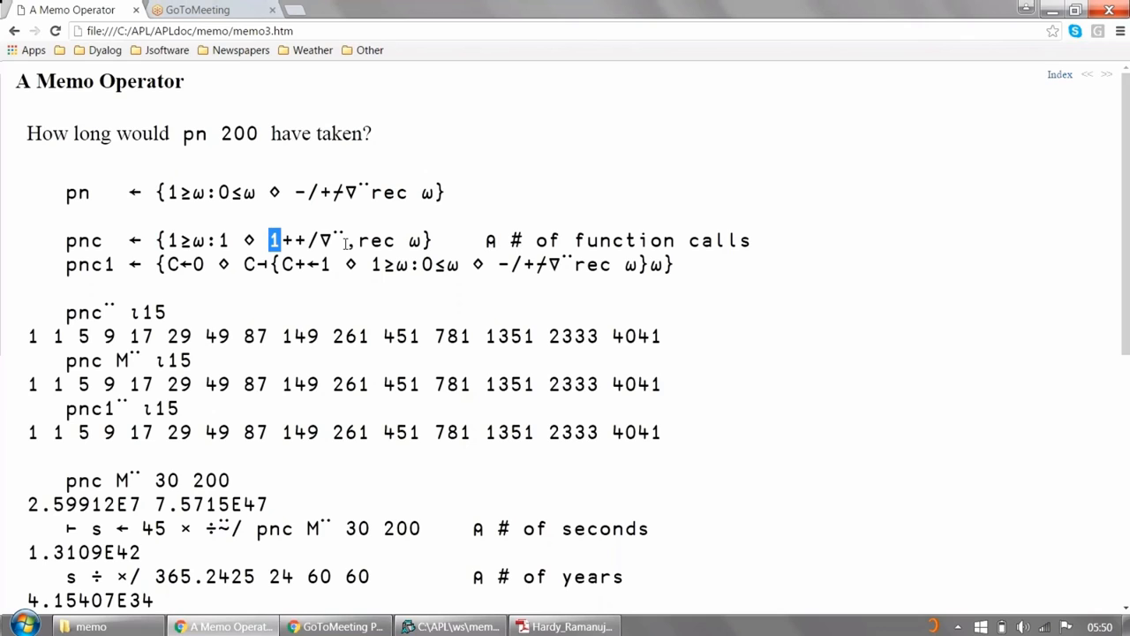
mouse_move(432, 240)
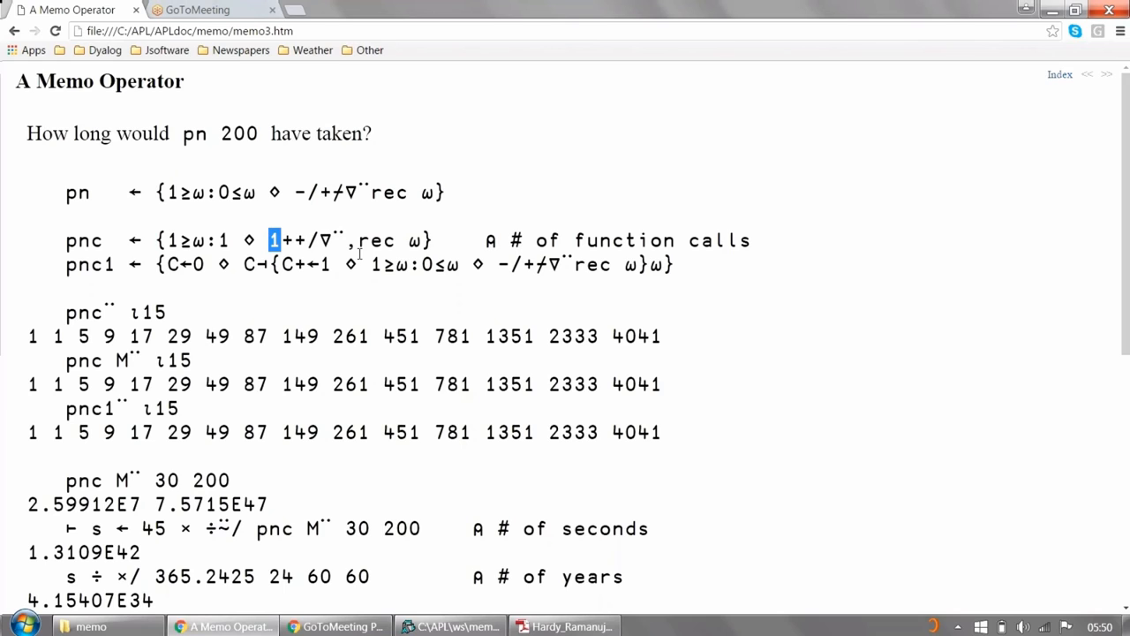
mouse_move(212, 293)
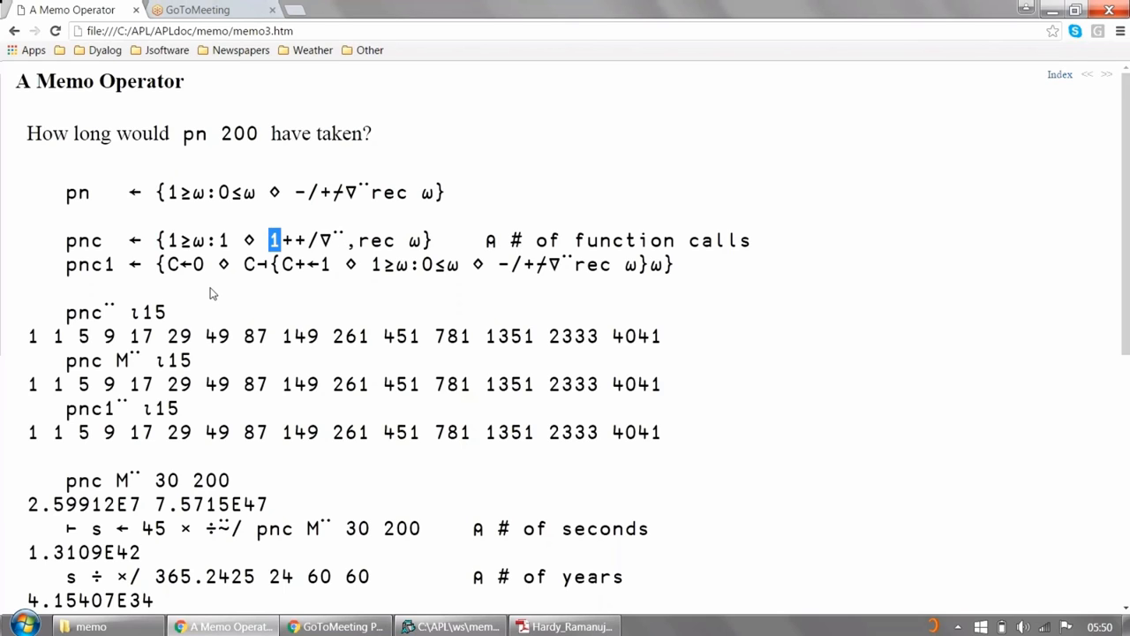
mouse_move(227, 283)
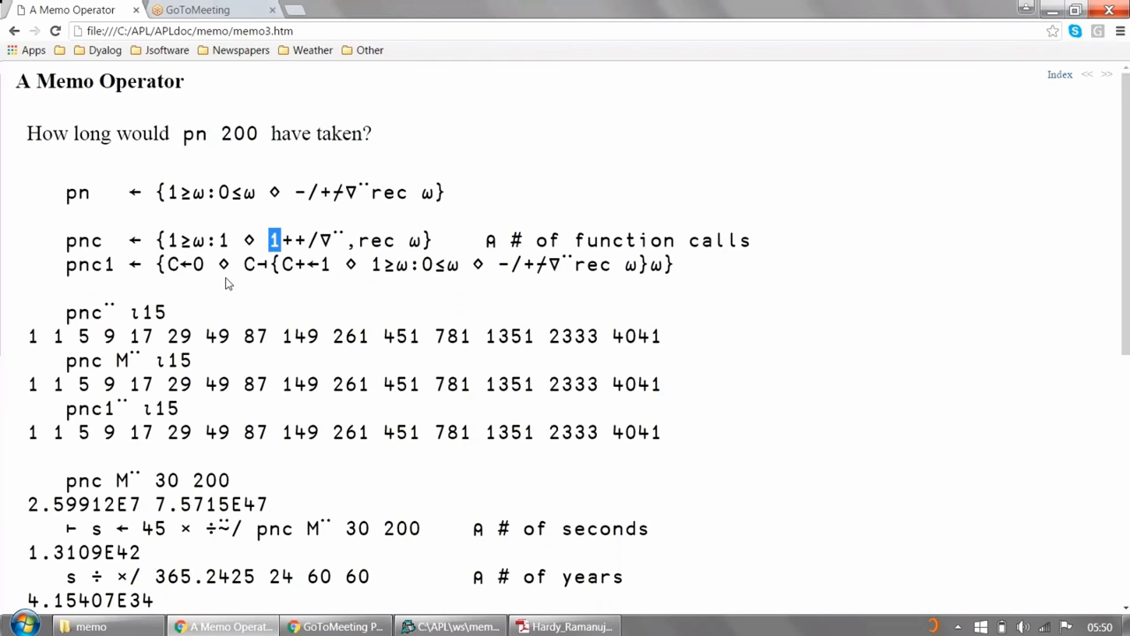
mouse_move(298, 283)
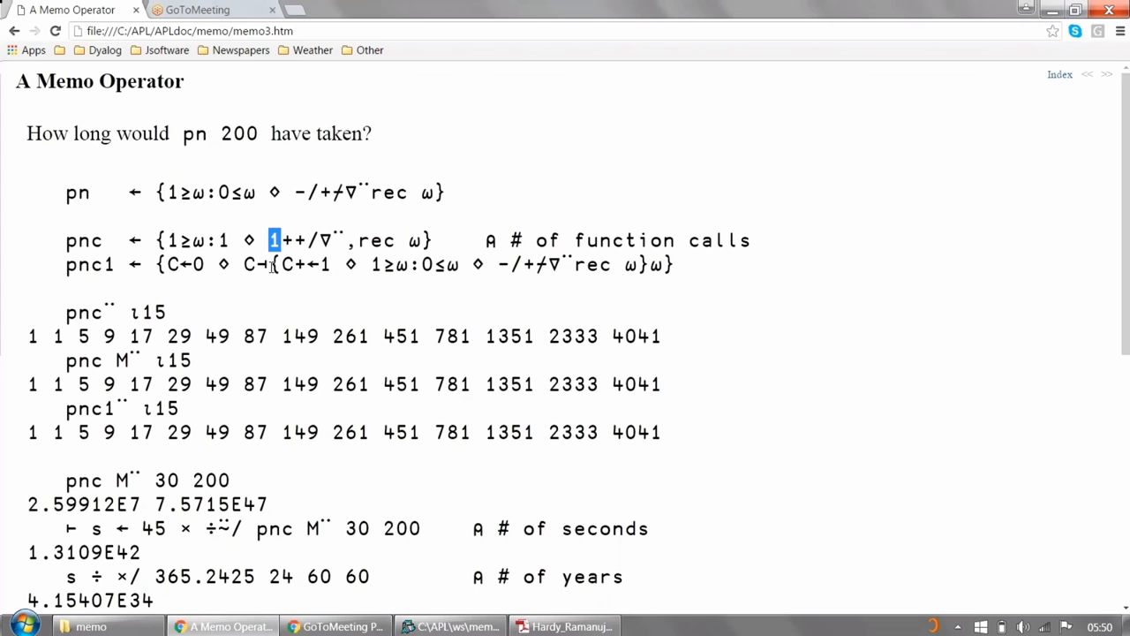
mouse_move(467, 248)
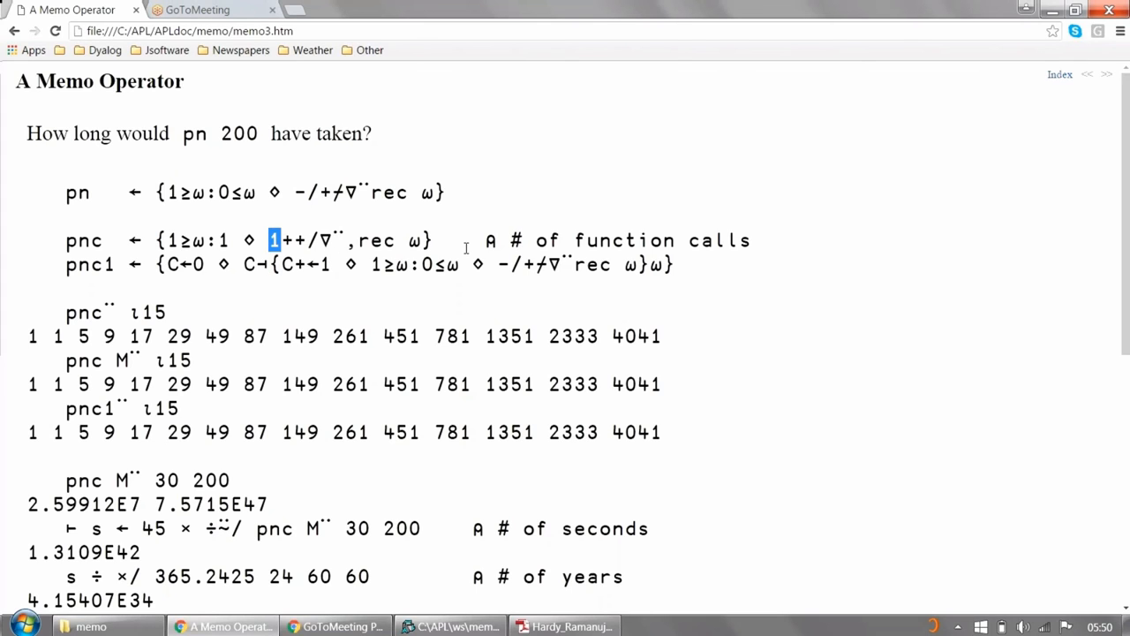
mouse_move(413, 266)
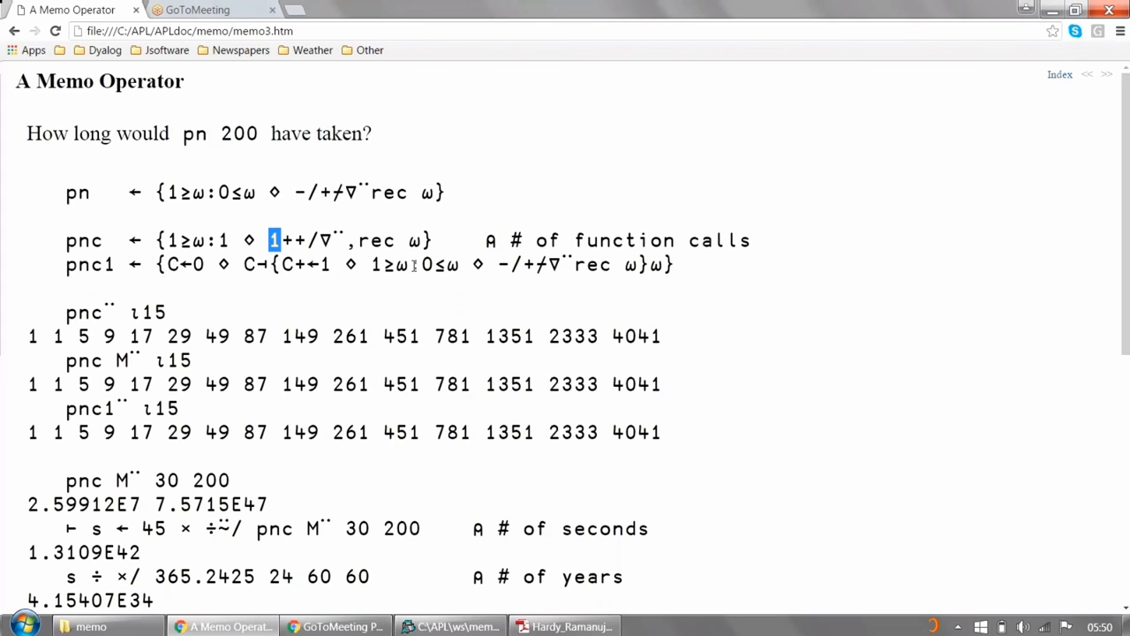
mouse_move(272, 341)
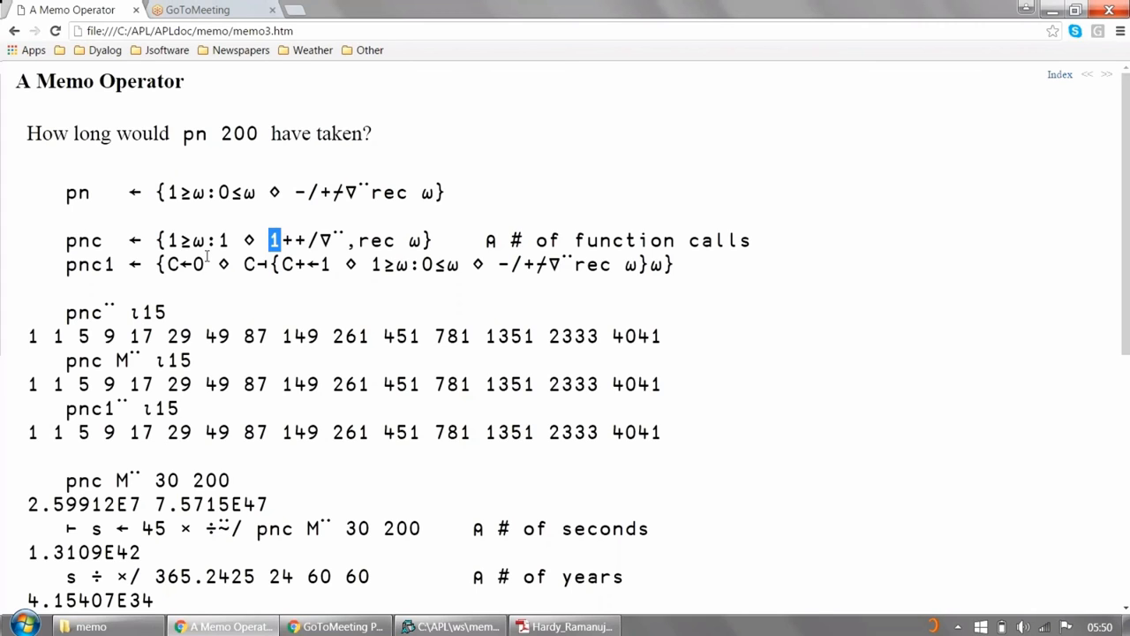
left_click_drag(276, 240, 157, 240)
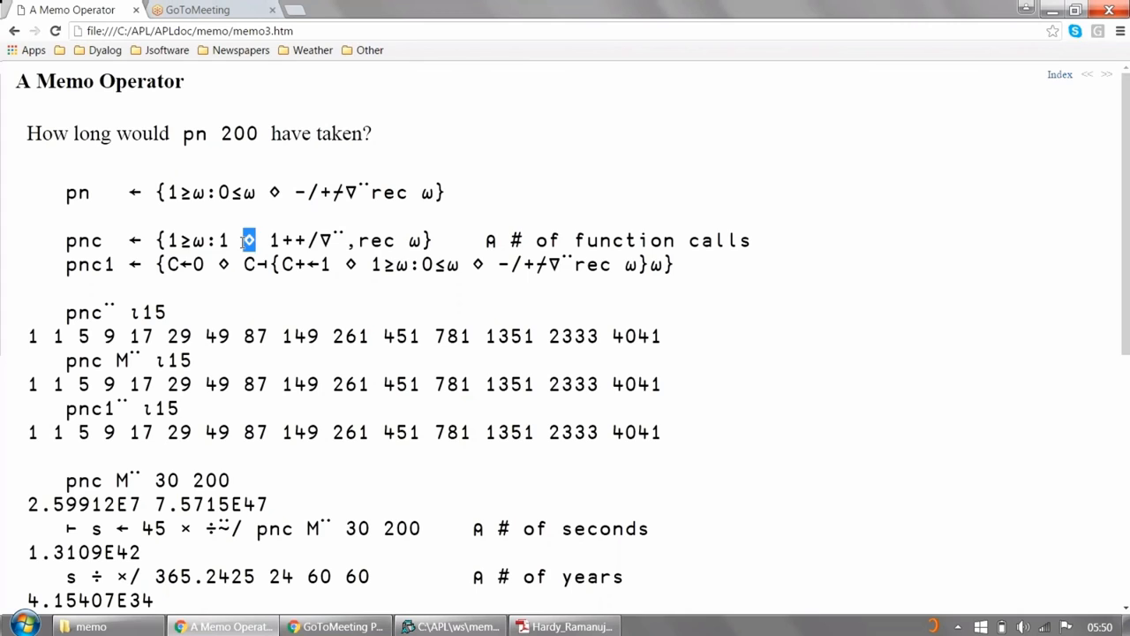
left_click_drag(268, 240, 406, 240)
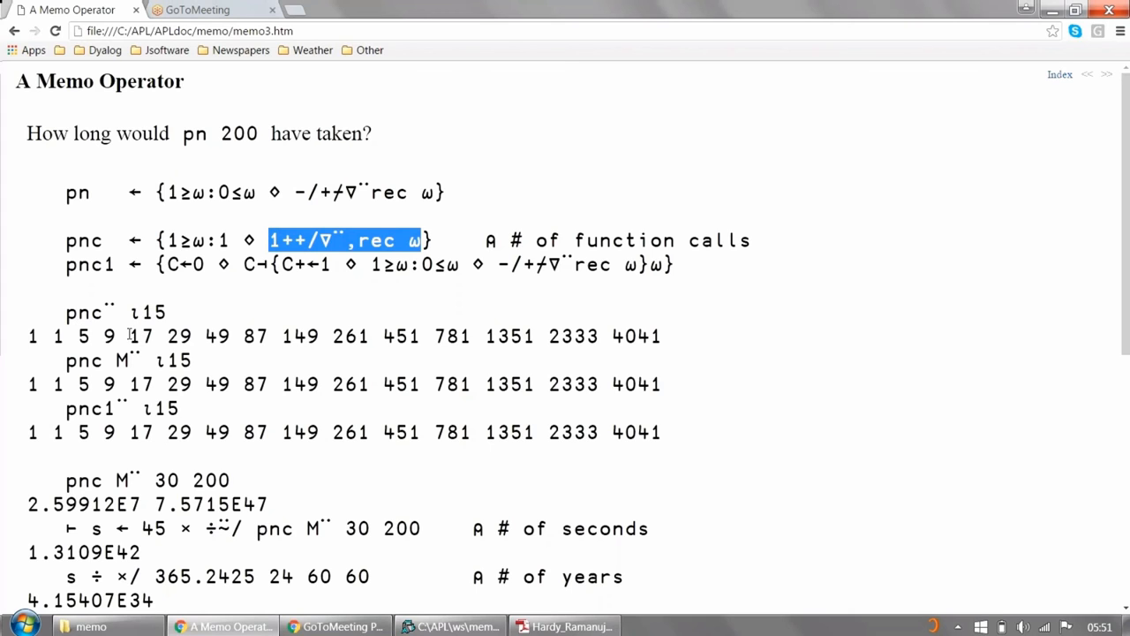
mouse_move(123, 362)
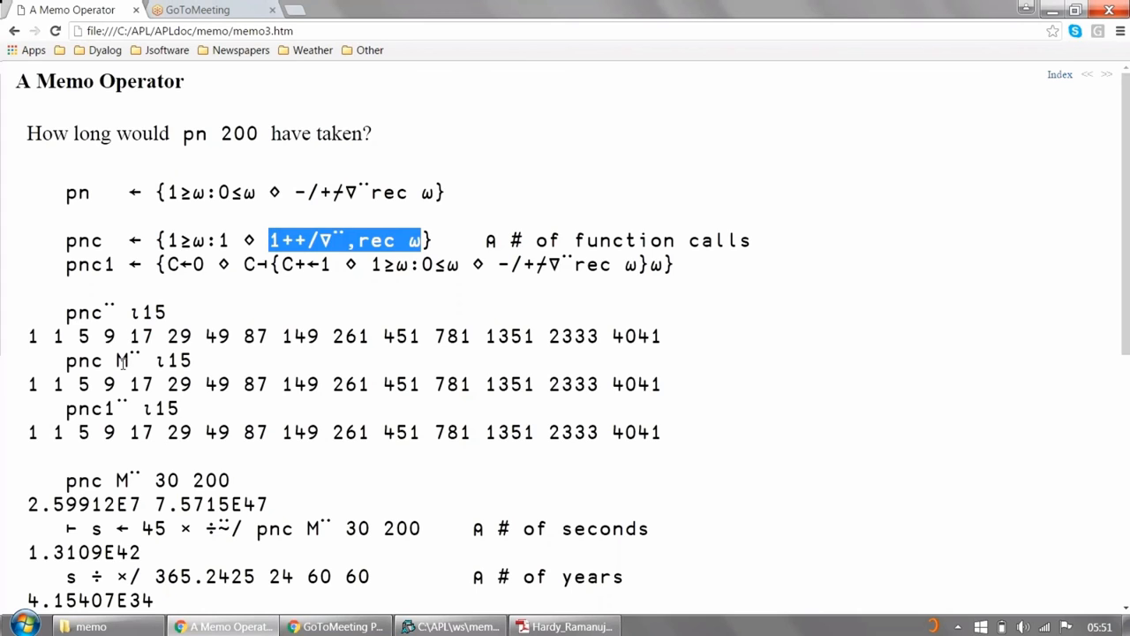
mouse_move(678, 395)
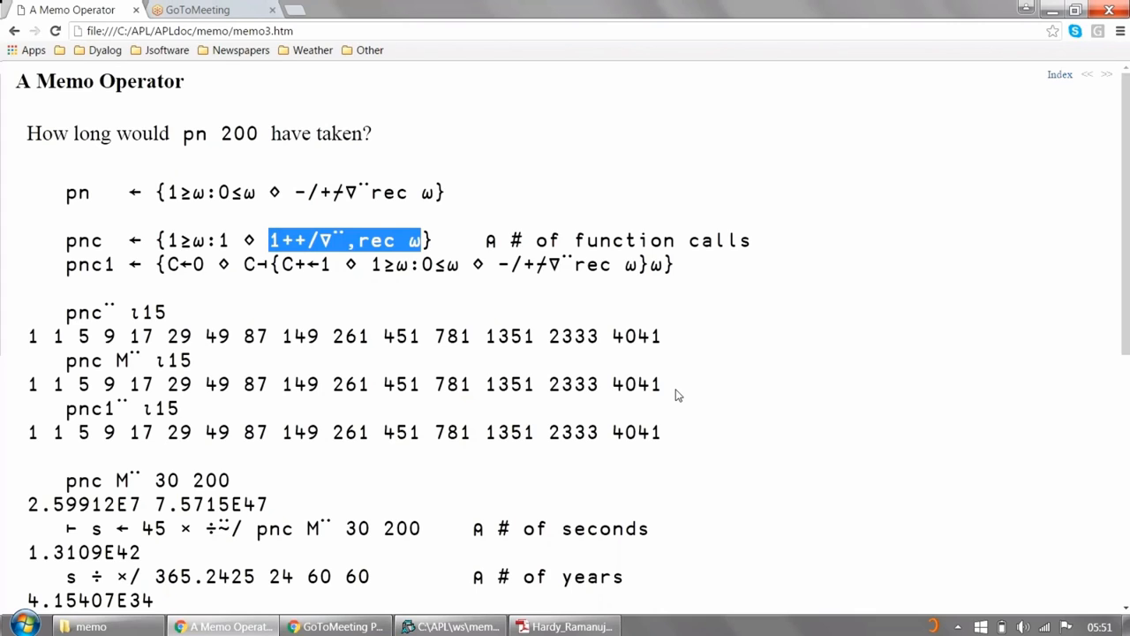
mouse_move(85, 409)
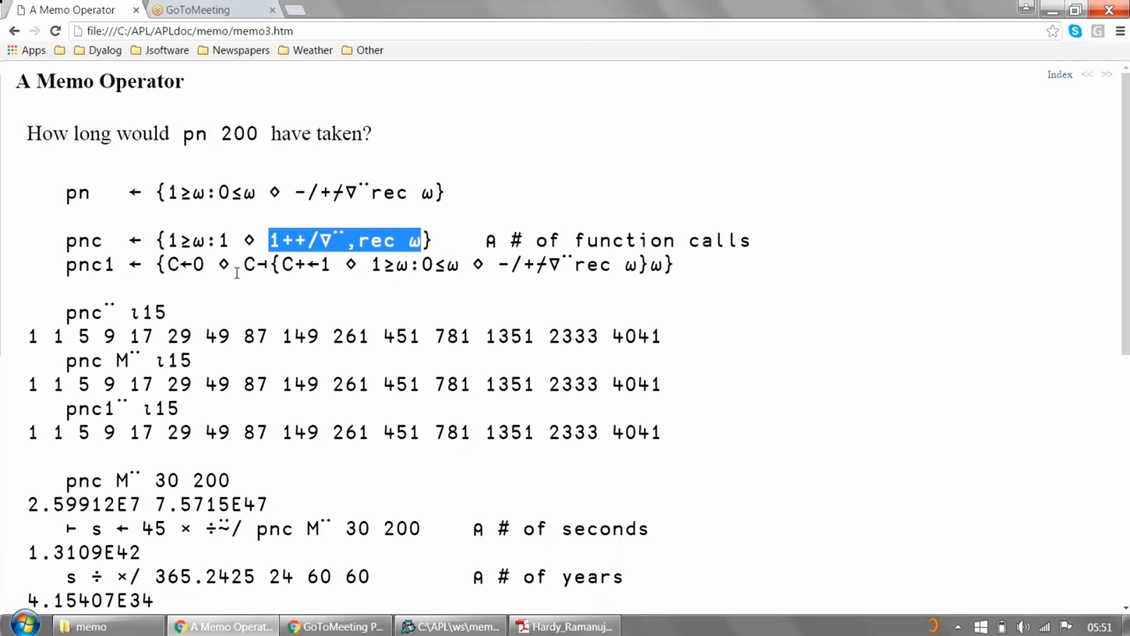
mouse_move(307, 452)
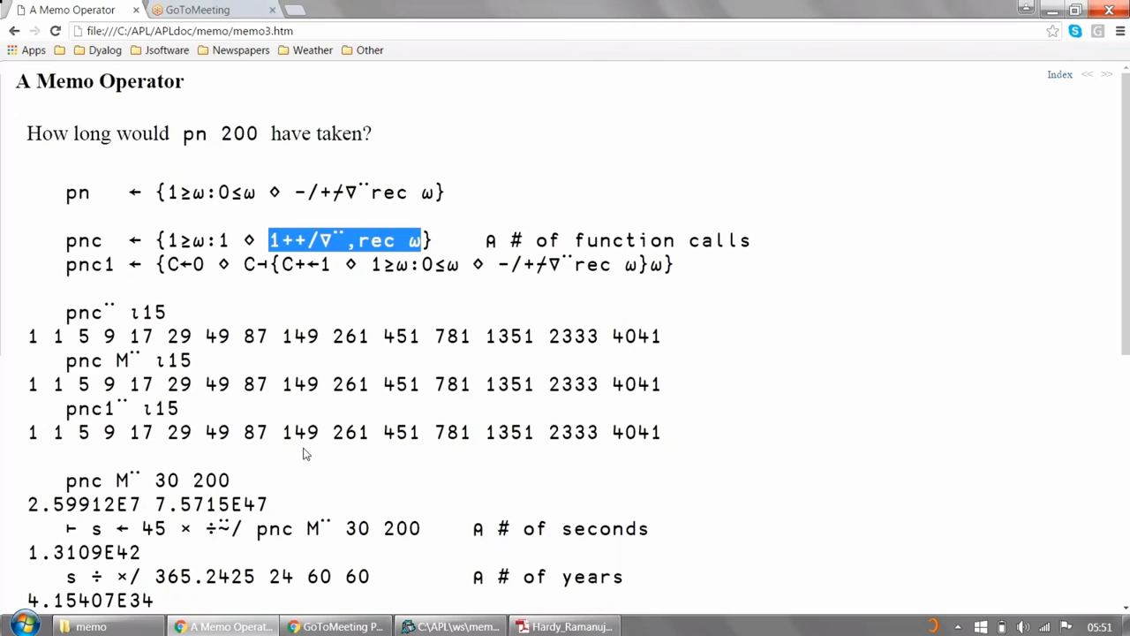
mouse_move(80, 486)
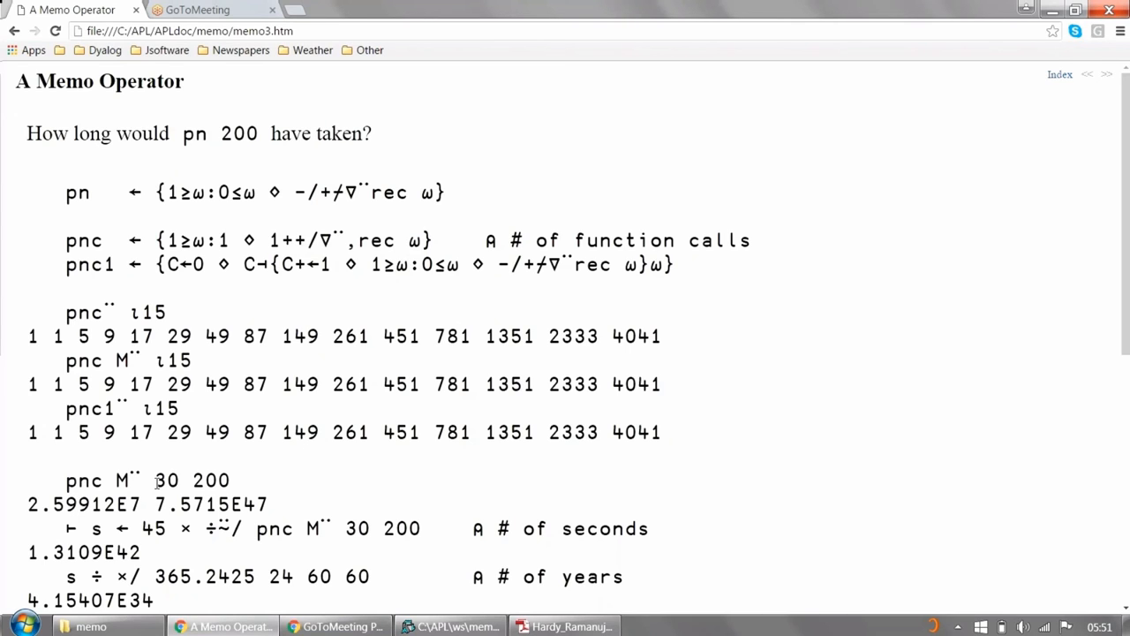
double_click(166, 479)
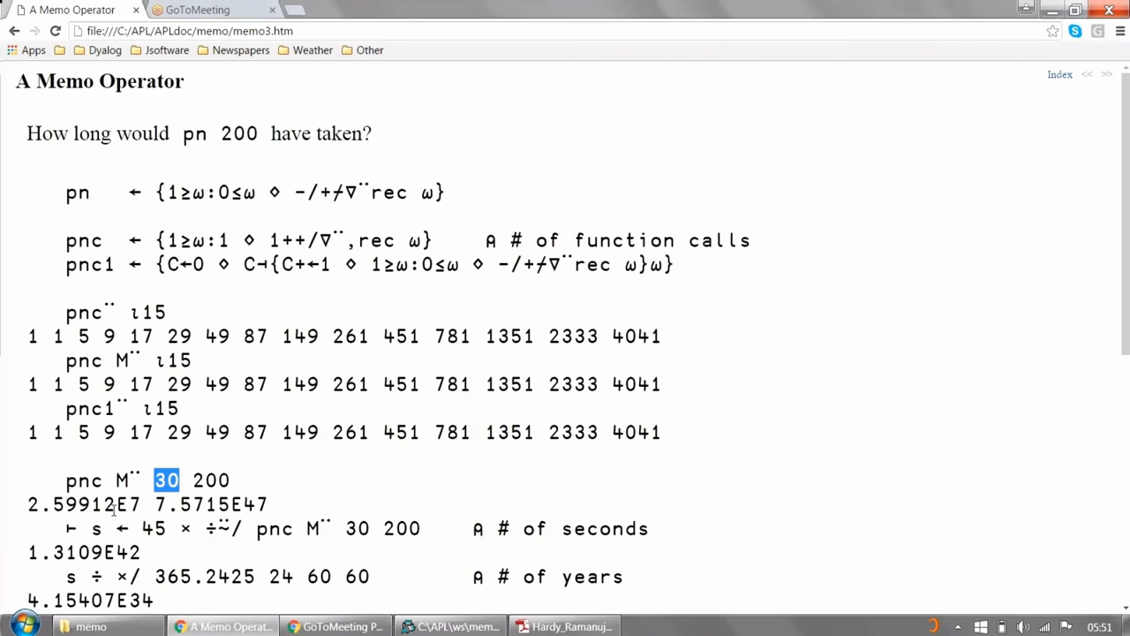
mouse_move(152, 494)
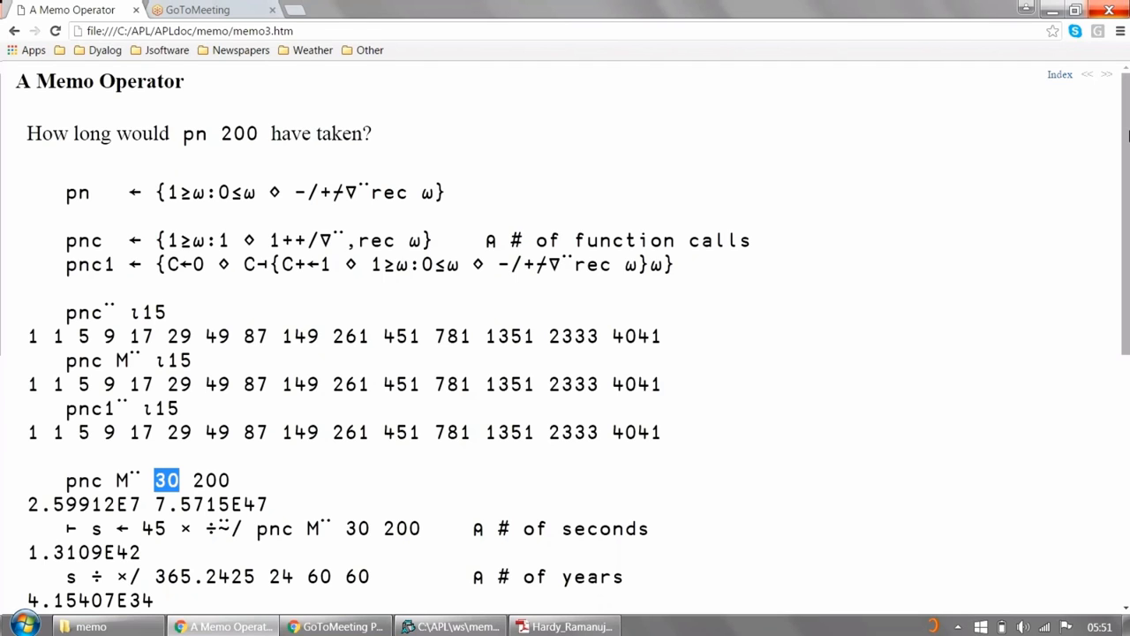
scroll("down", 3)
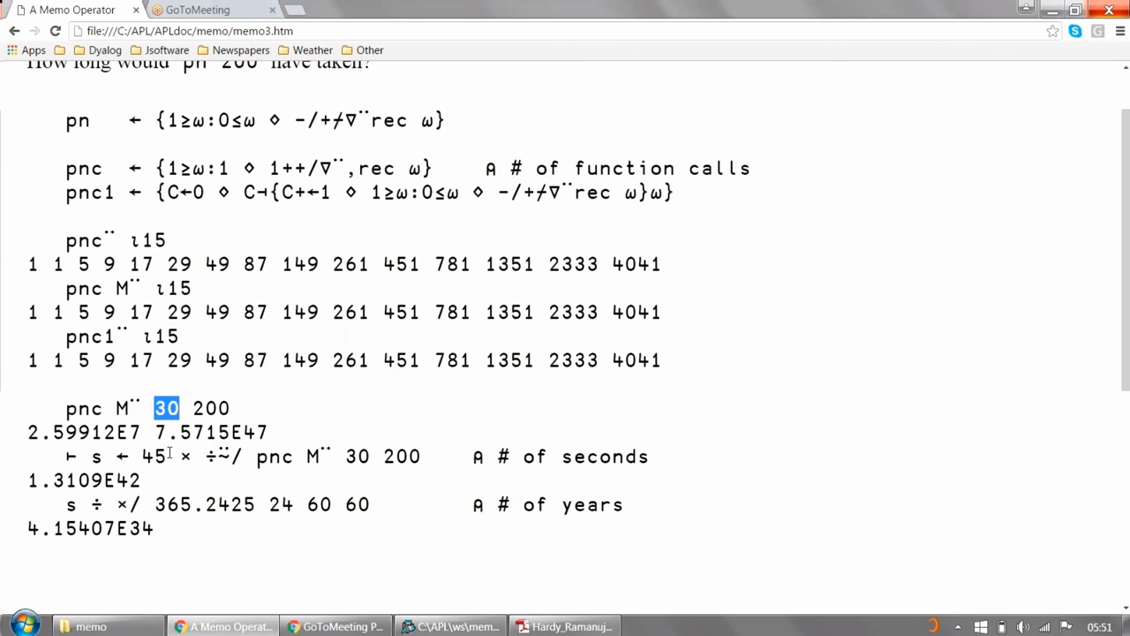
mouse_move(365, 456)
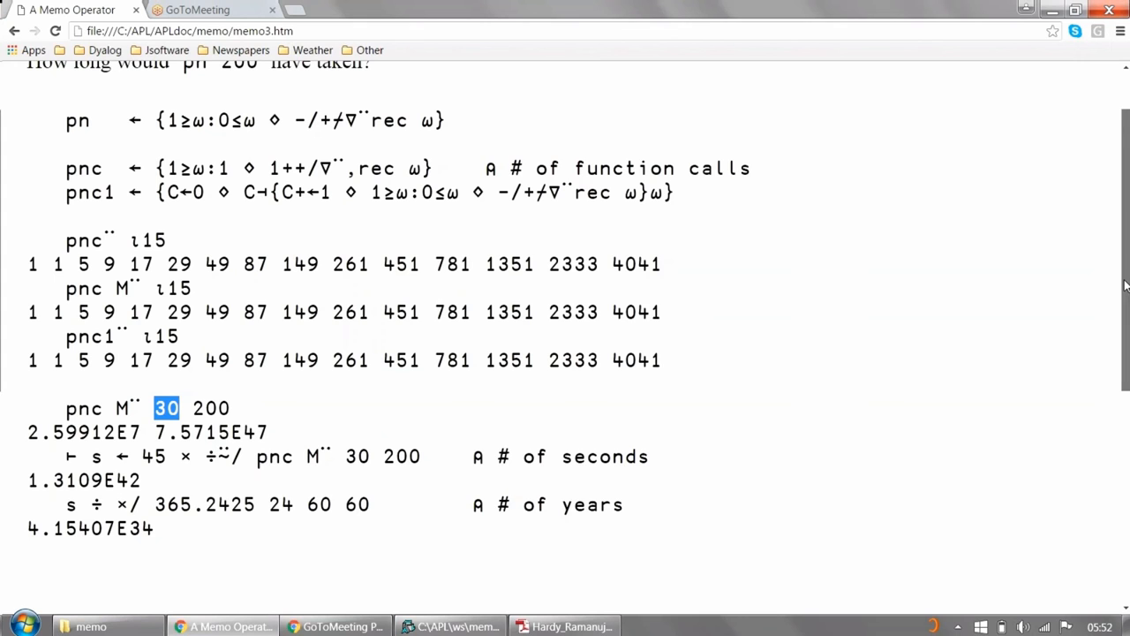
scroll("up", 3)
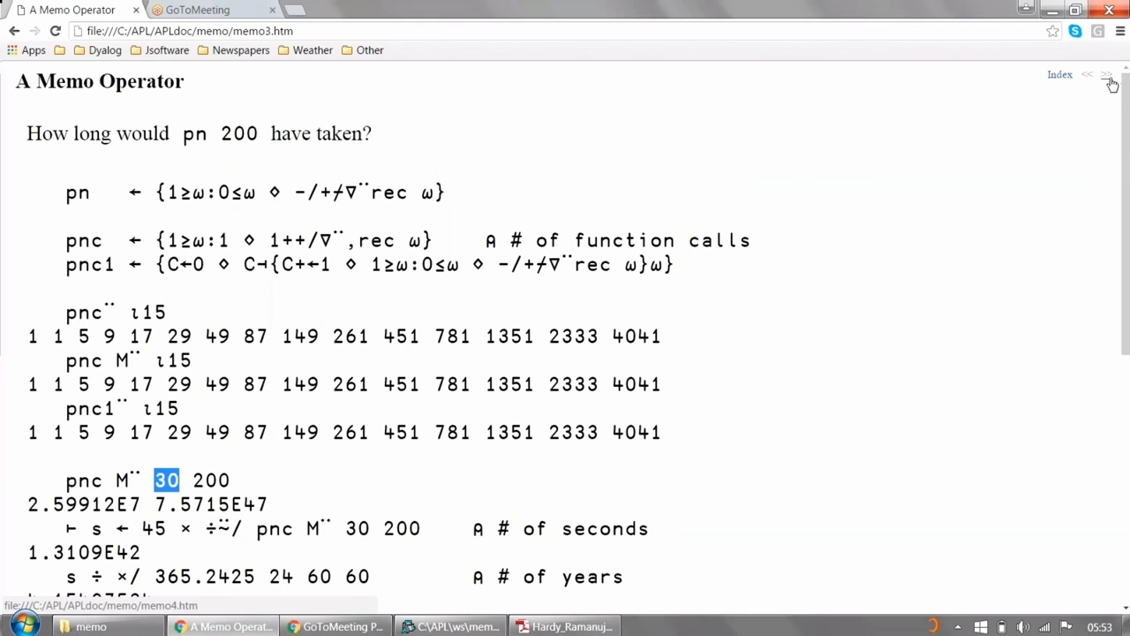
Advance past the J timing of pn M. 1000 to the Fibonacci Numbers slide
left_click(1107, 79)
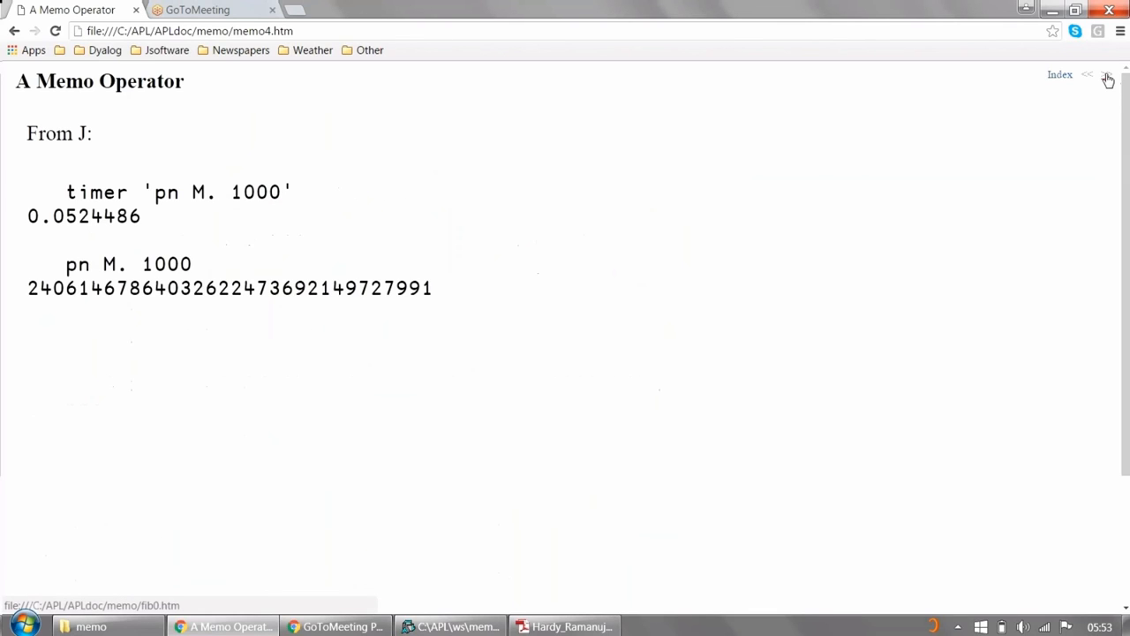
mouse_move(927, 145)
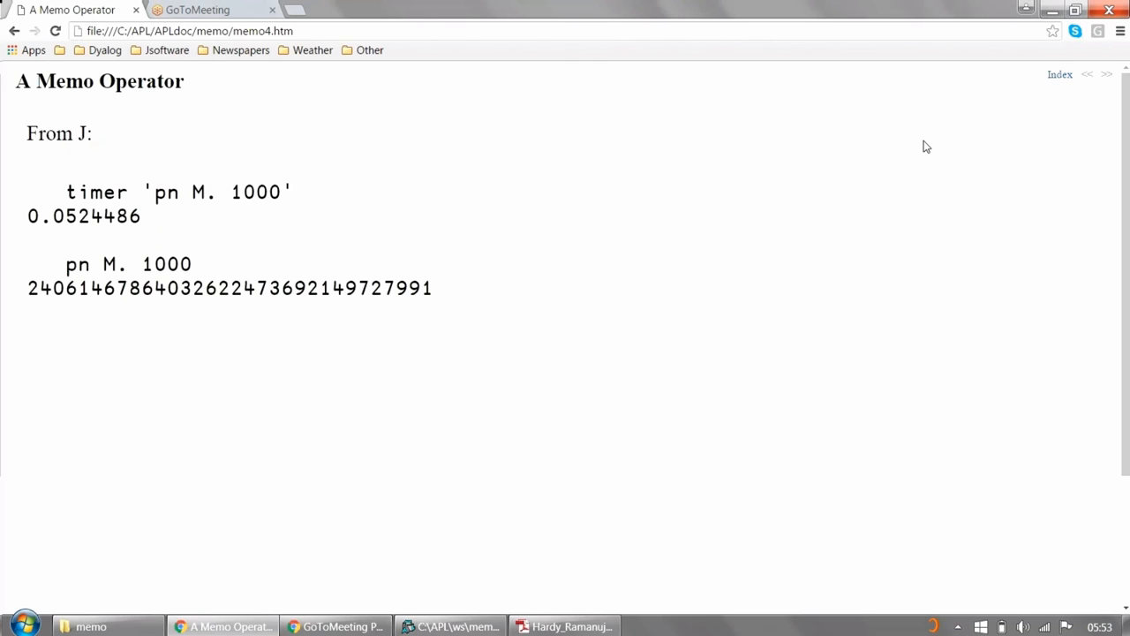
mouse_move(46, 250)
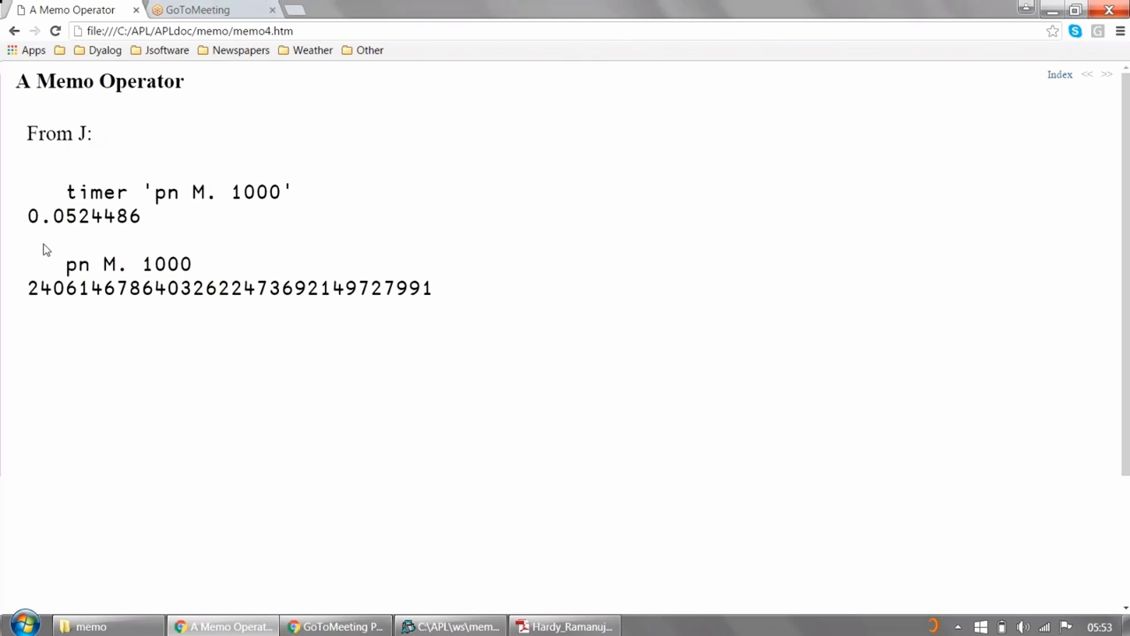
mouse_move(63, 220)
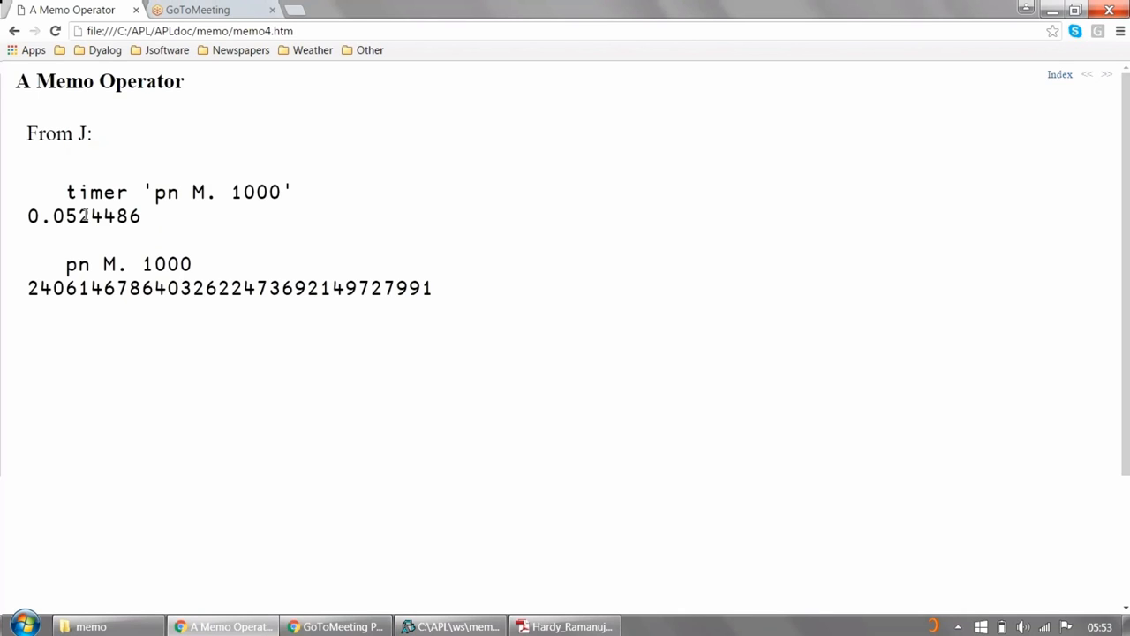
mouse_move(26, 308)
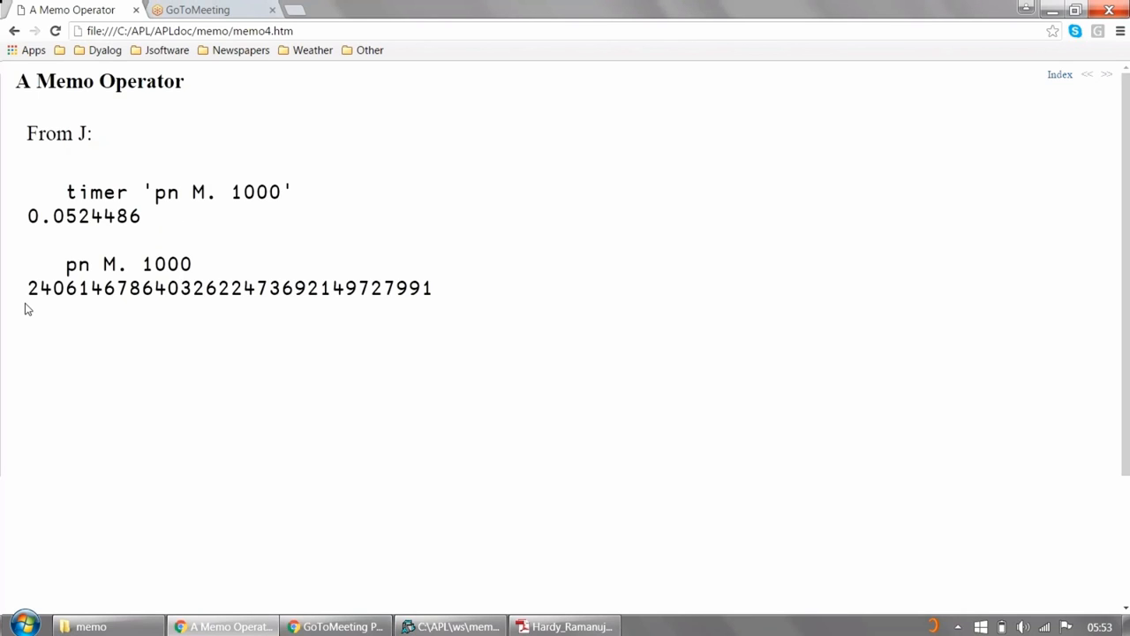
mouse_move(457, 302)
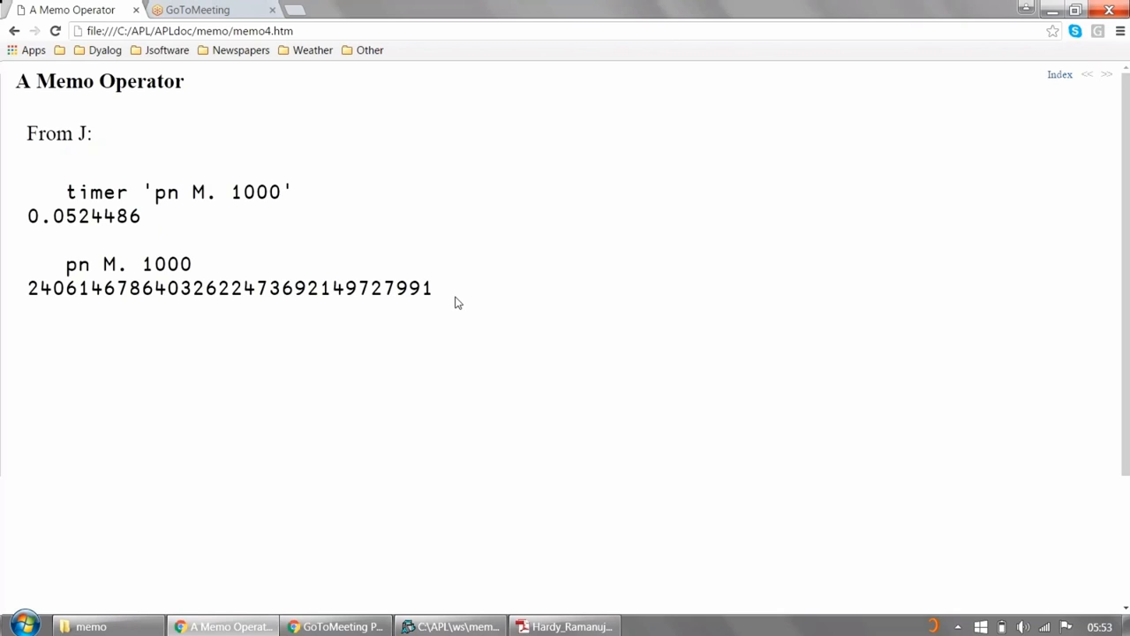
mouse_move(462, 307)
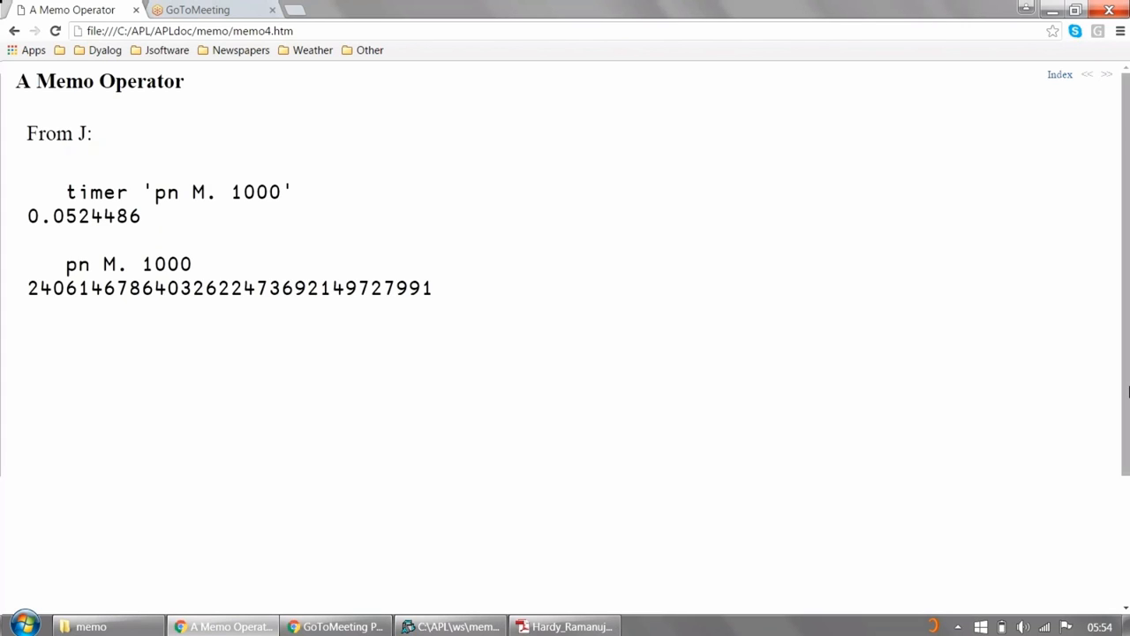
mouse_move(1086, 75)
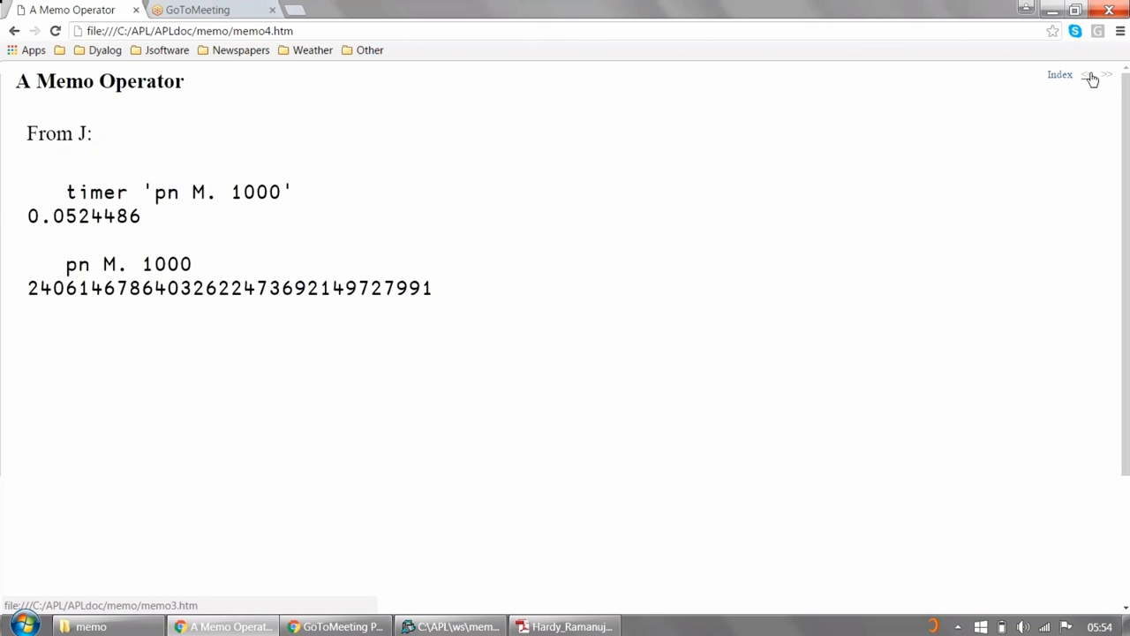
left_click(1088, 74)
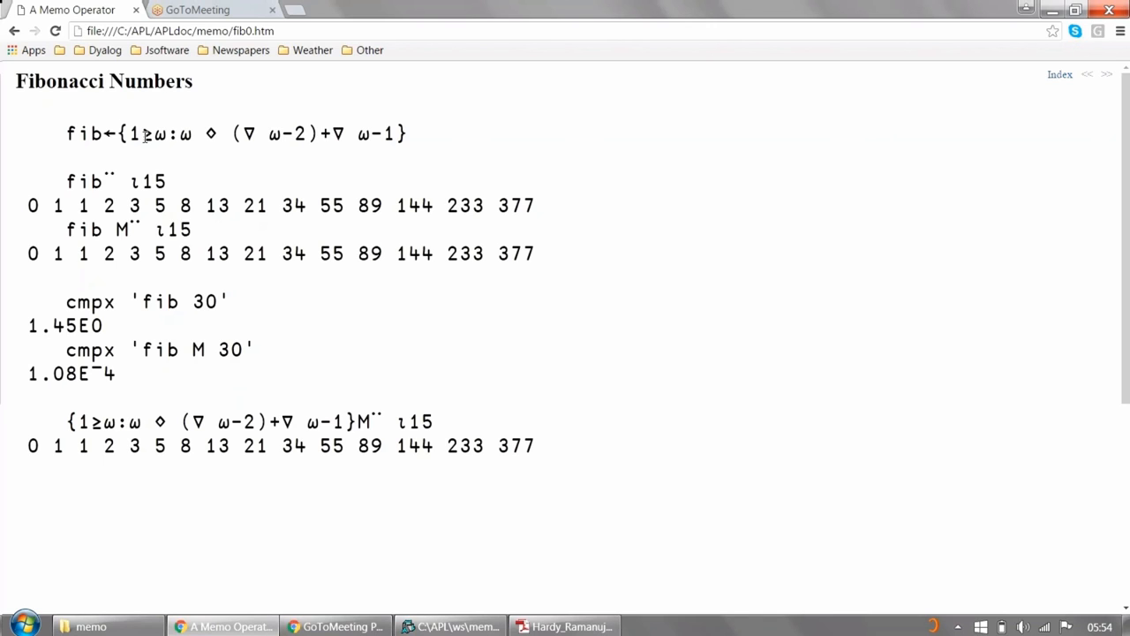
Highlight fib's body and the anonymous Fibonacci function, deselect, then open the Combinations slide
left_click_drag(129, 133, 406, 133)
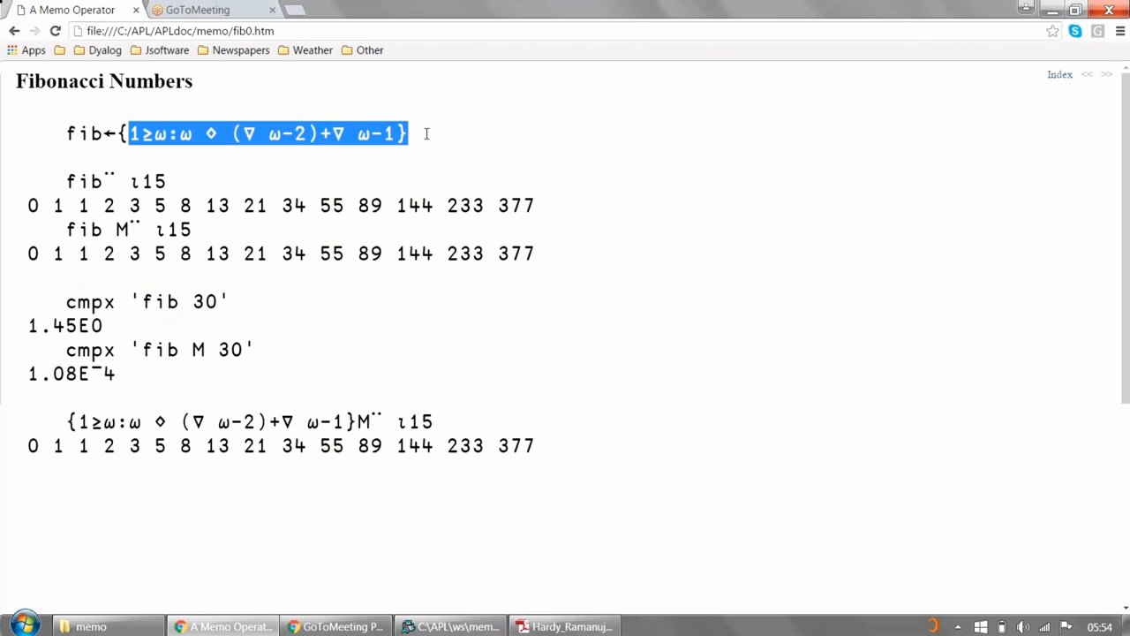
mouse_move(369, 175)
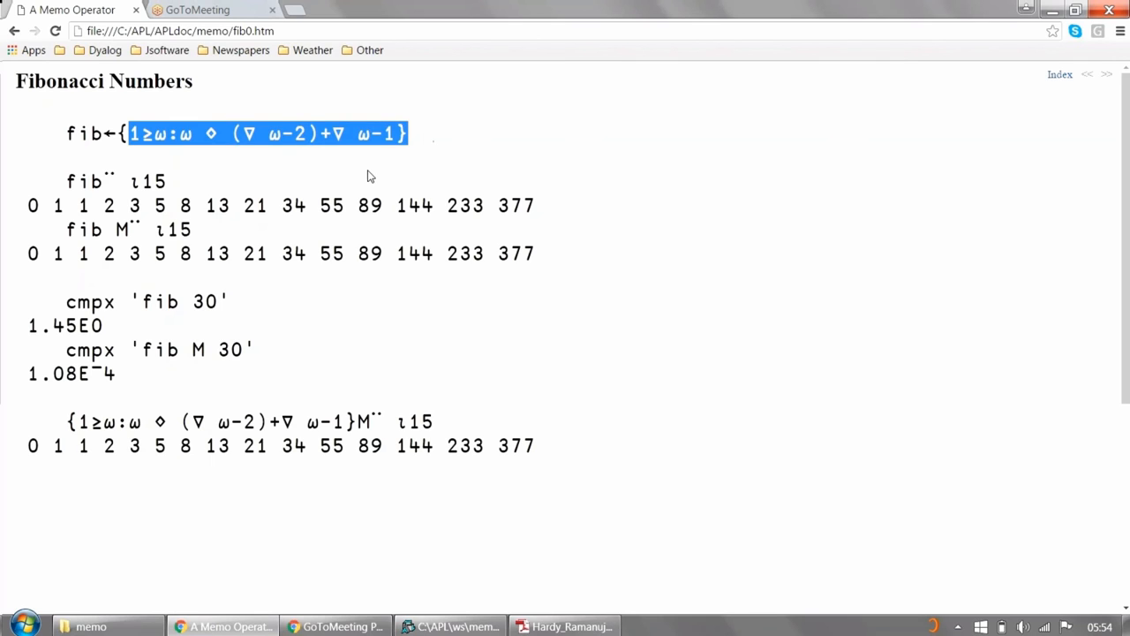
mouse_move(324, 228)
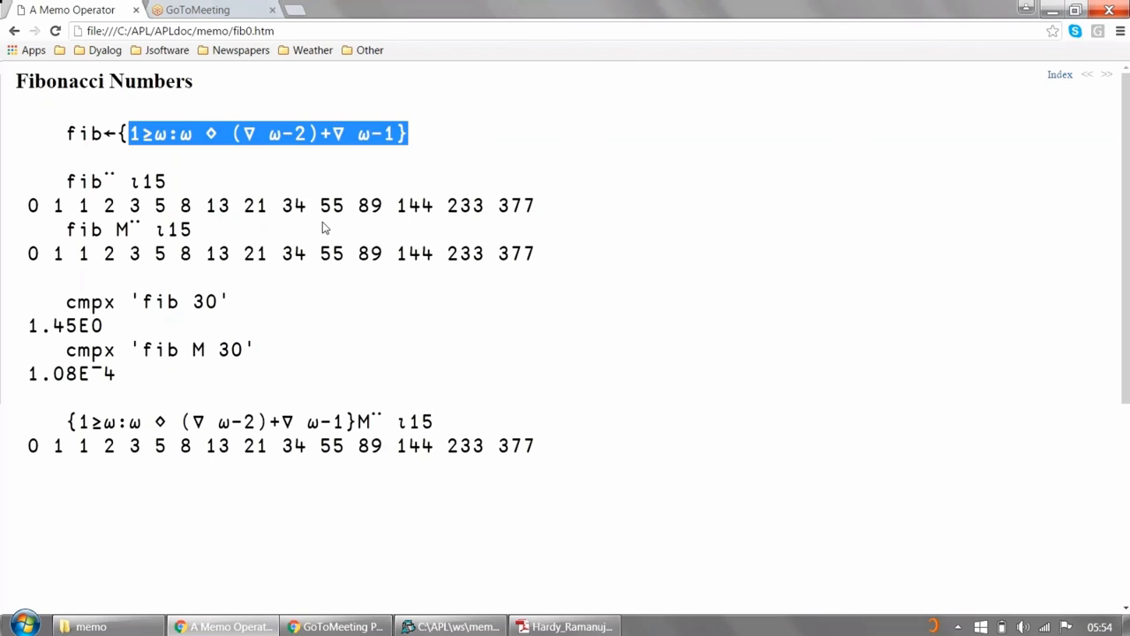
mouse_move(457, 382)
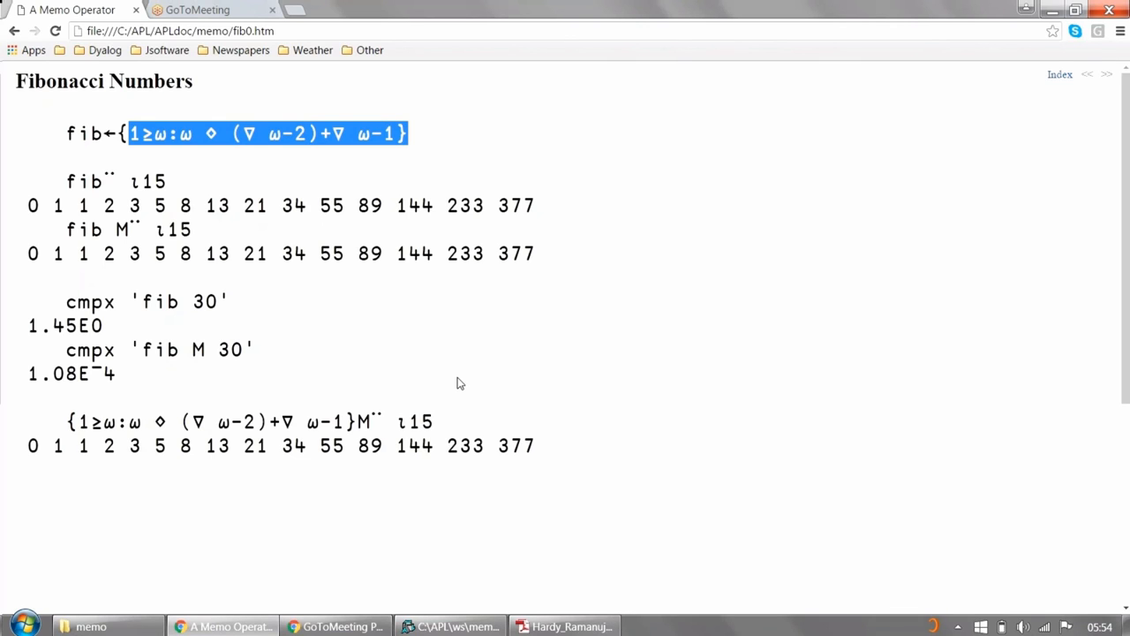
mouse_move(386, 362)
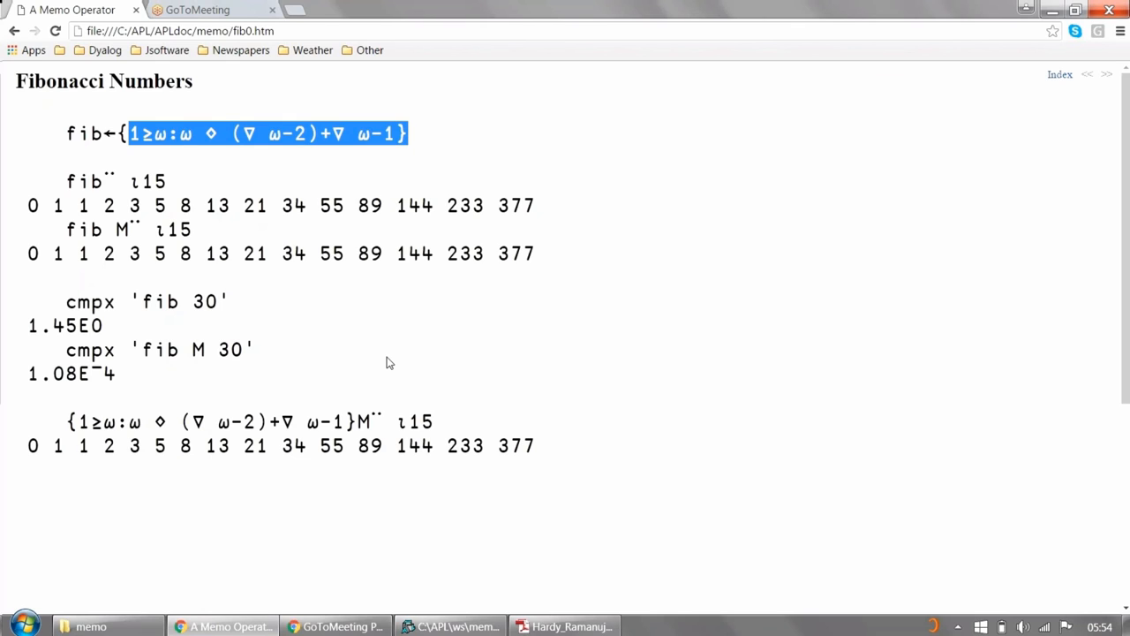
mouse_move(197, 307)
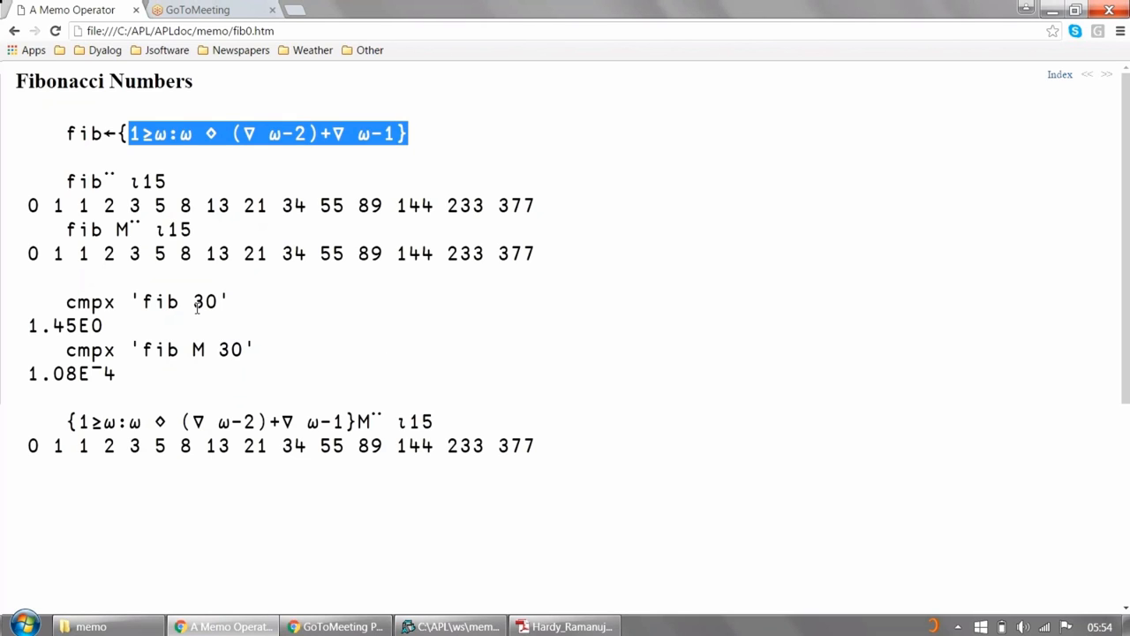
mouse_move(234, 341)
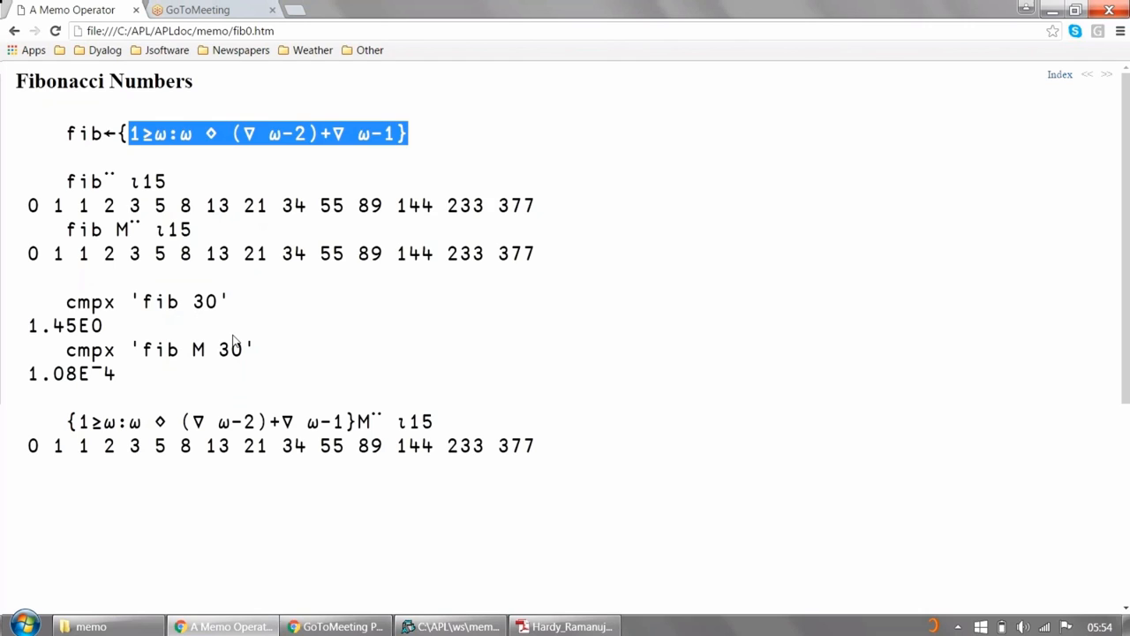
mouse_move(219, 381)
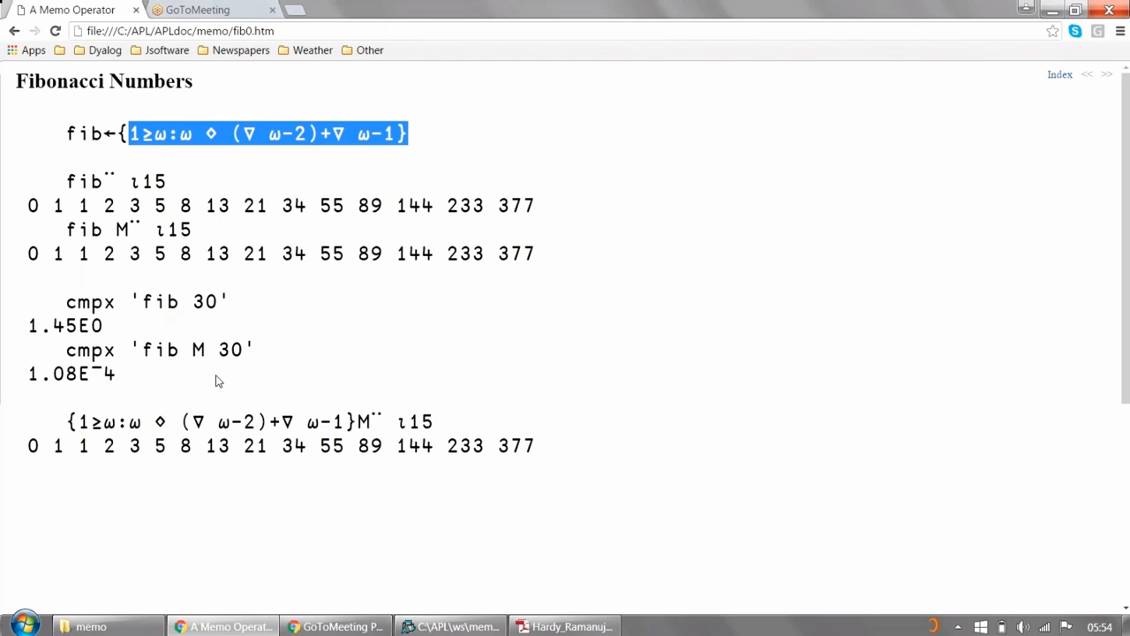
mouse_move(394, 494)
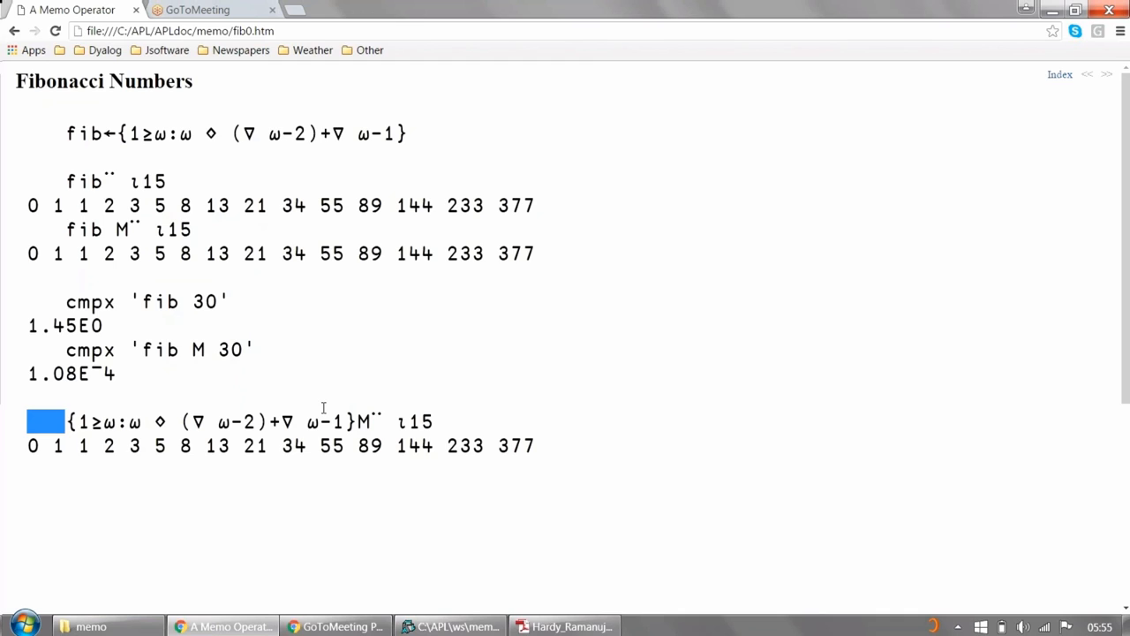
left_click_drag(40, 421, 357, 421)
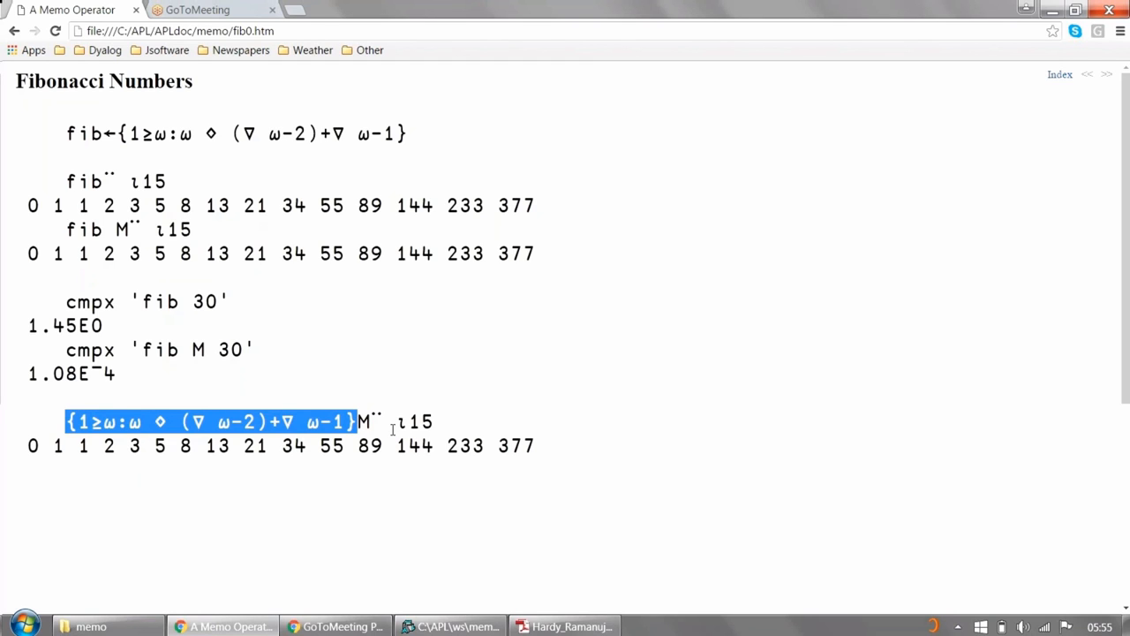
mouse_move(697, 426)
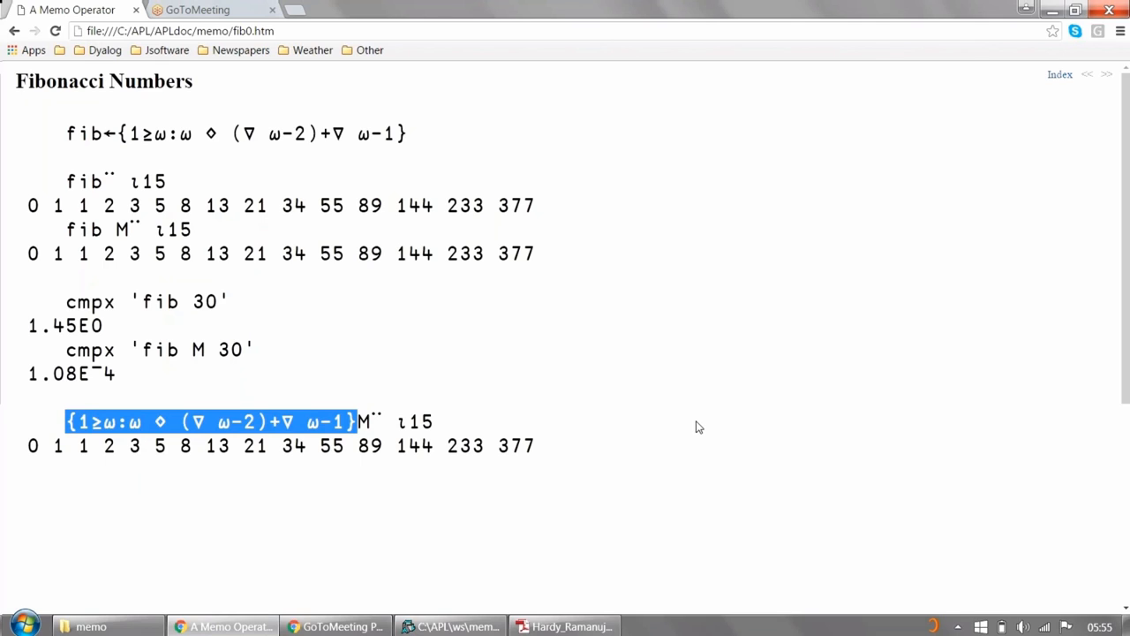
left_click(698, 427)
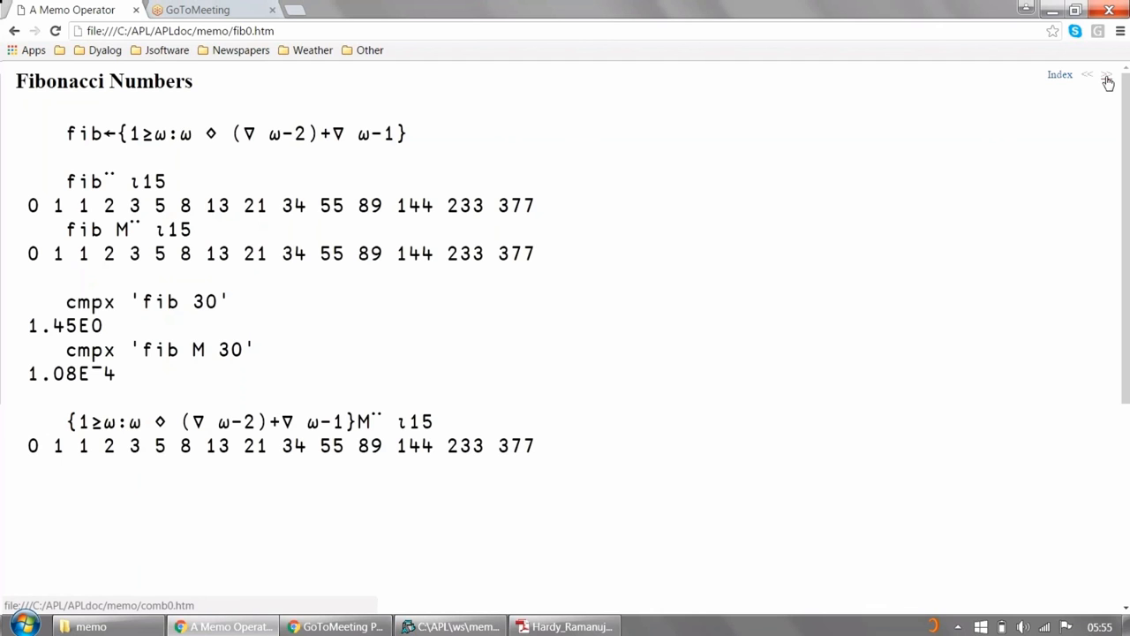
left_click(1107, 75)
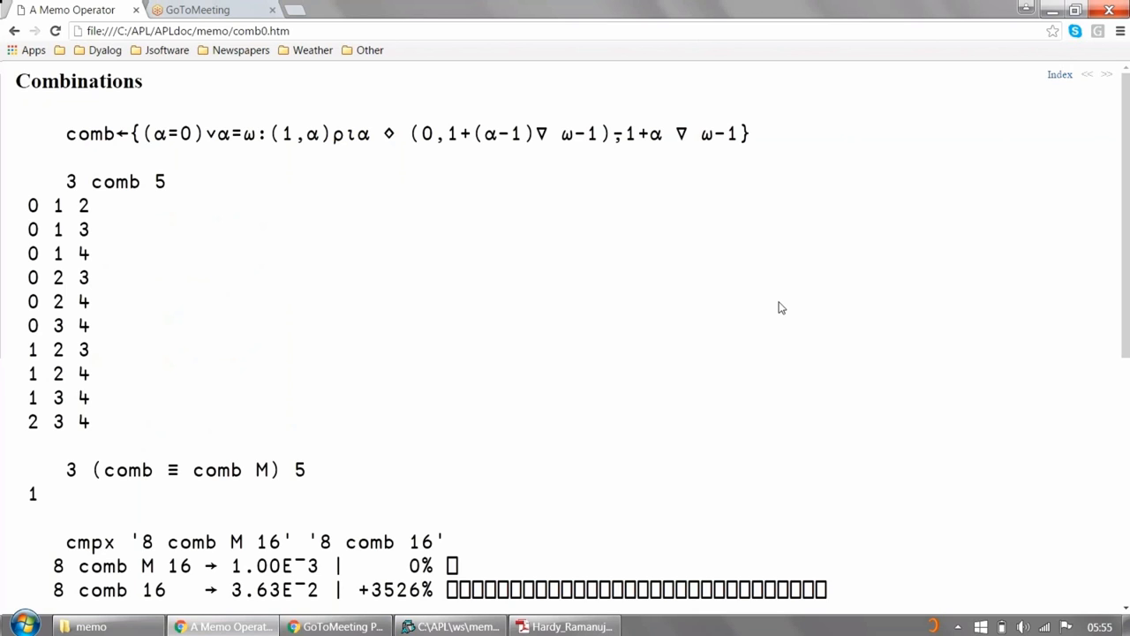
mouse_move(727, 313)
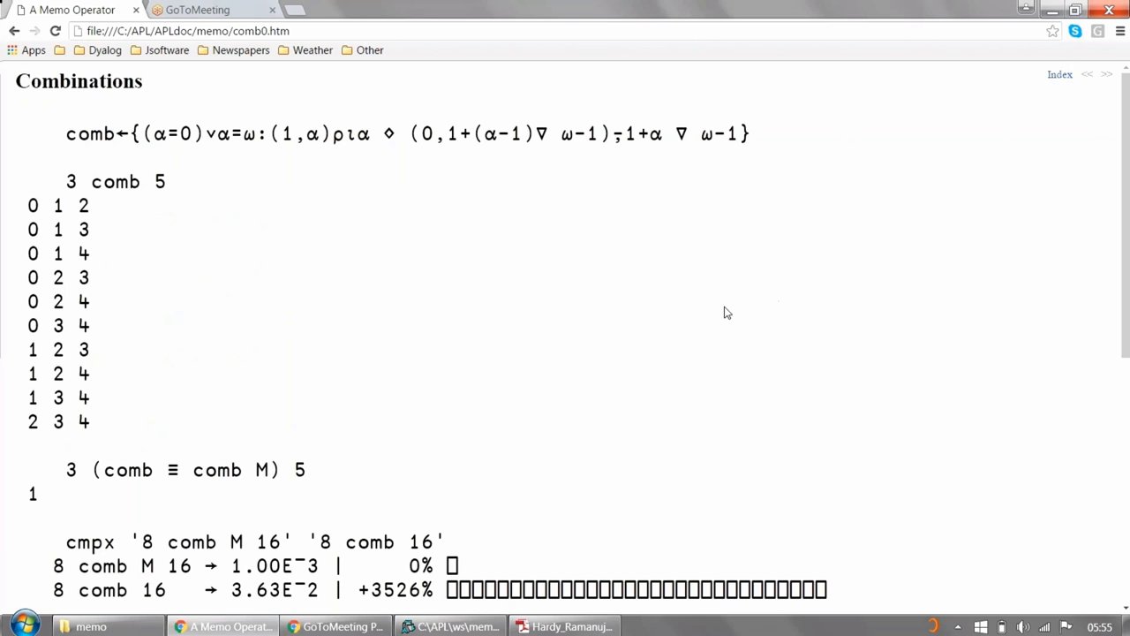
mouse_move(169, 193)
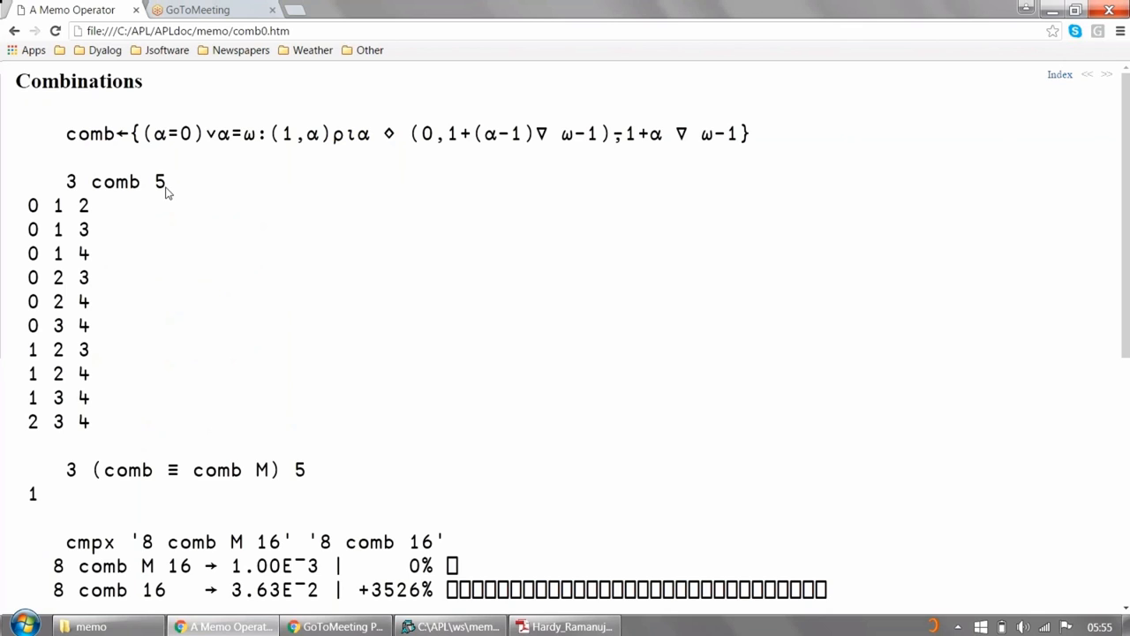
mouse_move(112, 228)
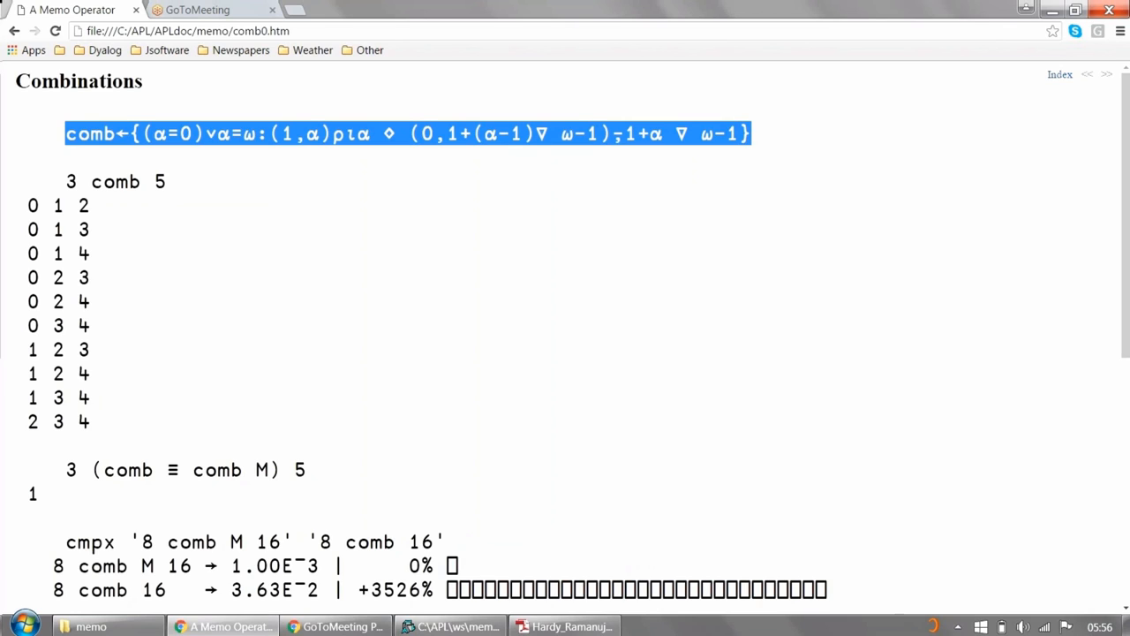
mouse_move(749, 264)
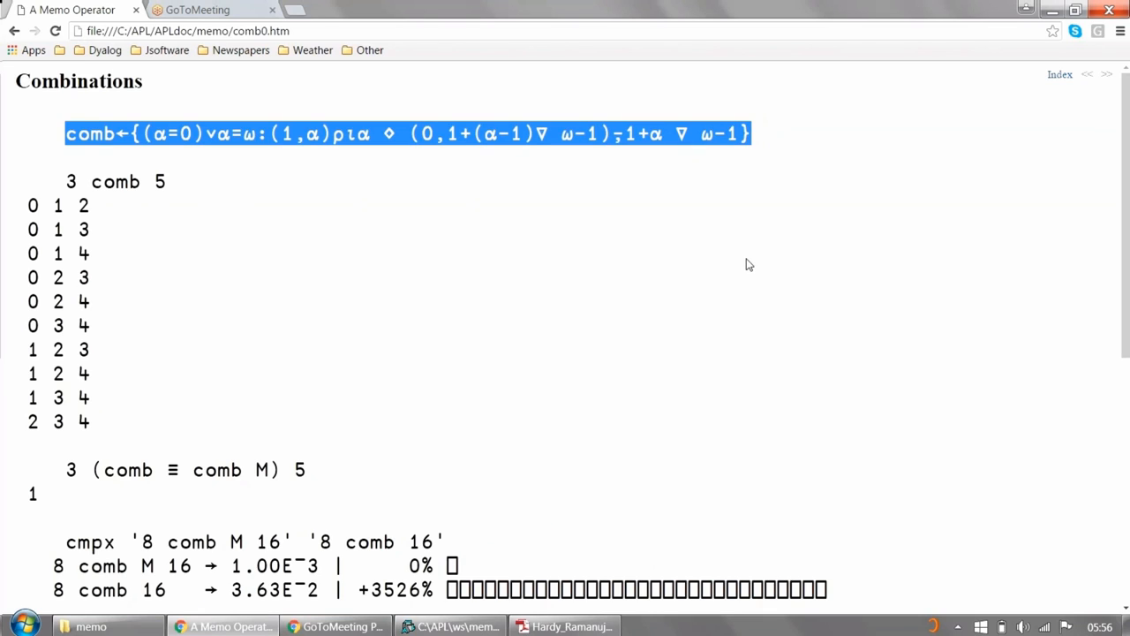
left_click(645, 135)
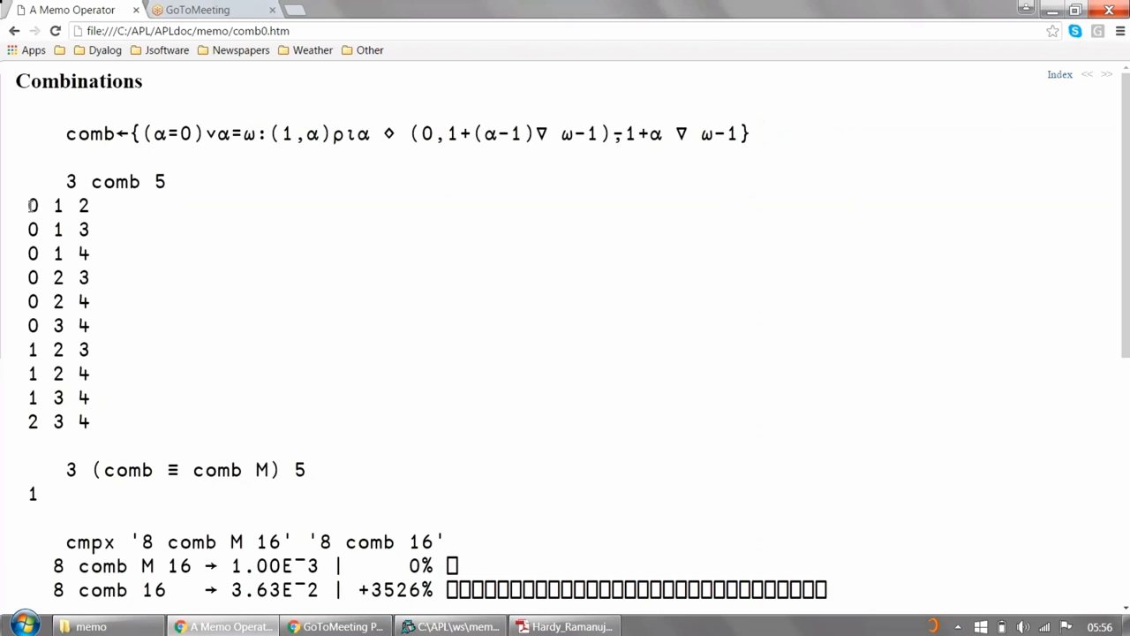
left_click_drag(26, 204, 88, 422)
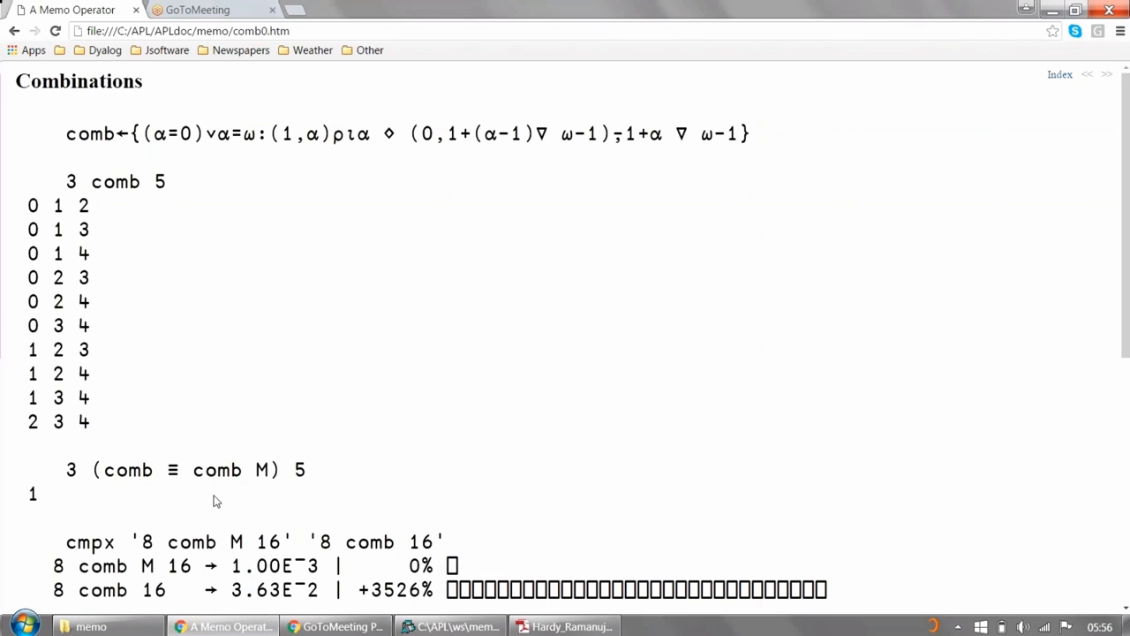
mouse_move(144, 473)
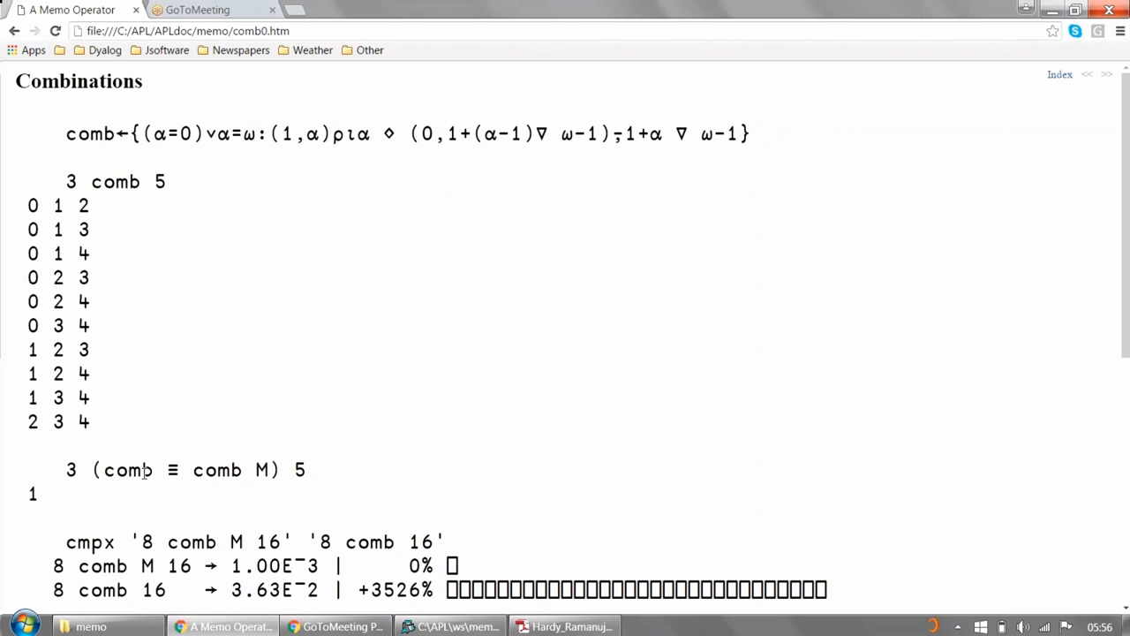
mouse_move(163, 472)
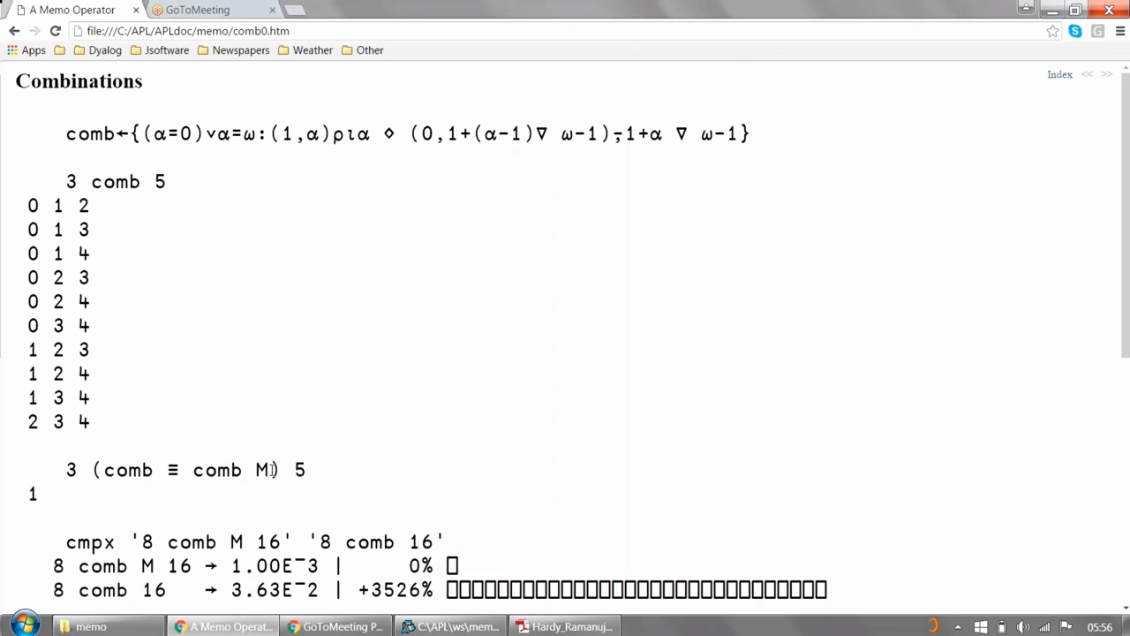
mouse_move(1108, 407)
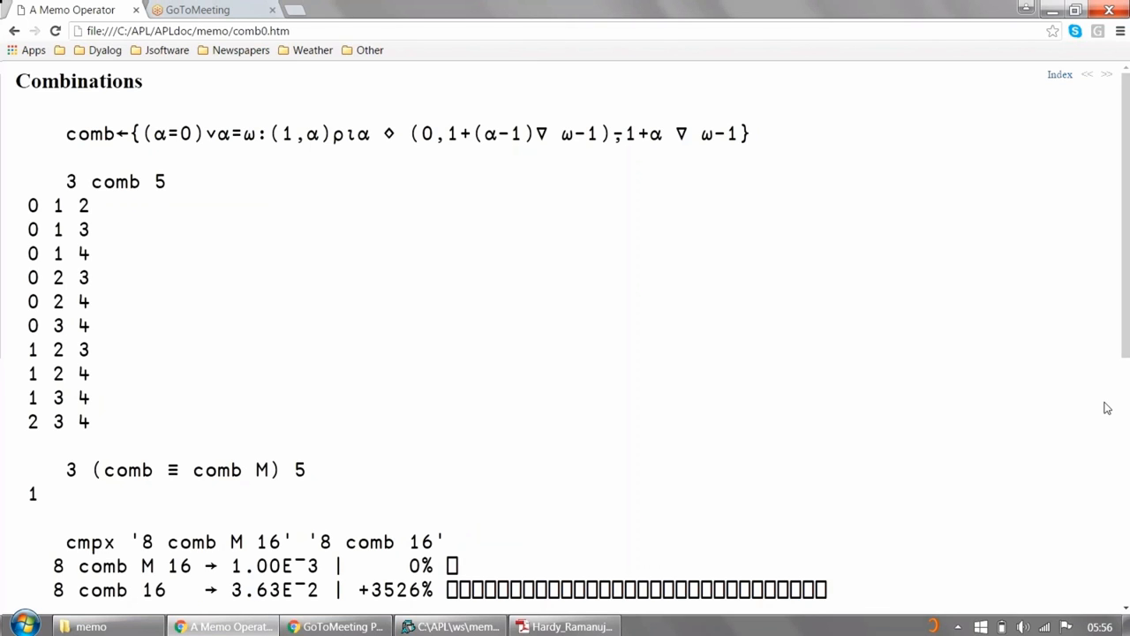
scroll("down", 3)
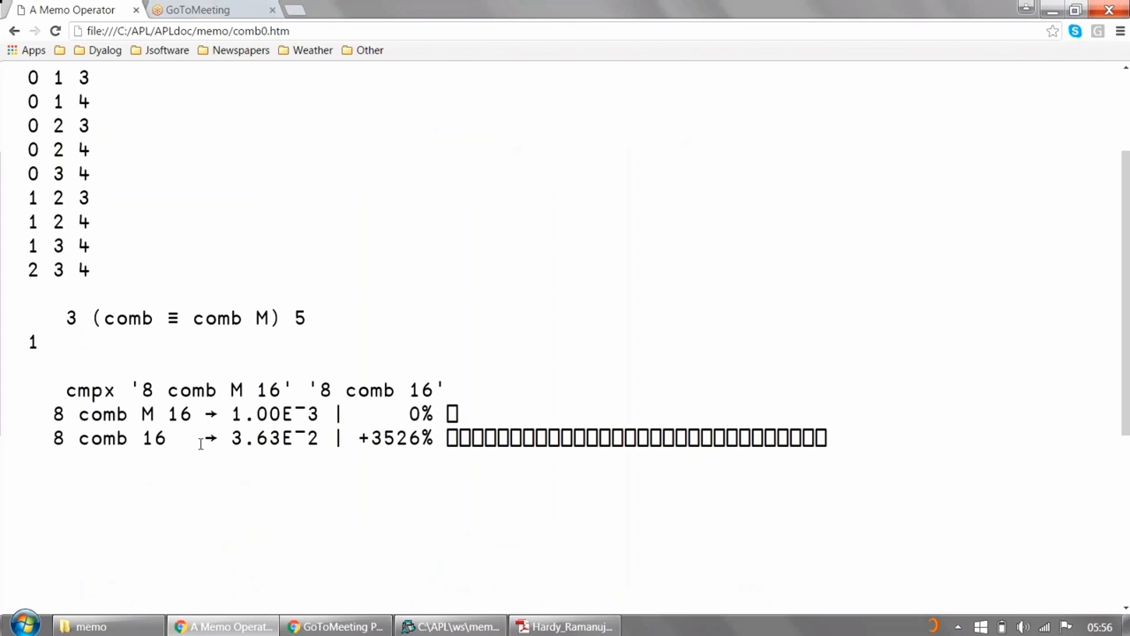
mouse_move(245, 348)
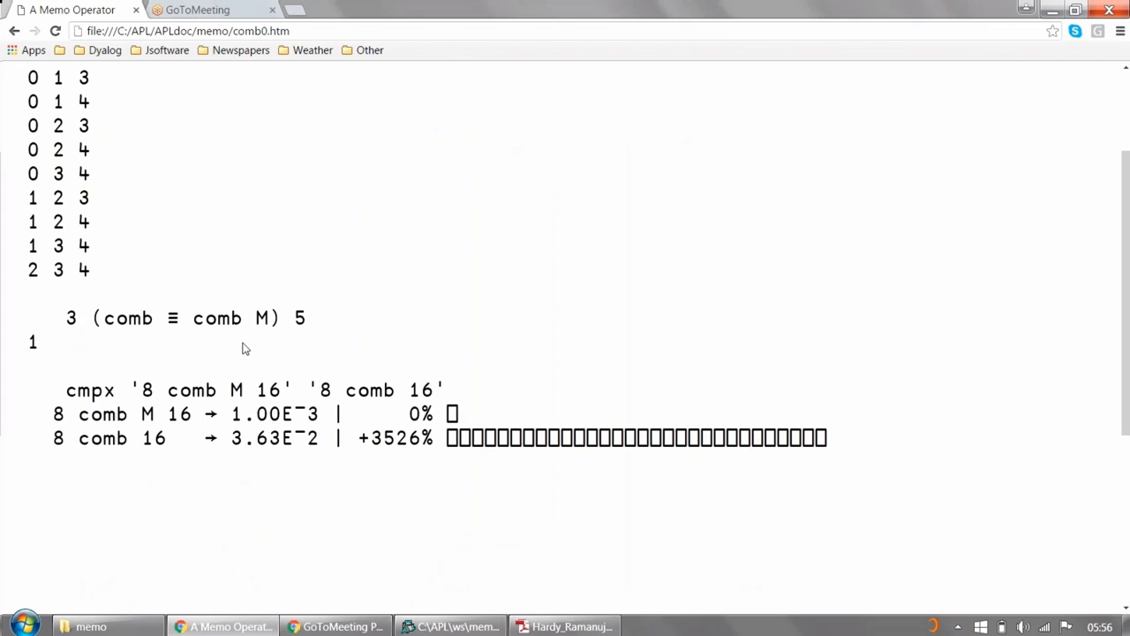
mouse_move(72, 9)
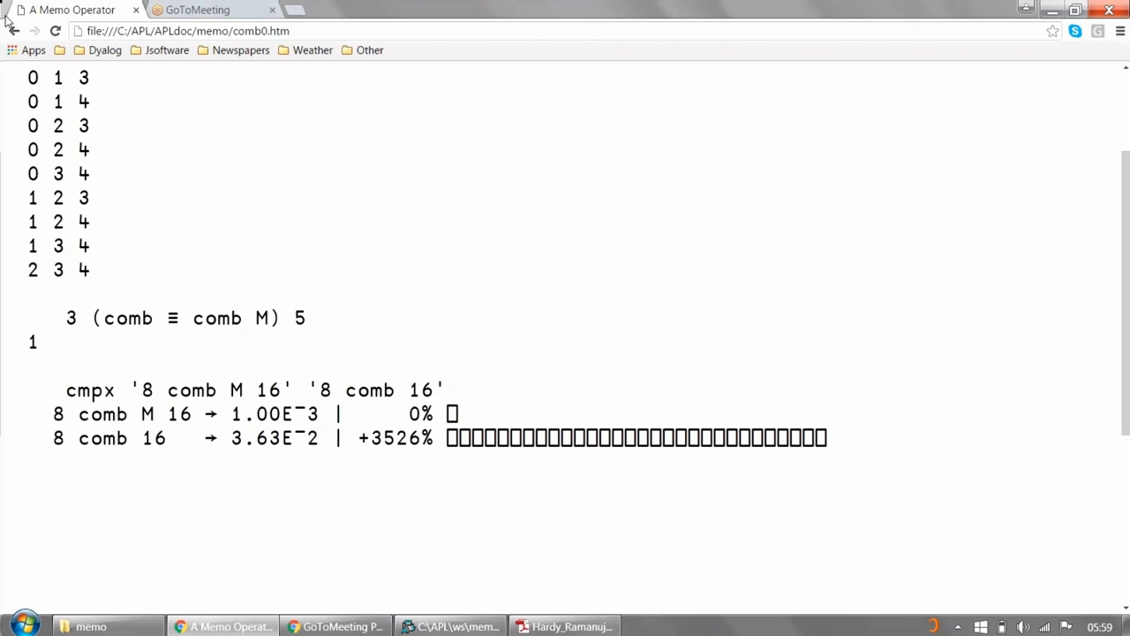
mouse_move(482, 188)
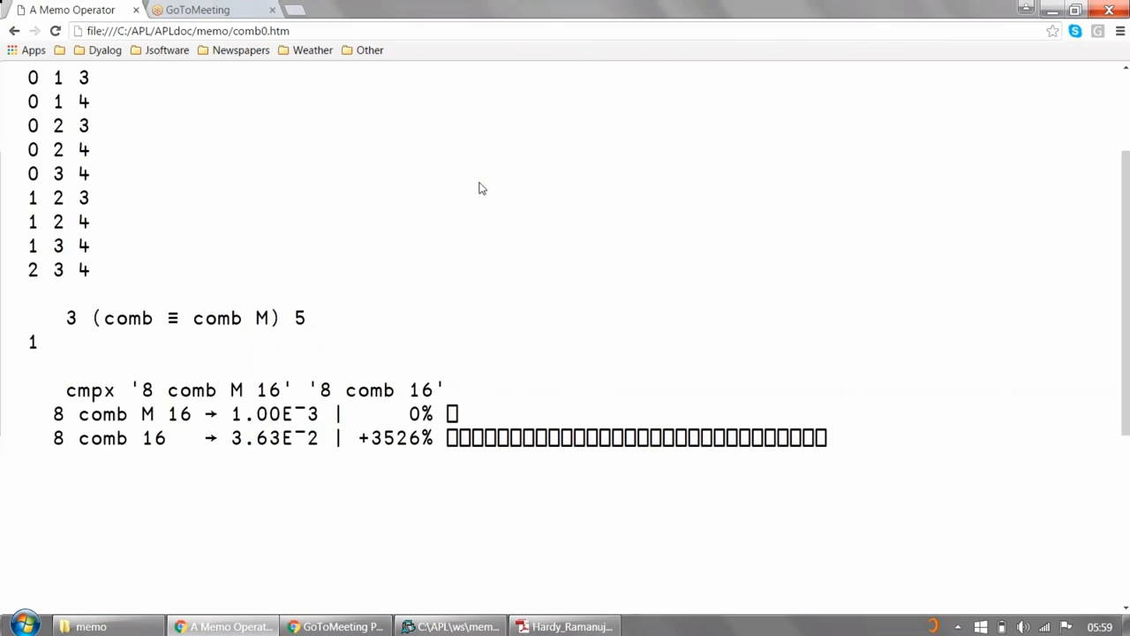